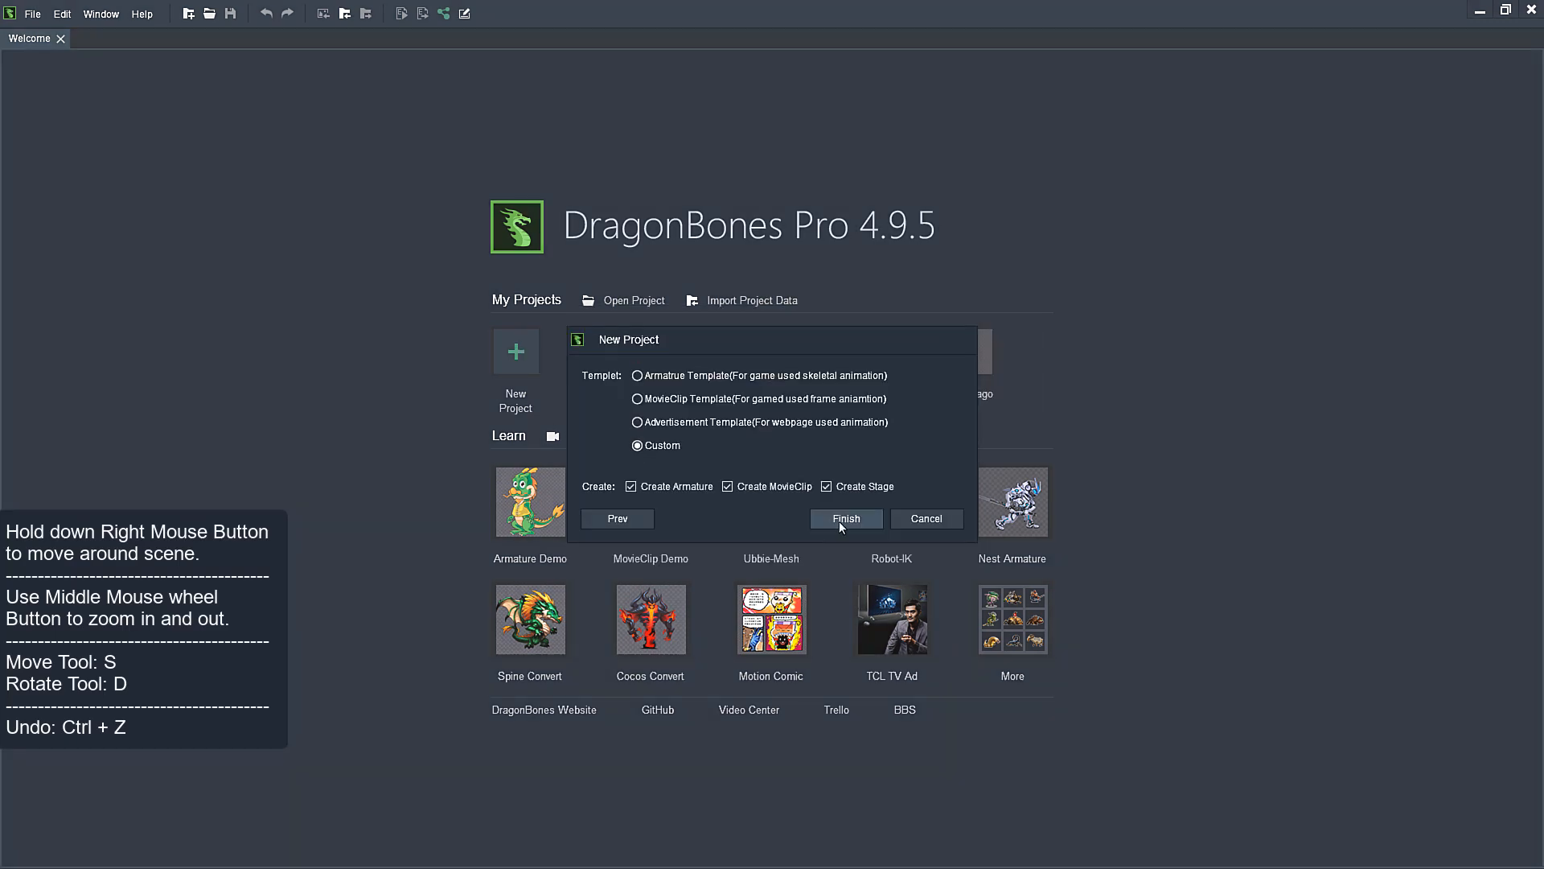
# - Create the new Custom project, then head to the File menu for importing assets
pyautogui.click(845, 519)
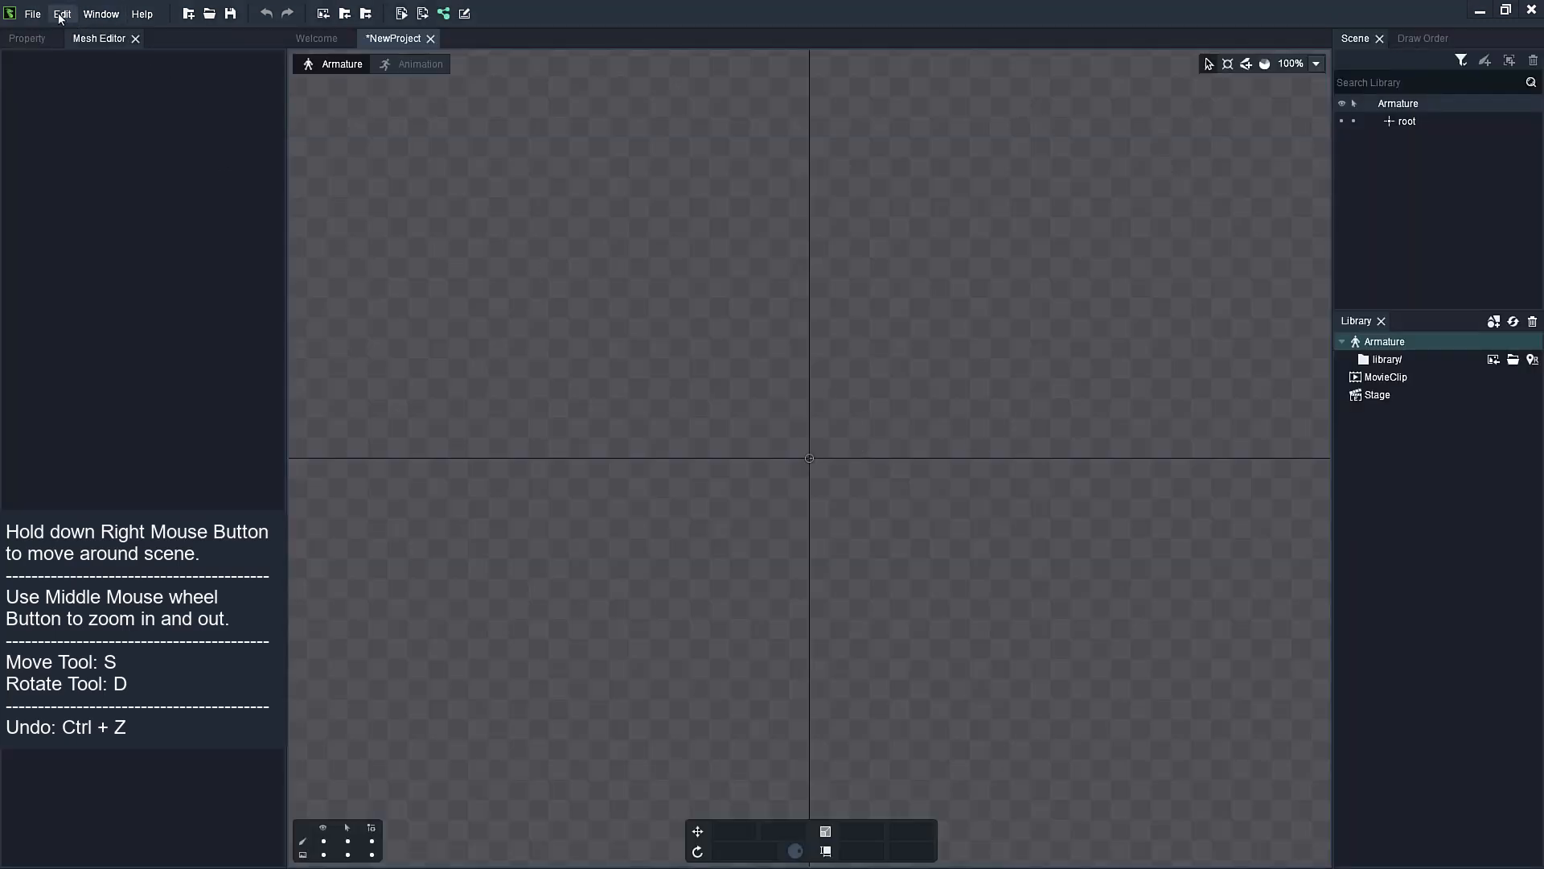
pyautogui.click(30, 11)
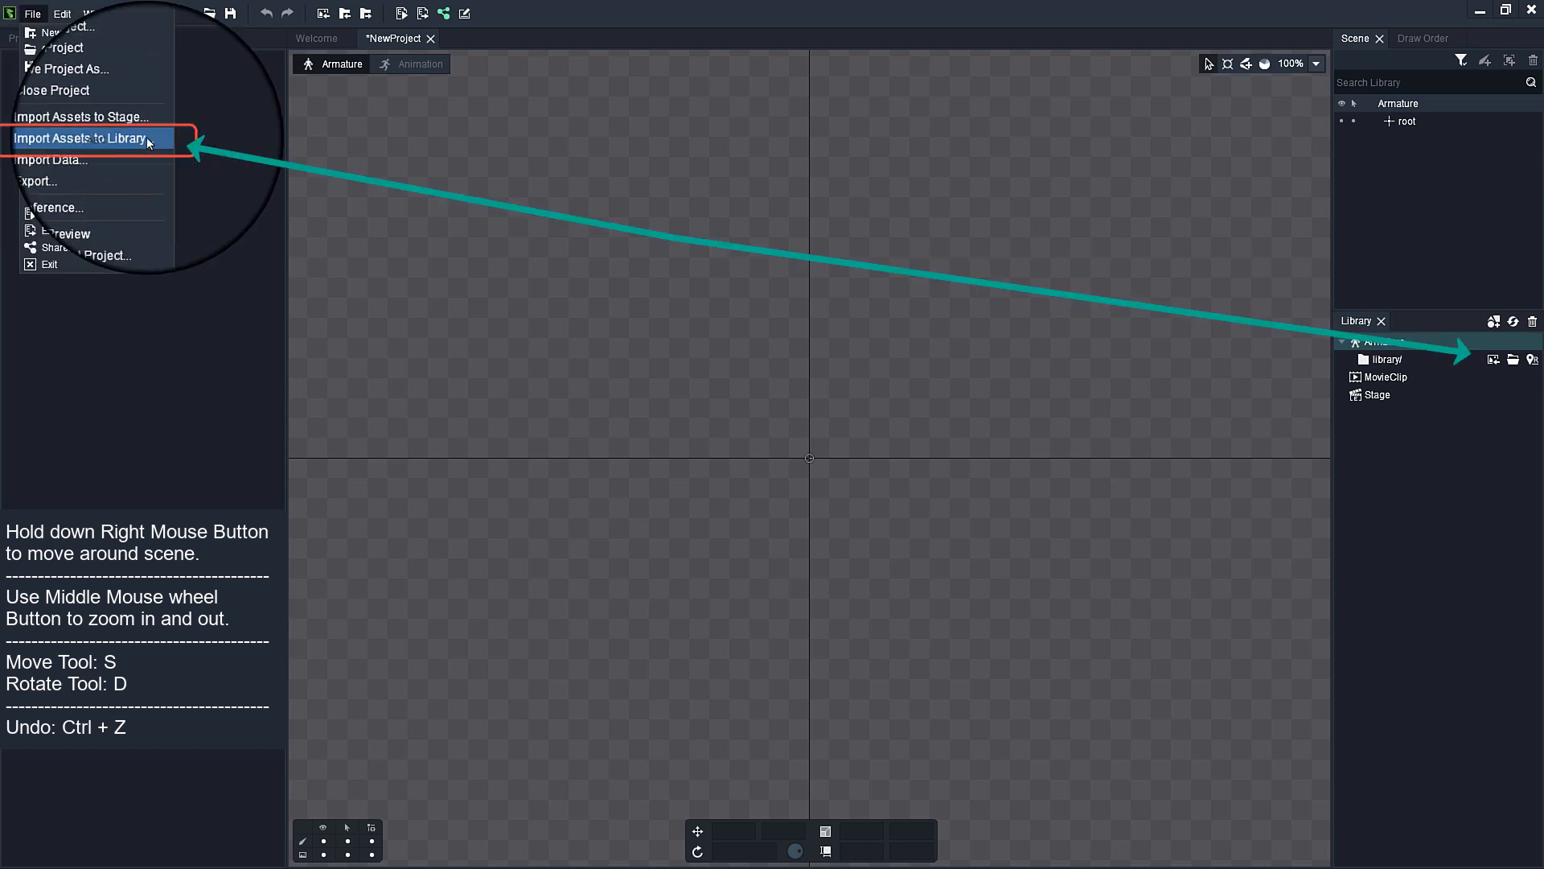
# - Import all the boy body-part PNGs from the Boybodyparts folder into the library
pyautogui.click(80, 138)
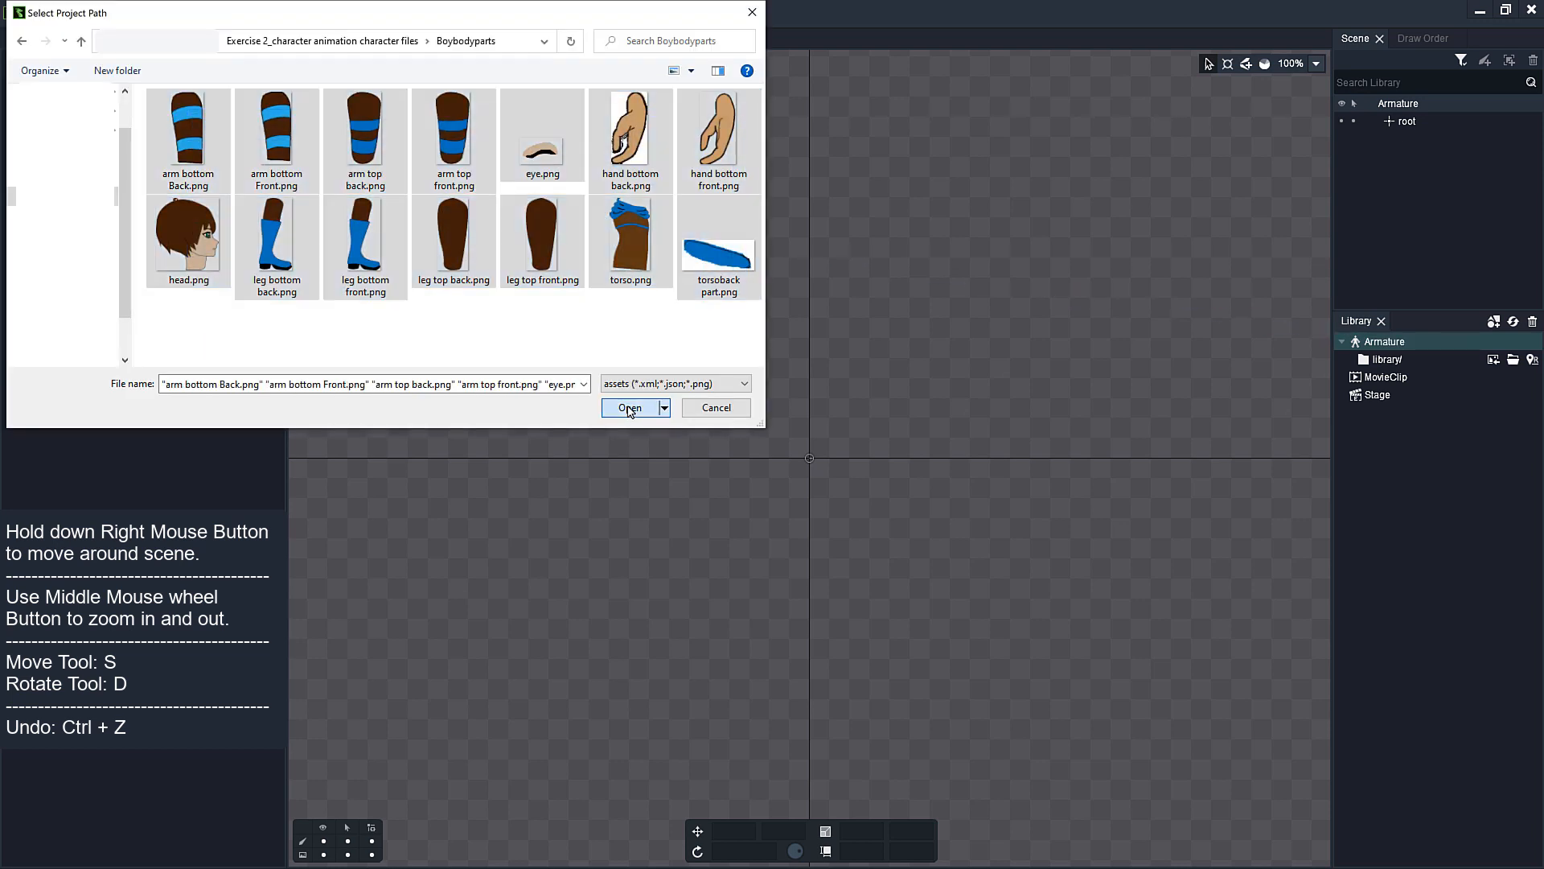
pyautogui.click(629, 407)
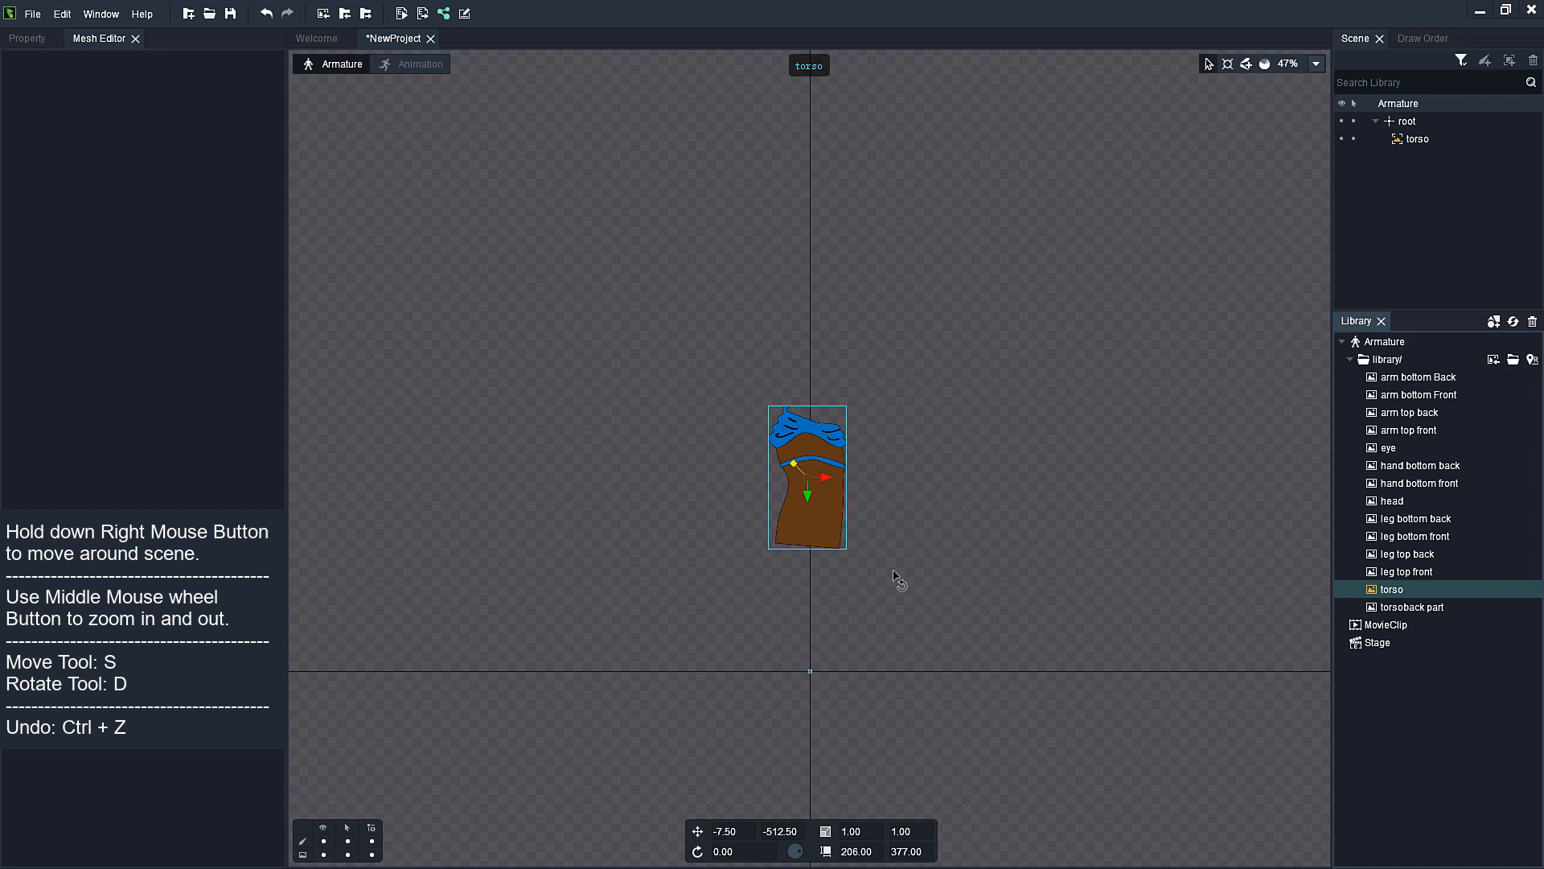
# - Place the head and torsoback part on the stage and send torsoback part to the bottom
pyautogui.click(1390, 500)
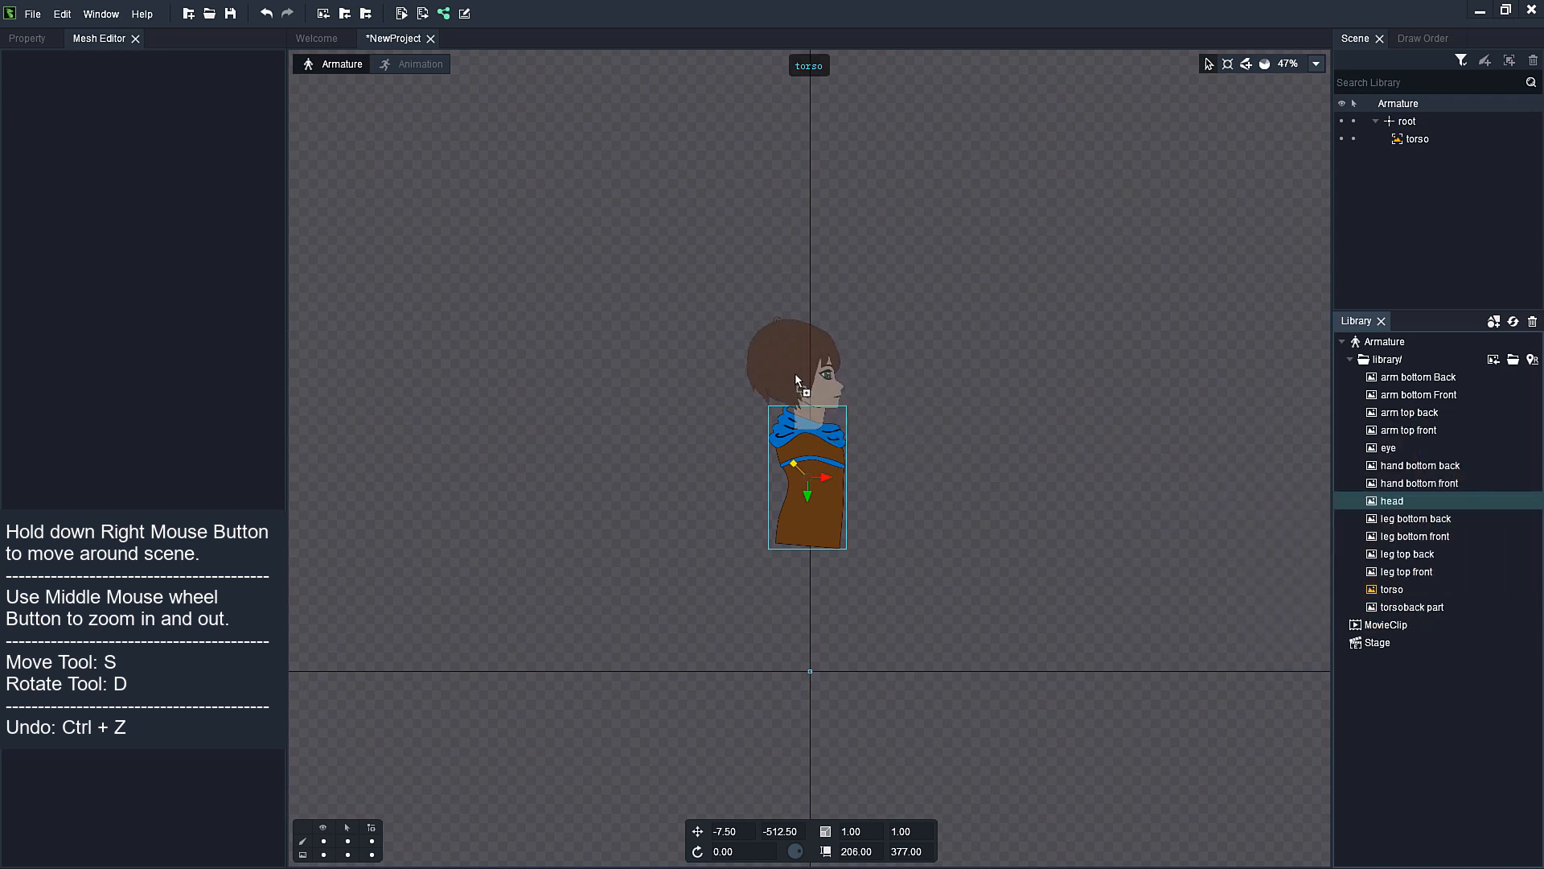
pyautogui.rightClick(812, 370)
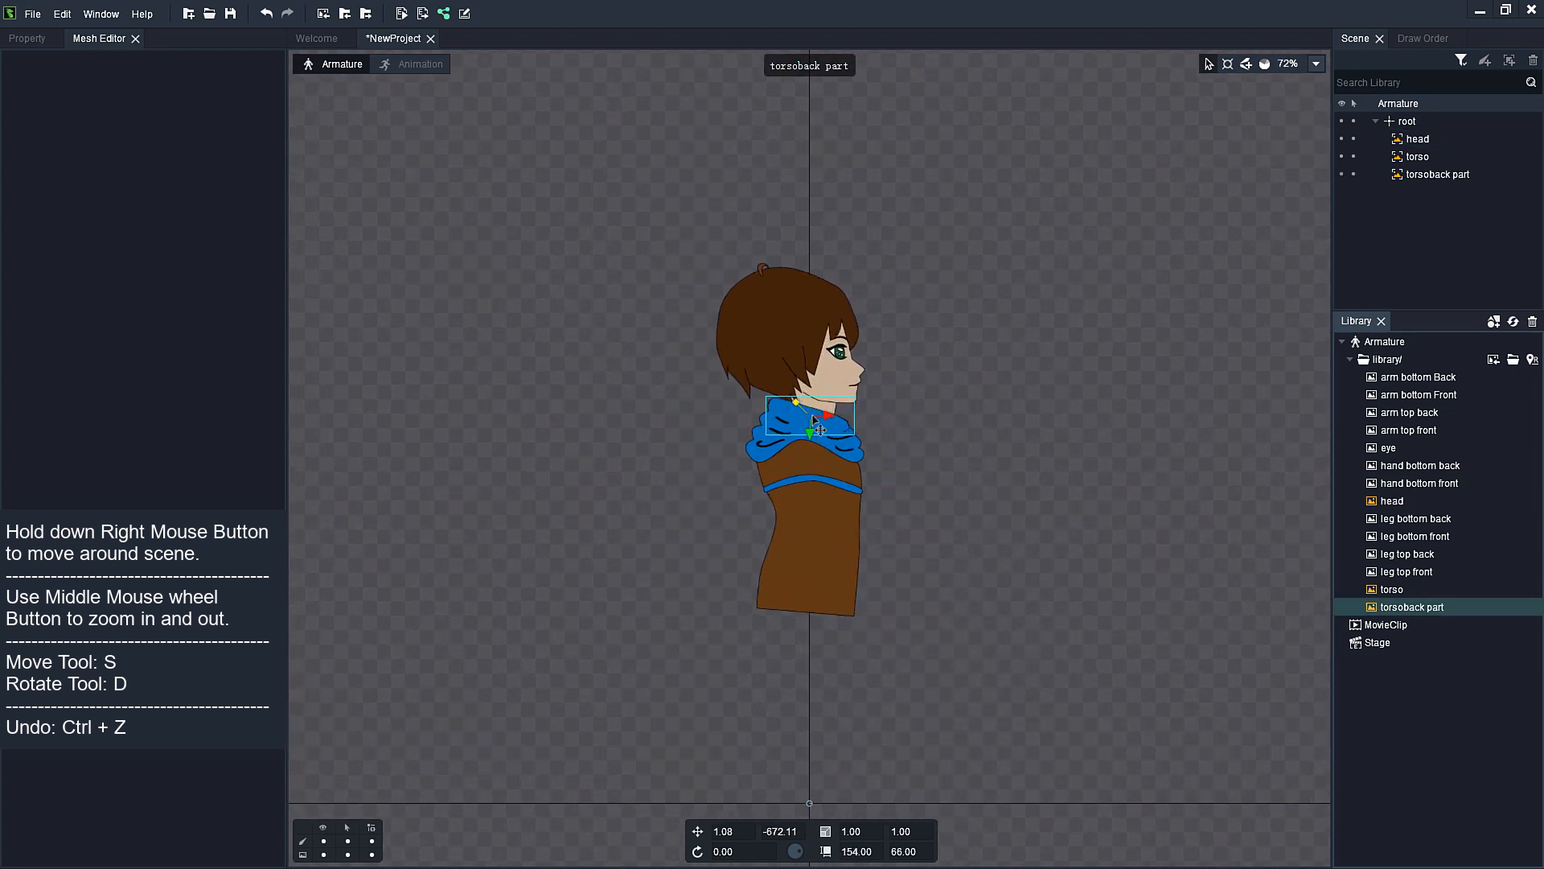
pyautogui.rightClick(811, 414)
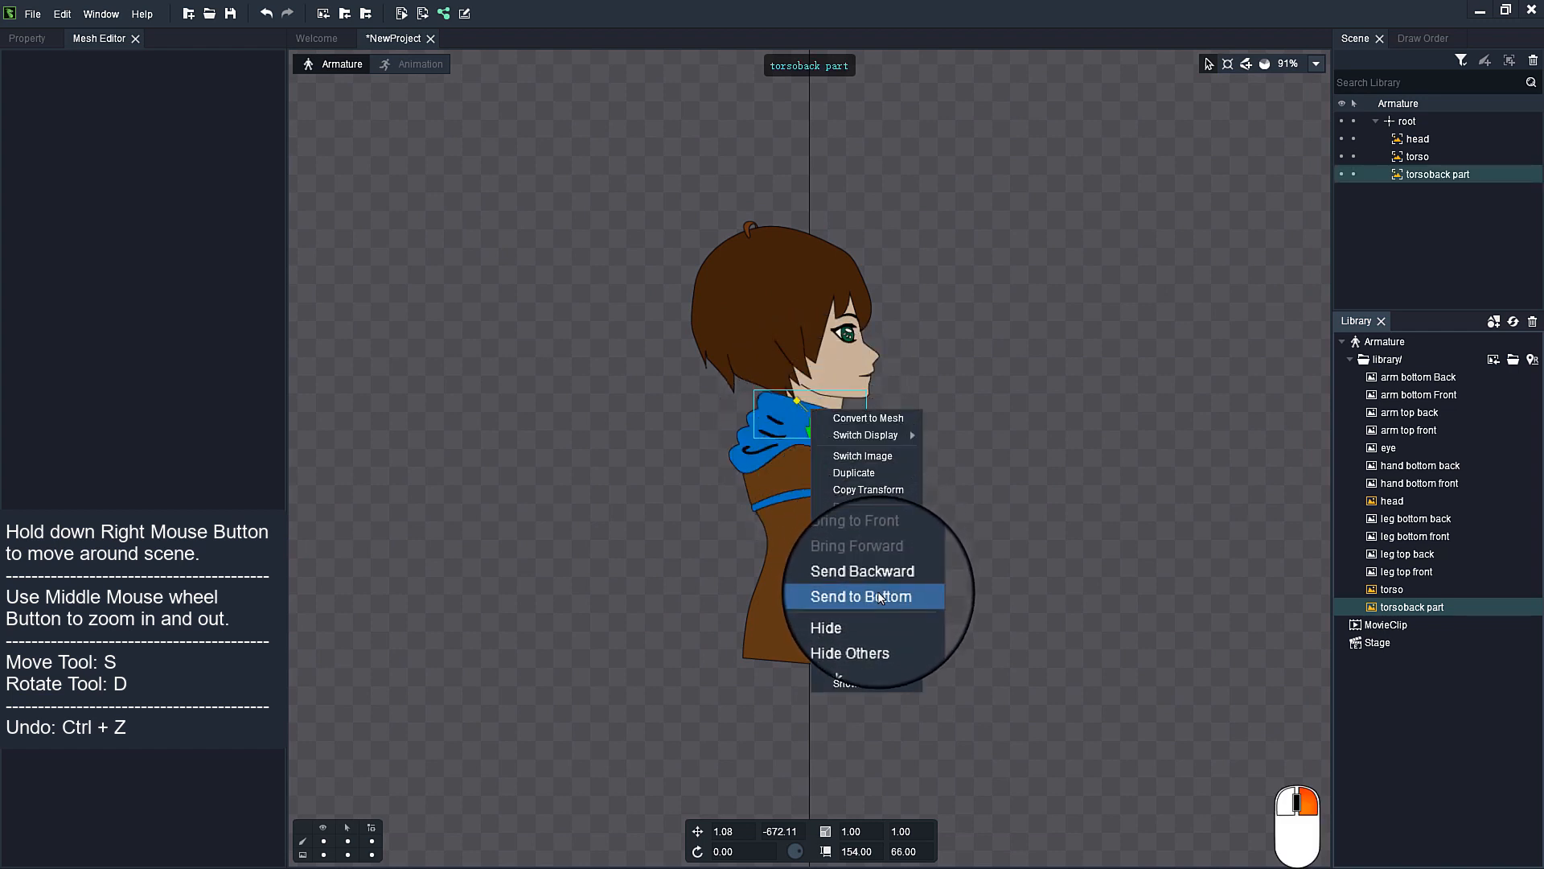
pyautogui.click(861, 595)
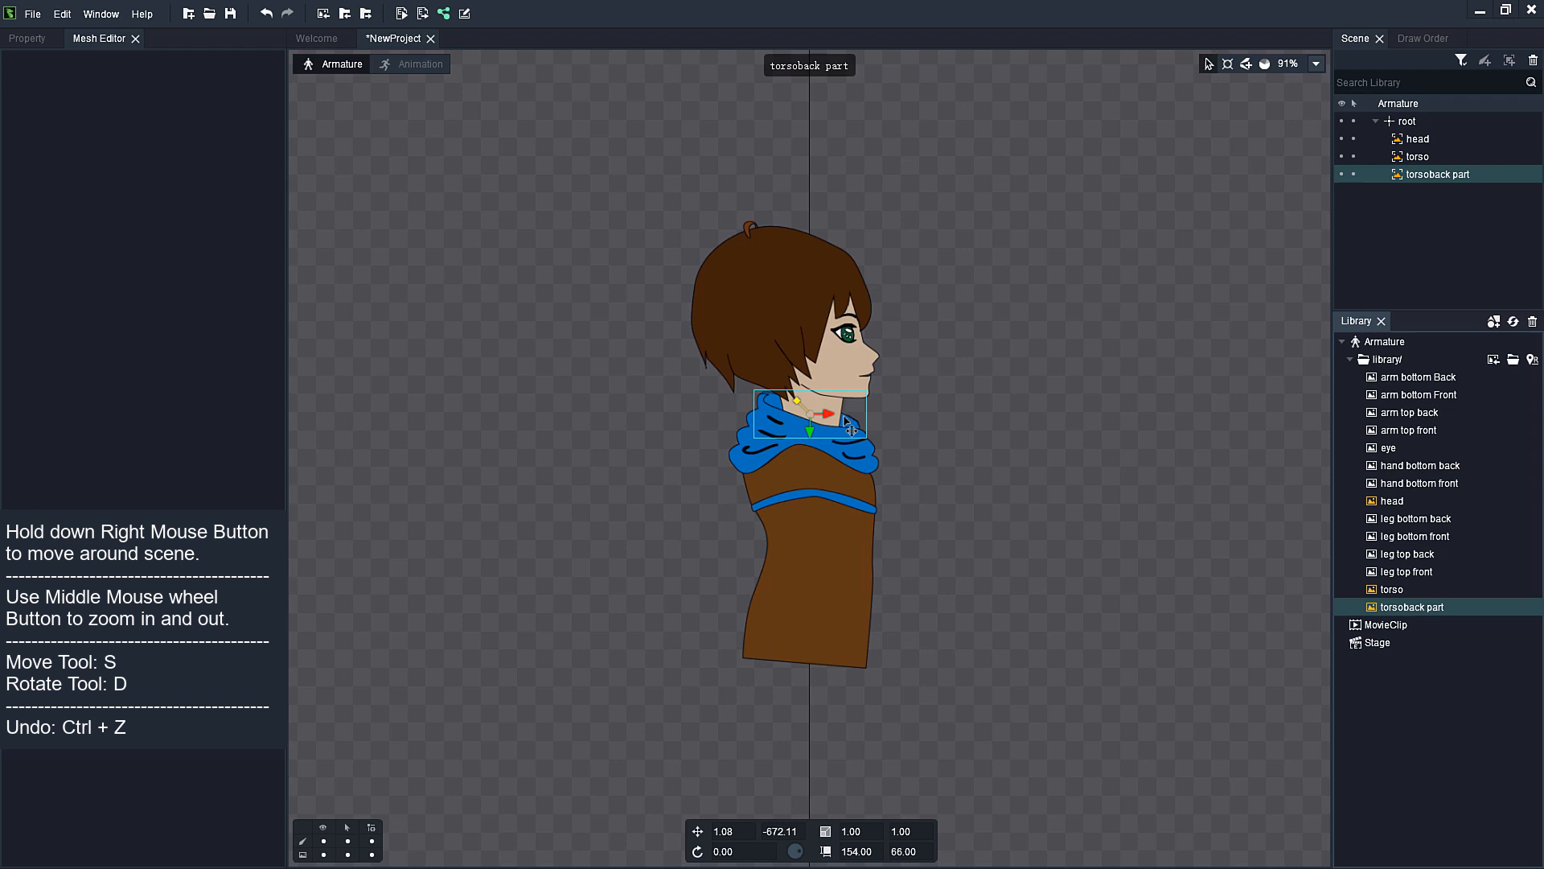
pyautogui.scroll(-3)
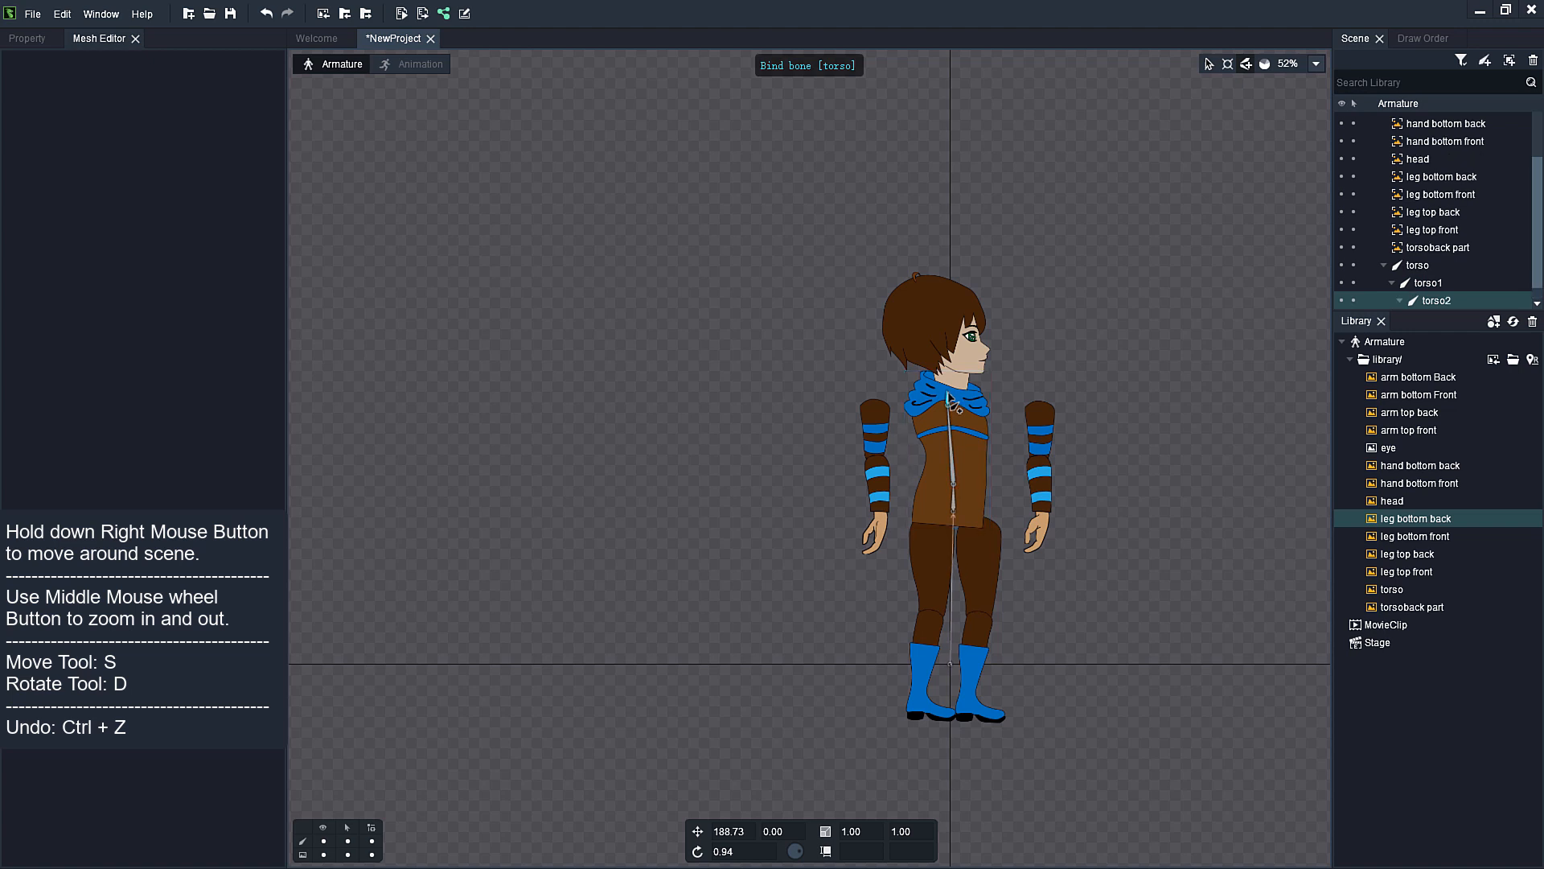
# - Draw the torso, torso1 and torso2 bone chain up the assembled body
pyautogui.click(1429, 283)
pyautogui.write('hand front')
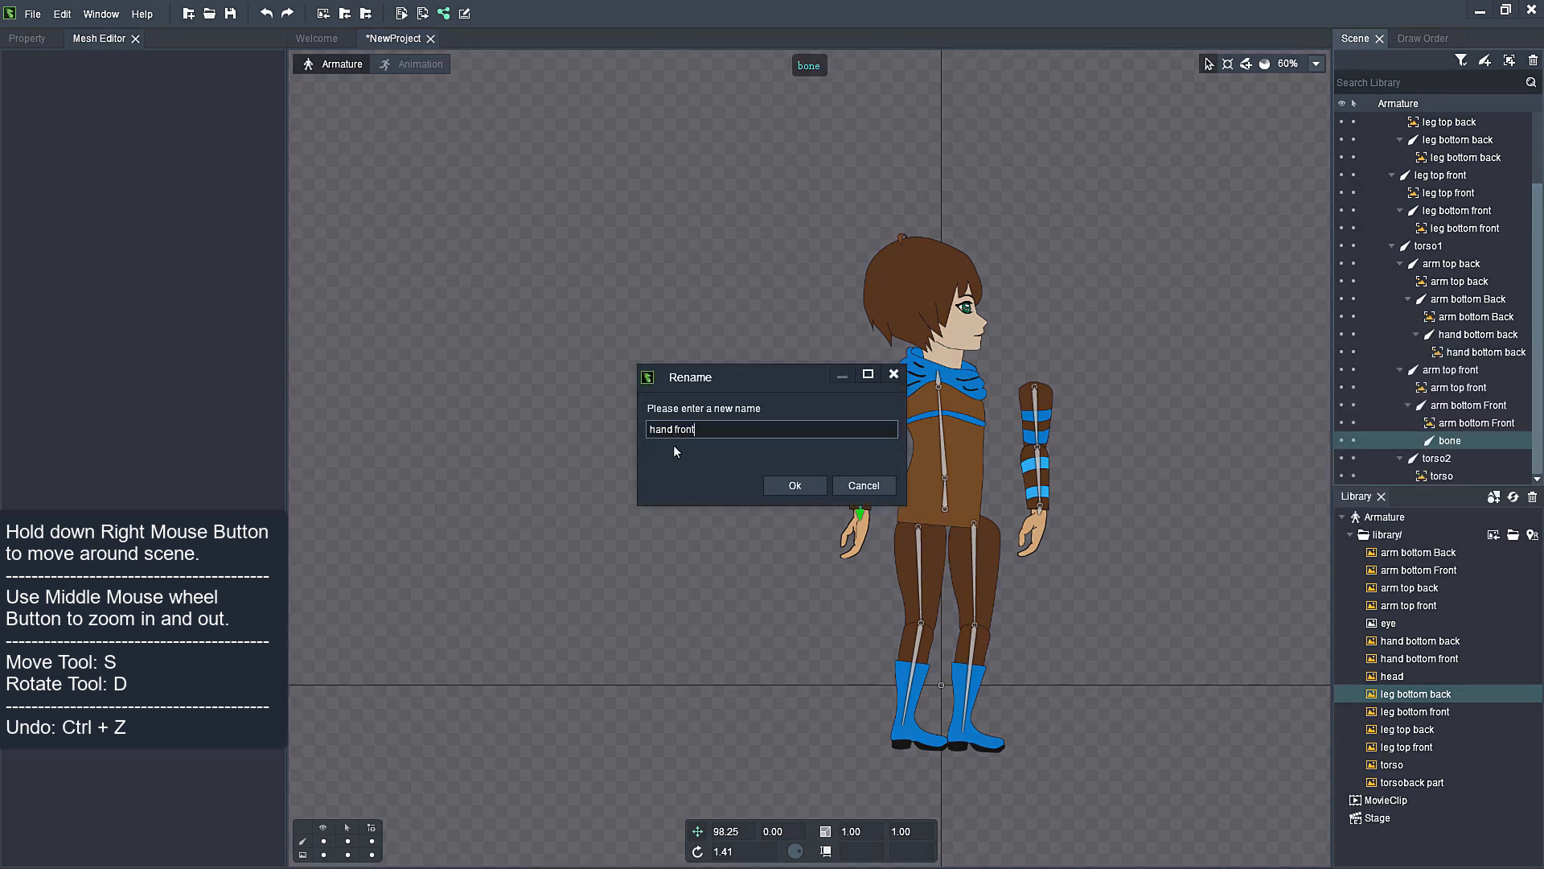
# - Rename the hand bone to hand front and nest the leg and hand images under their bones
pyautogui.click(793, 486)
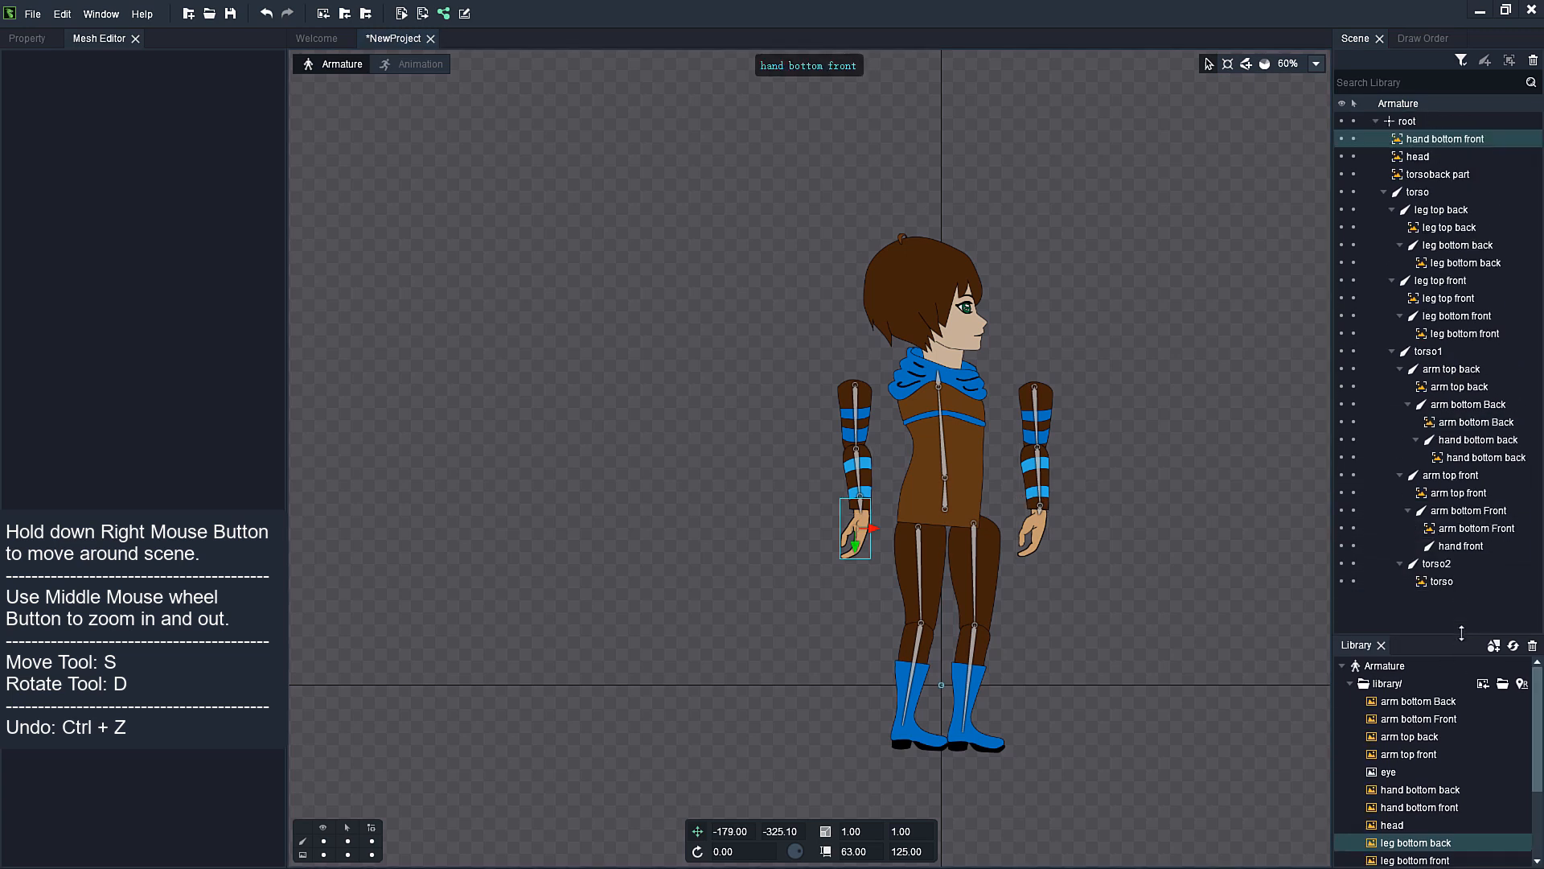
pyautogui.click(1457, 315)
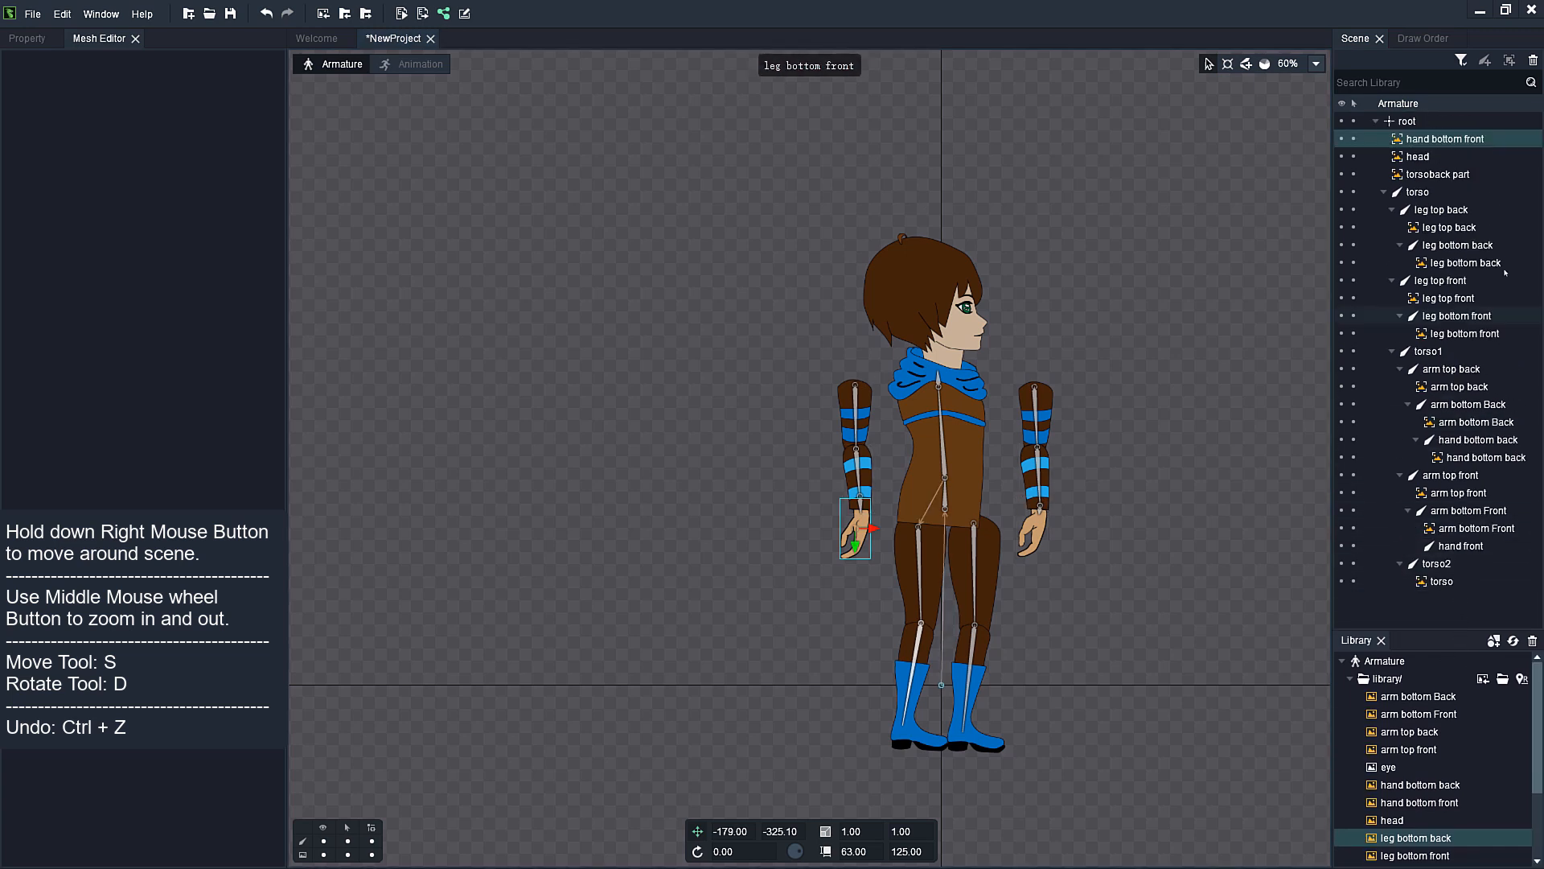
pyautogui.click(1450, 227)
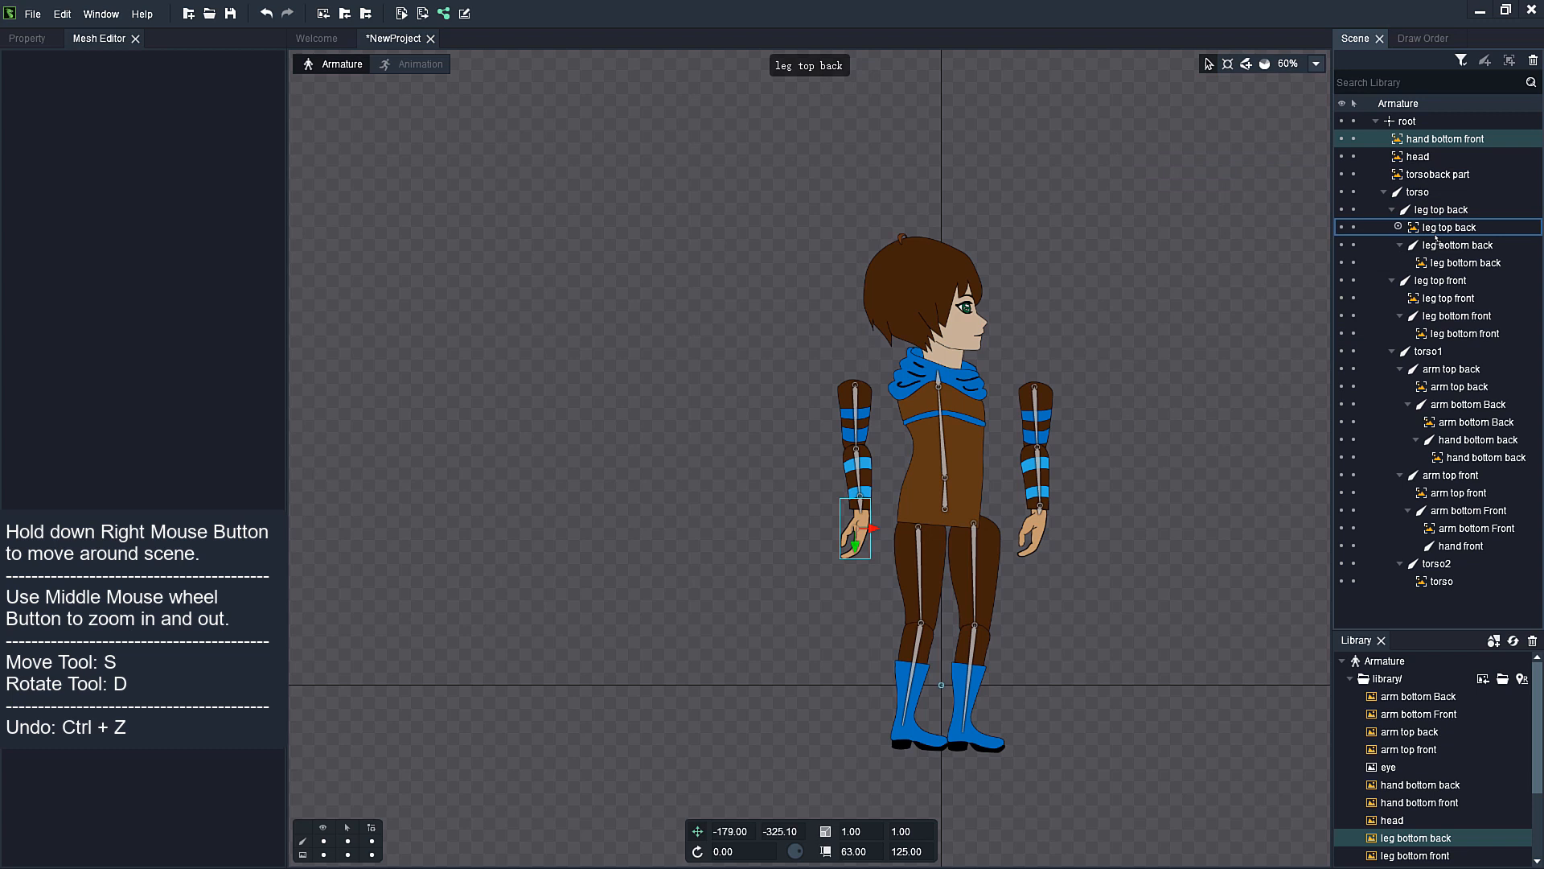
pyautogui.click(1477, 455)
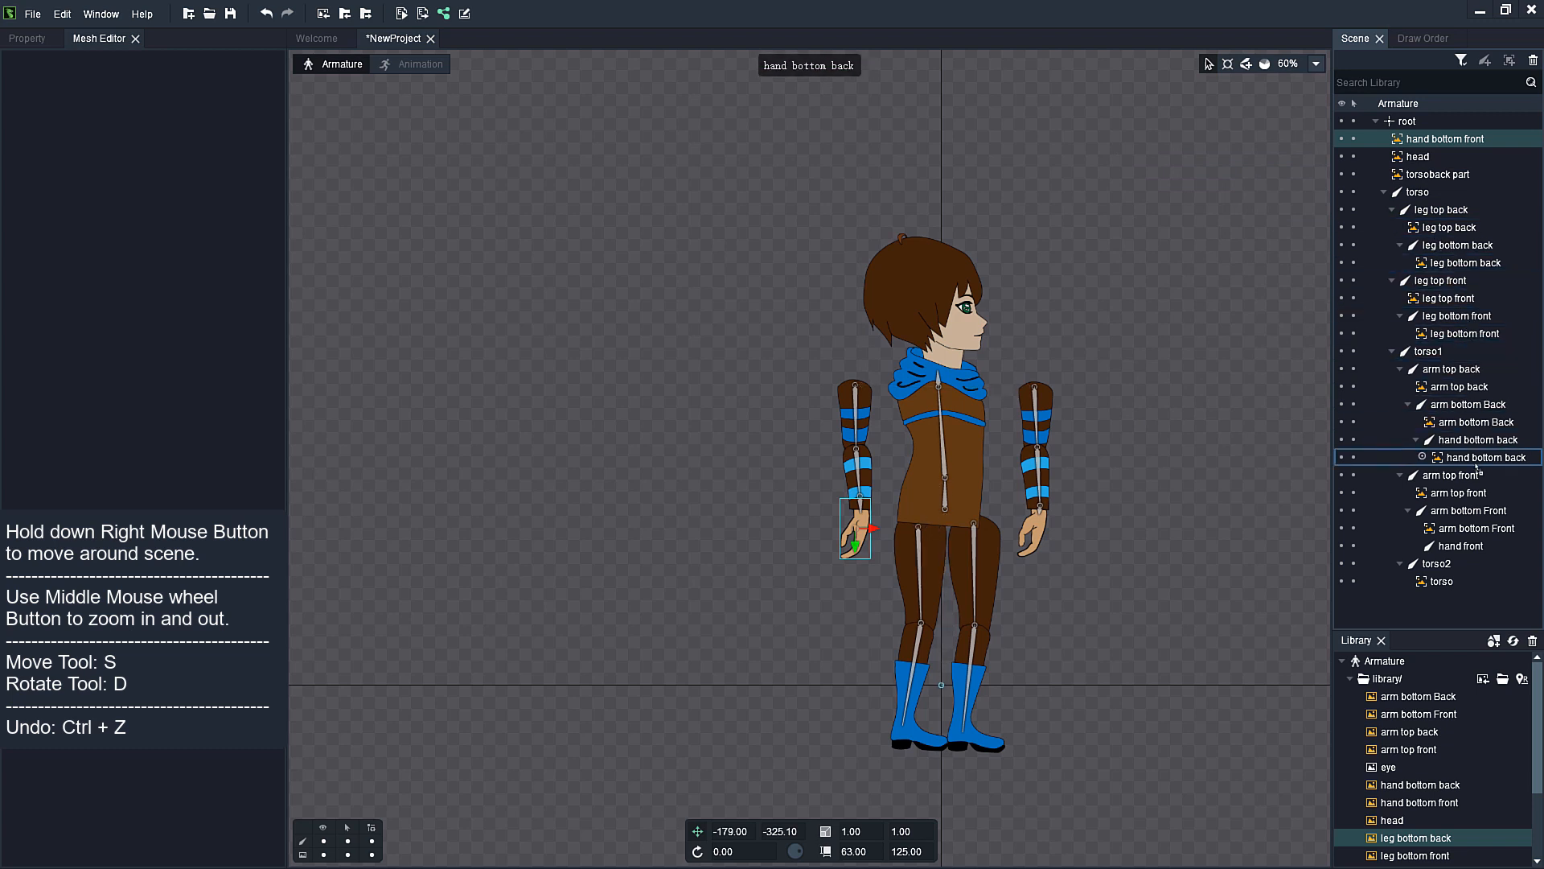
pyautogui.click(1467, 545)
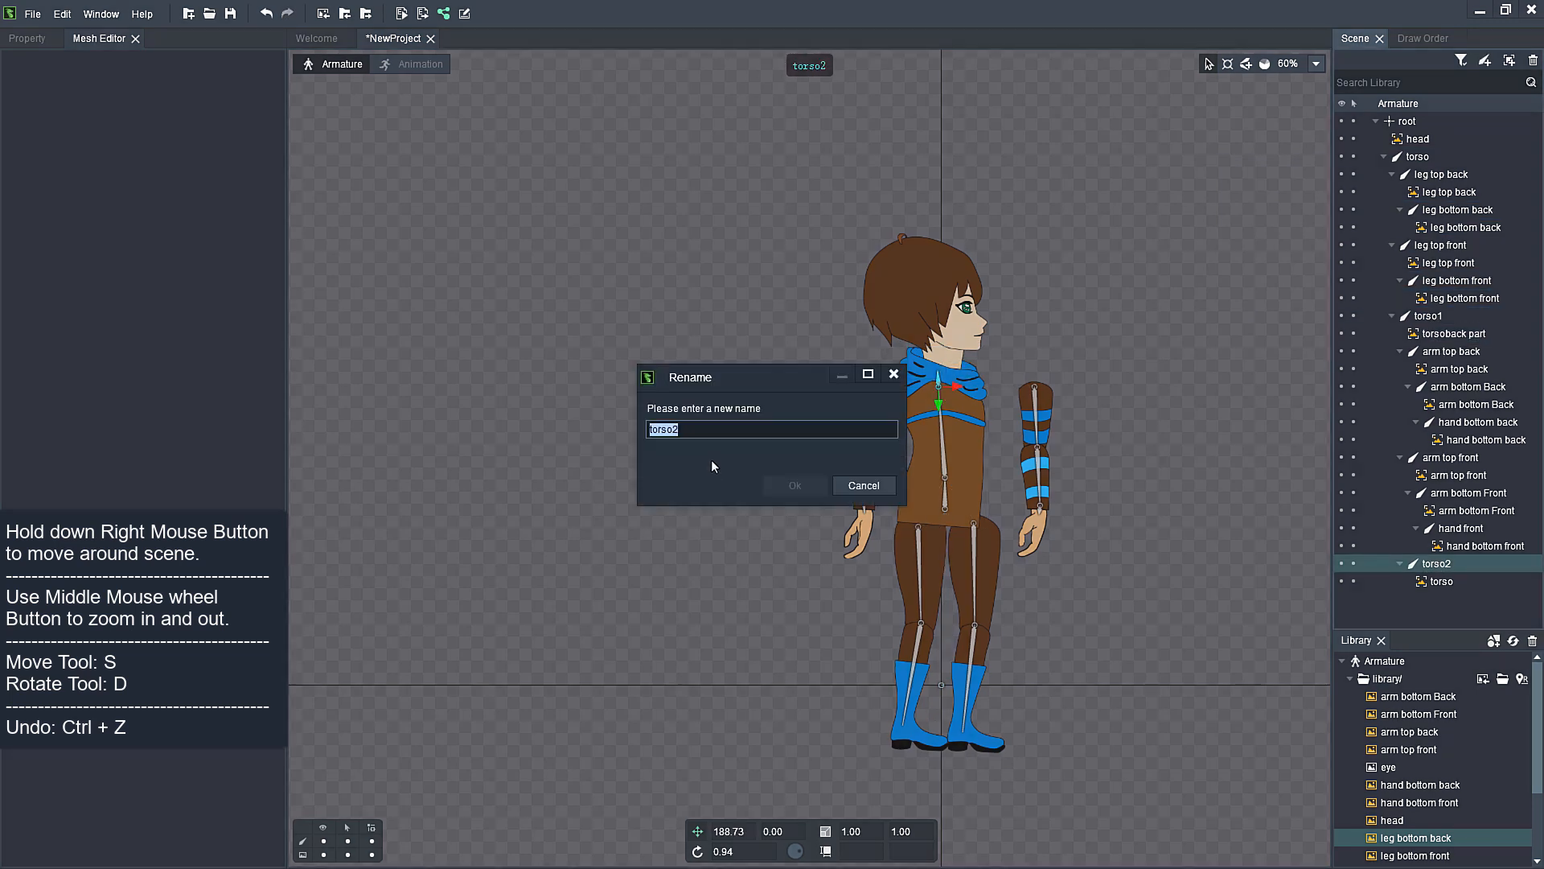
# - Rename torso2 to neck and move the torso and torsoback part images under torso1
pyautogui.write('neck')
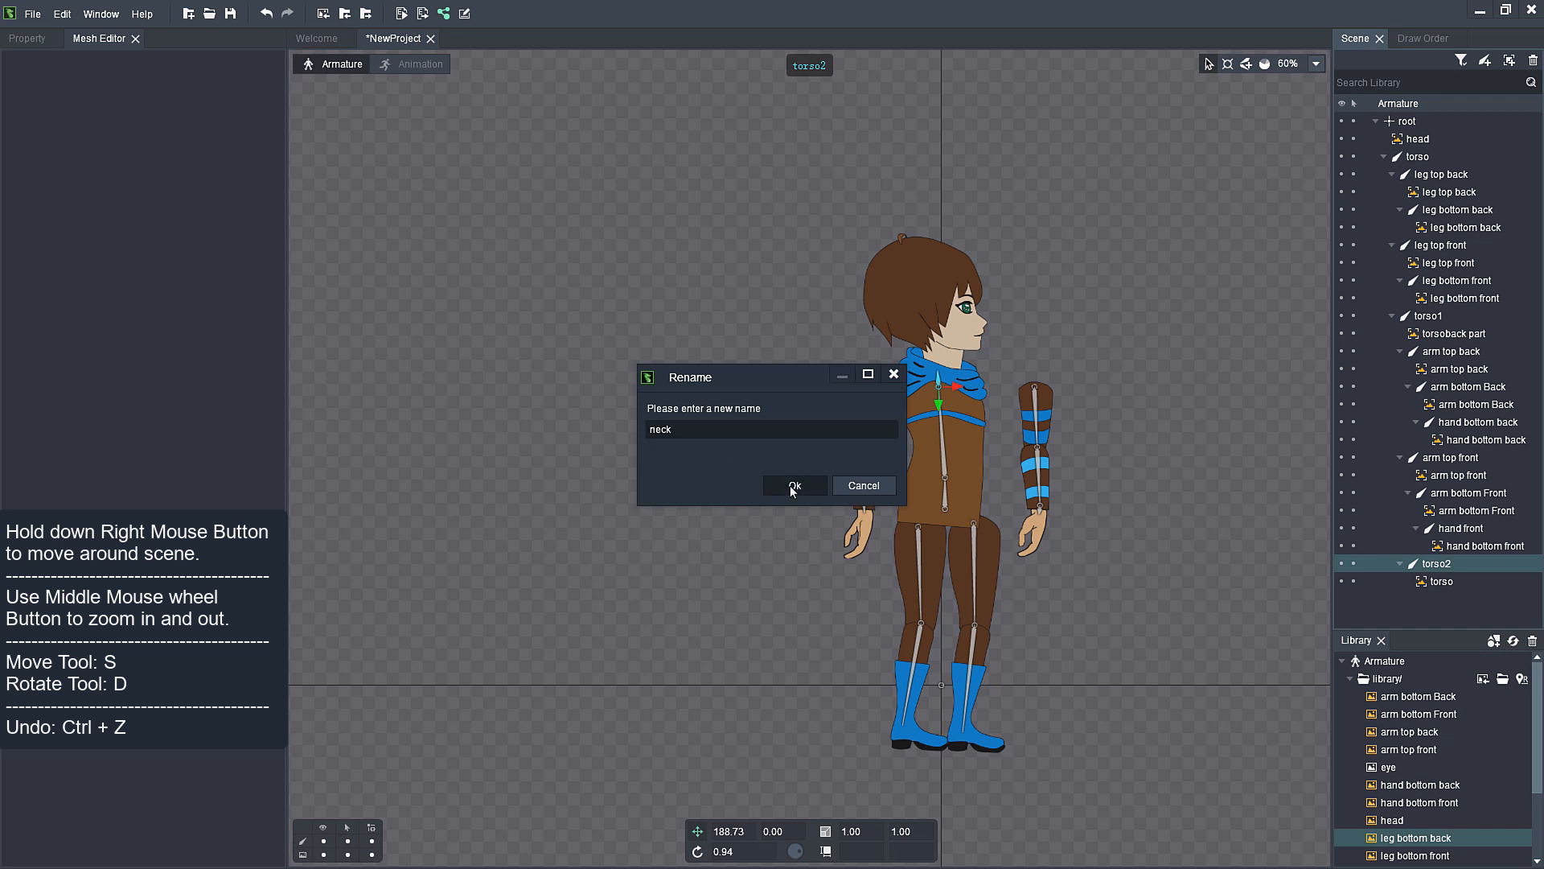
pyautogui.click(793, 486)
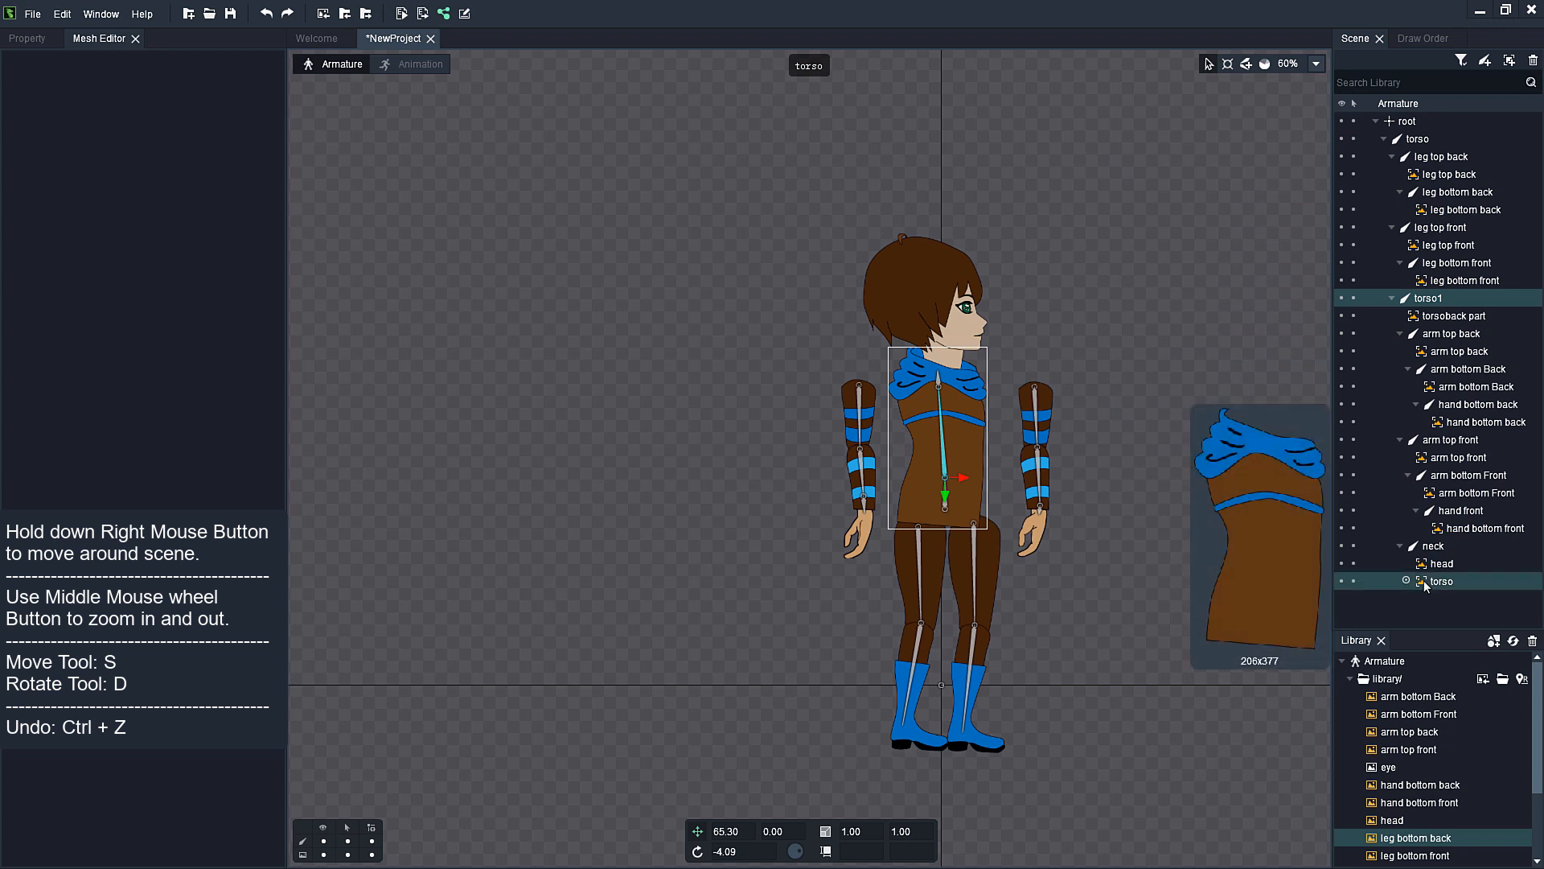
pyautogui.click(1459, 315)
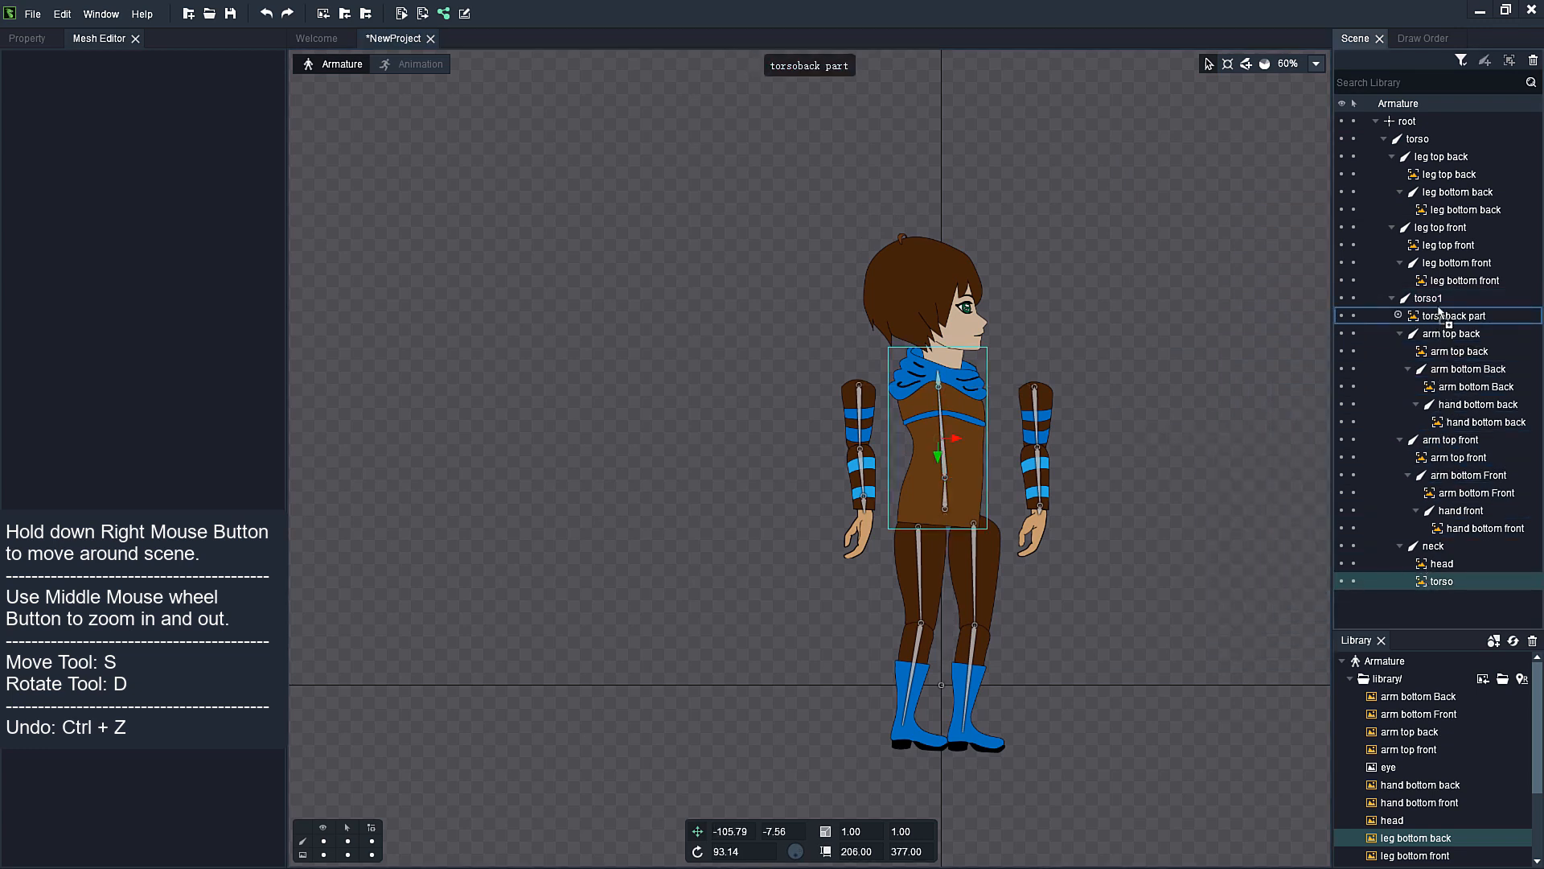
pyautogui.click(1467, 404)
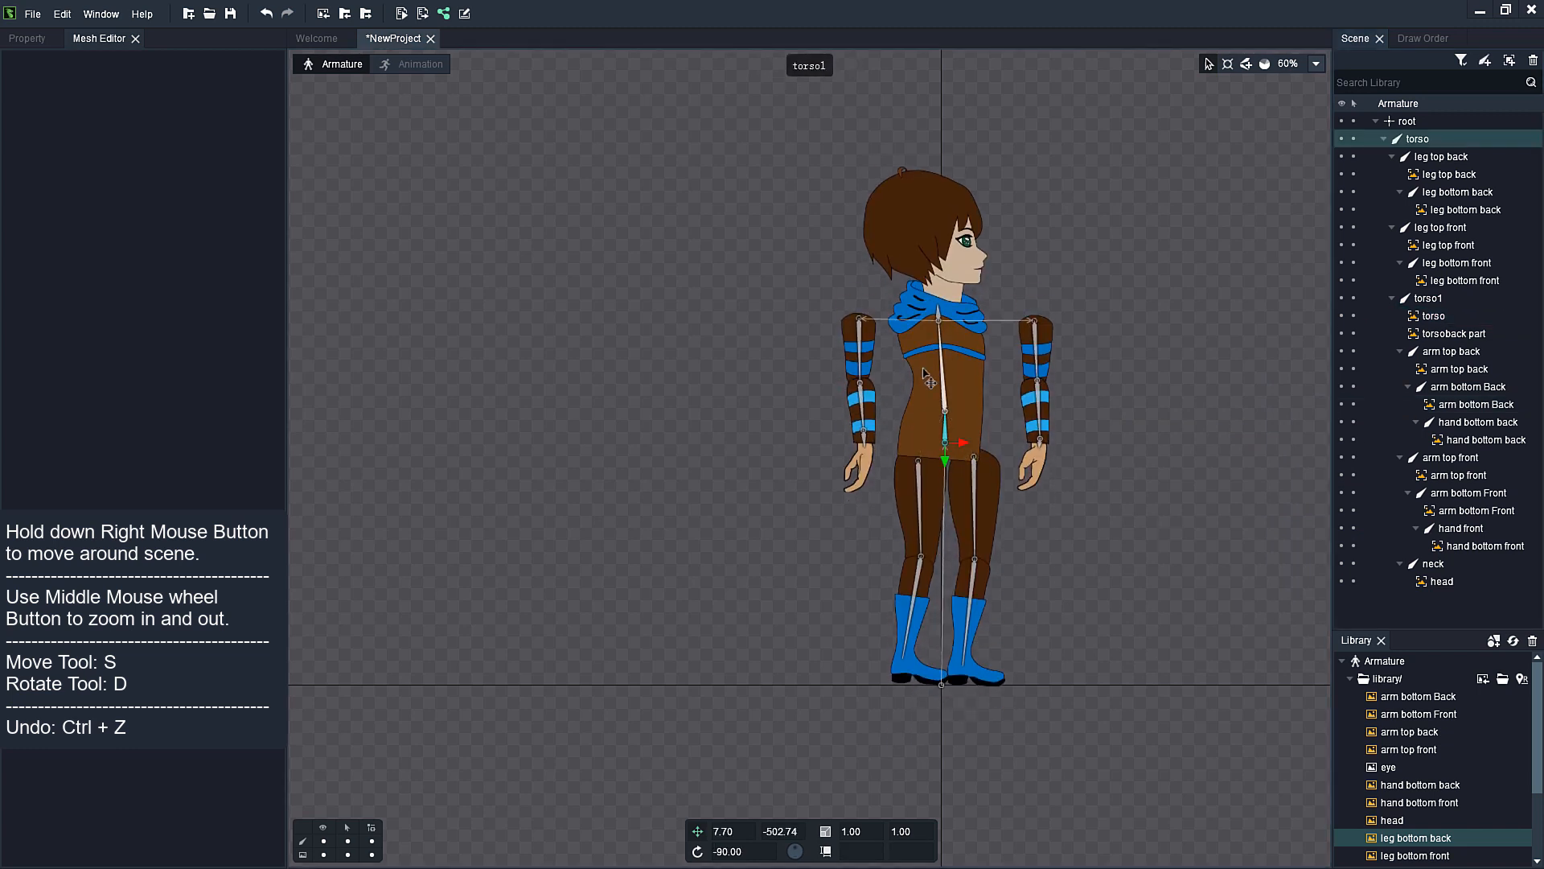
# - Rotate the arm top back and leg bones so the boy stands facing sideways
pyautogui.click(865, 329)
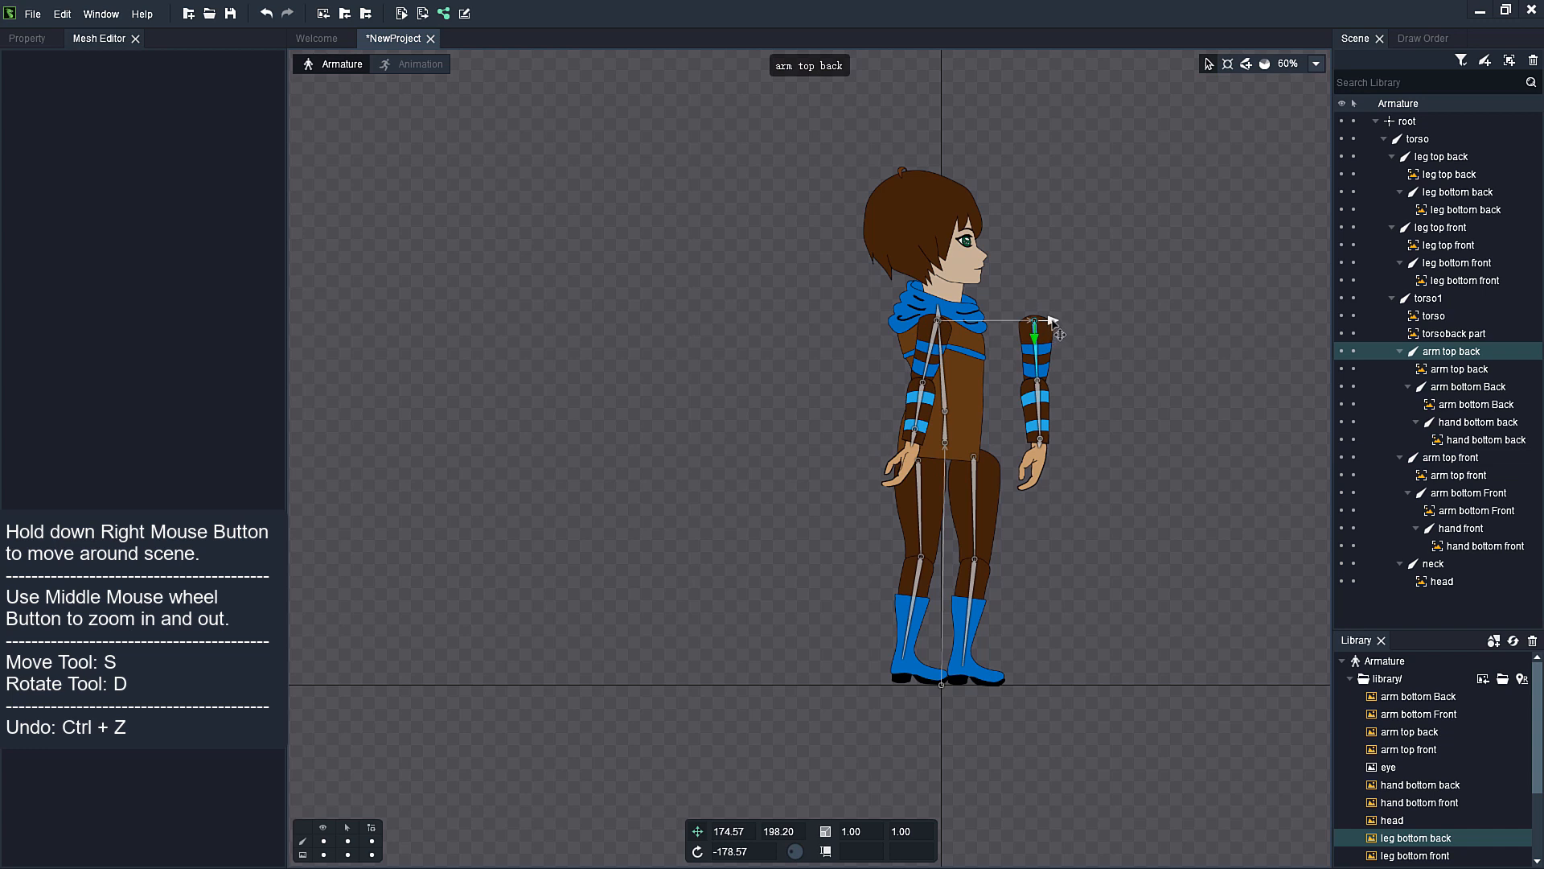
pyautogui.rightClick(1020, 325)
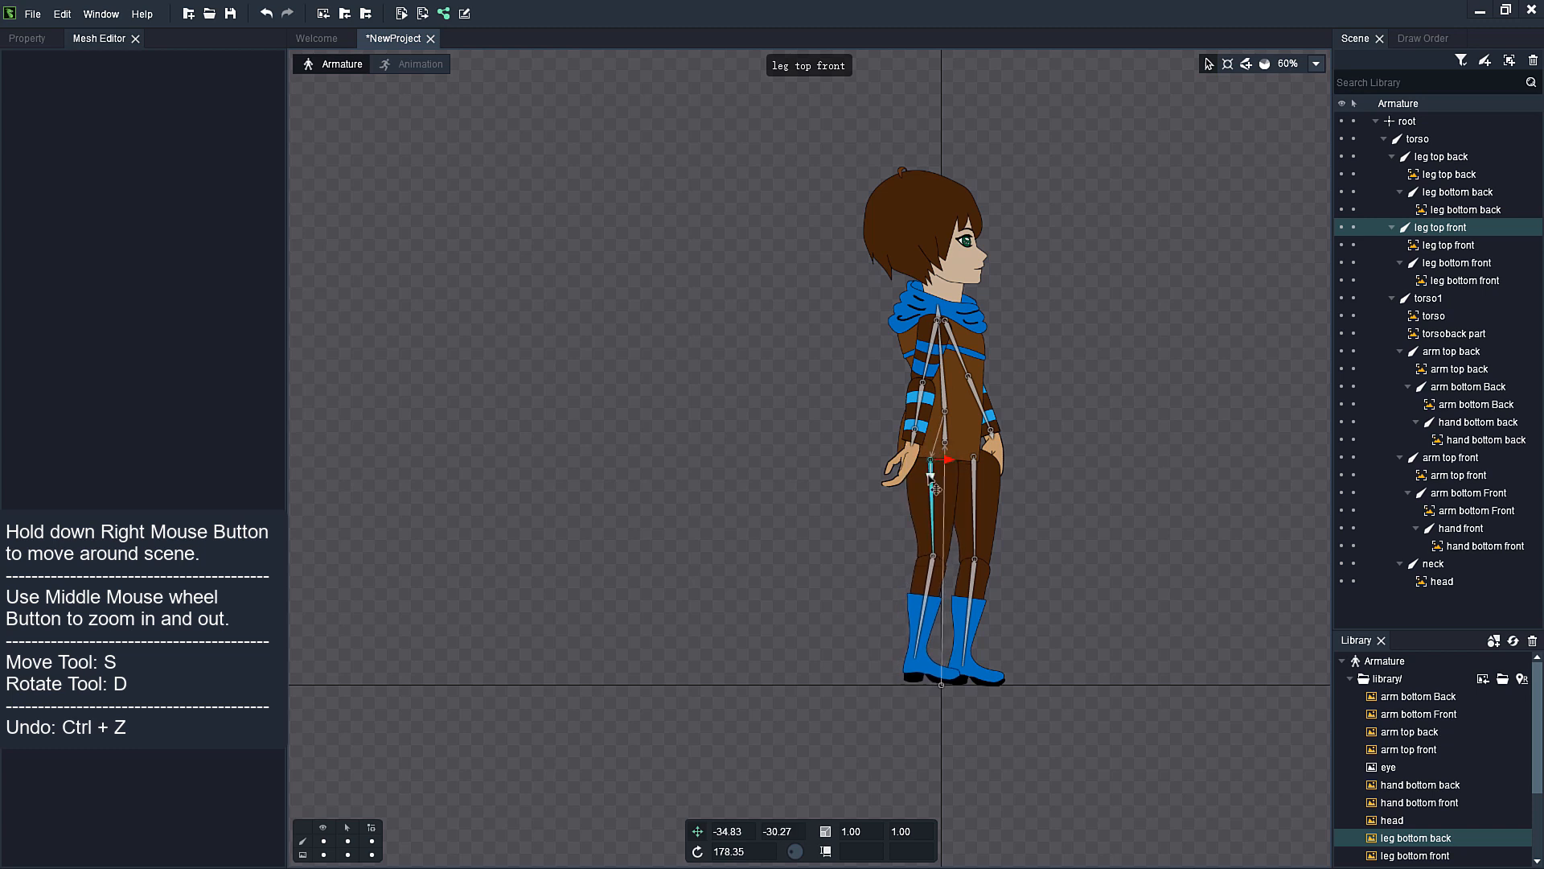
pyautogui.click(1438, 156)
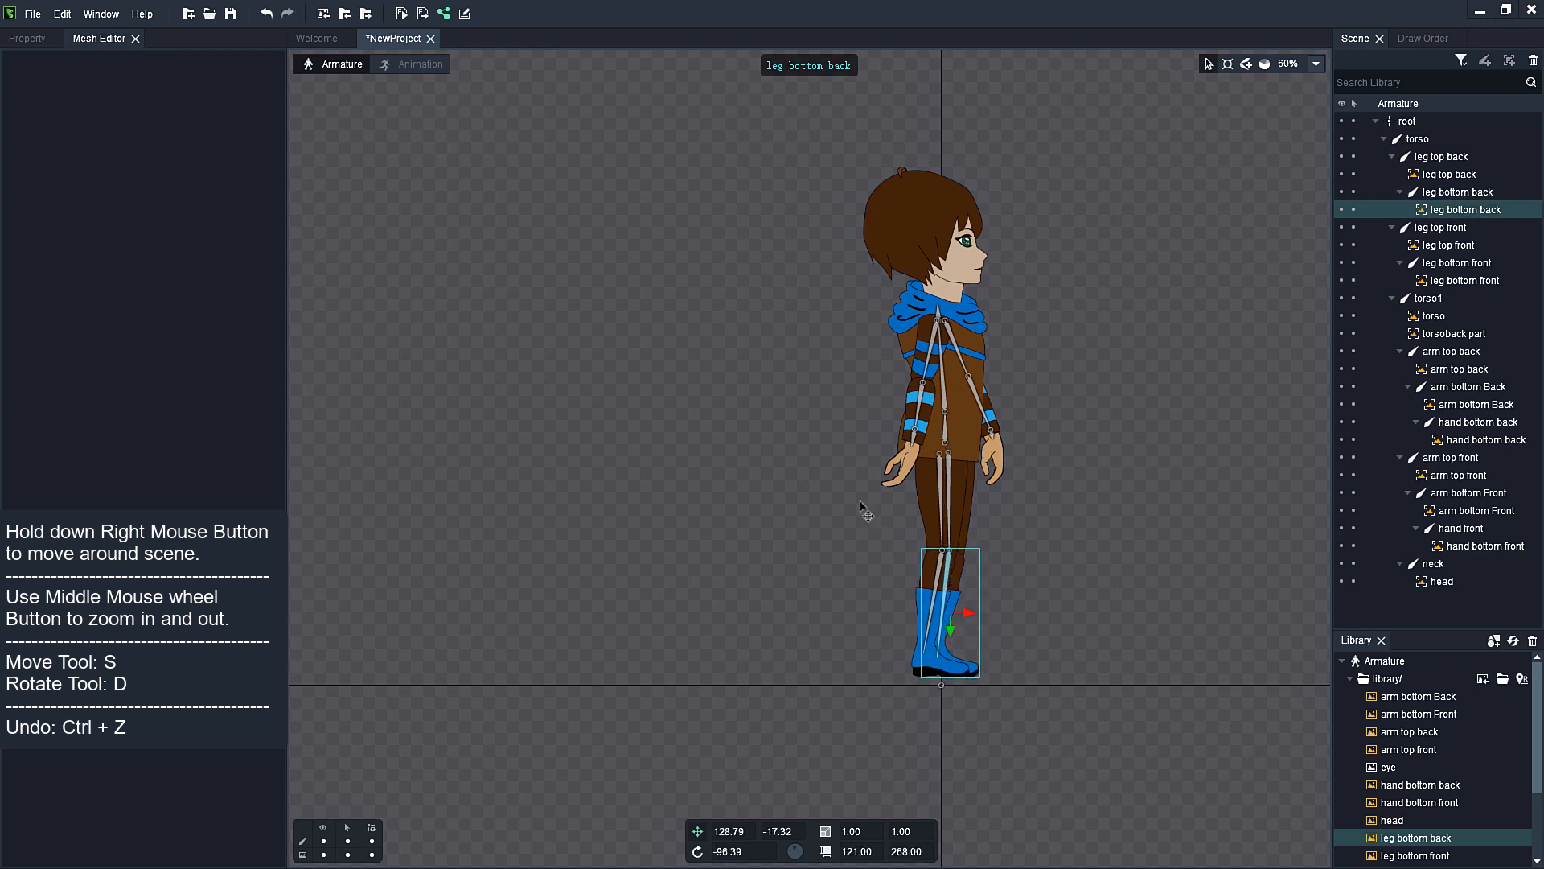
pyautogui.click(32, 14)
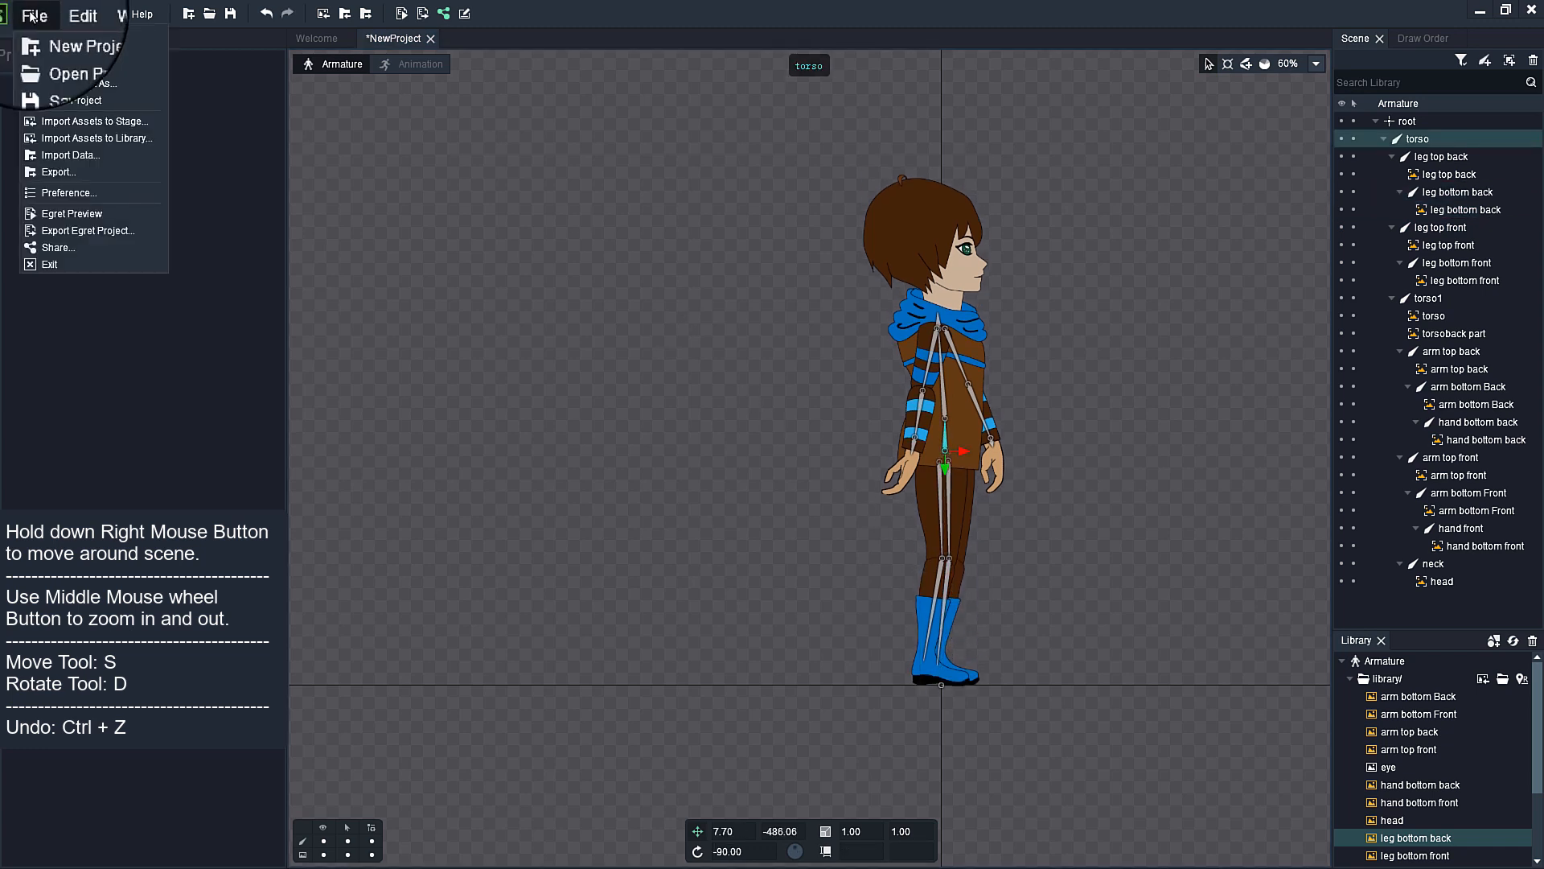
pyautogui.moveTo(87, 85)
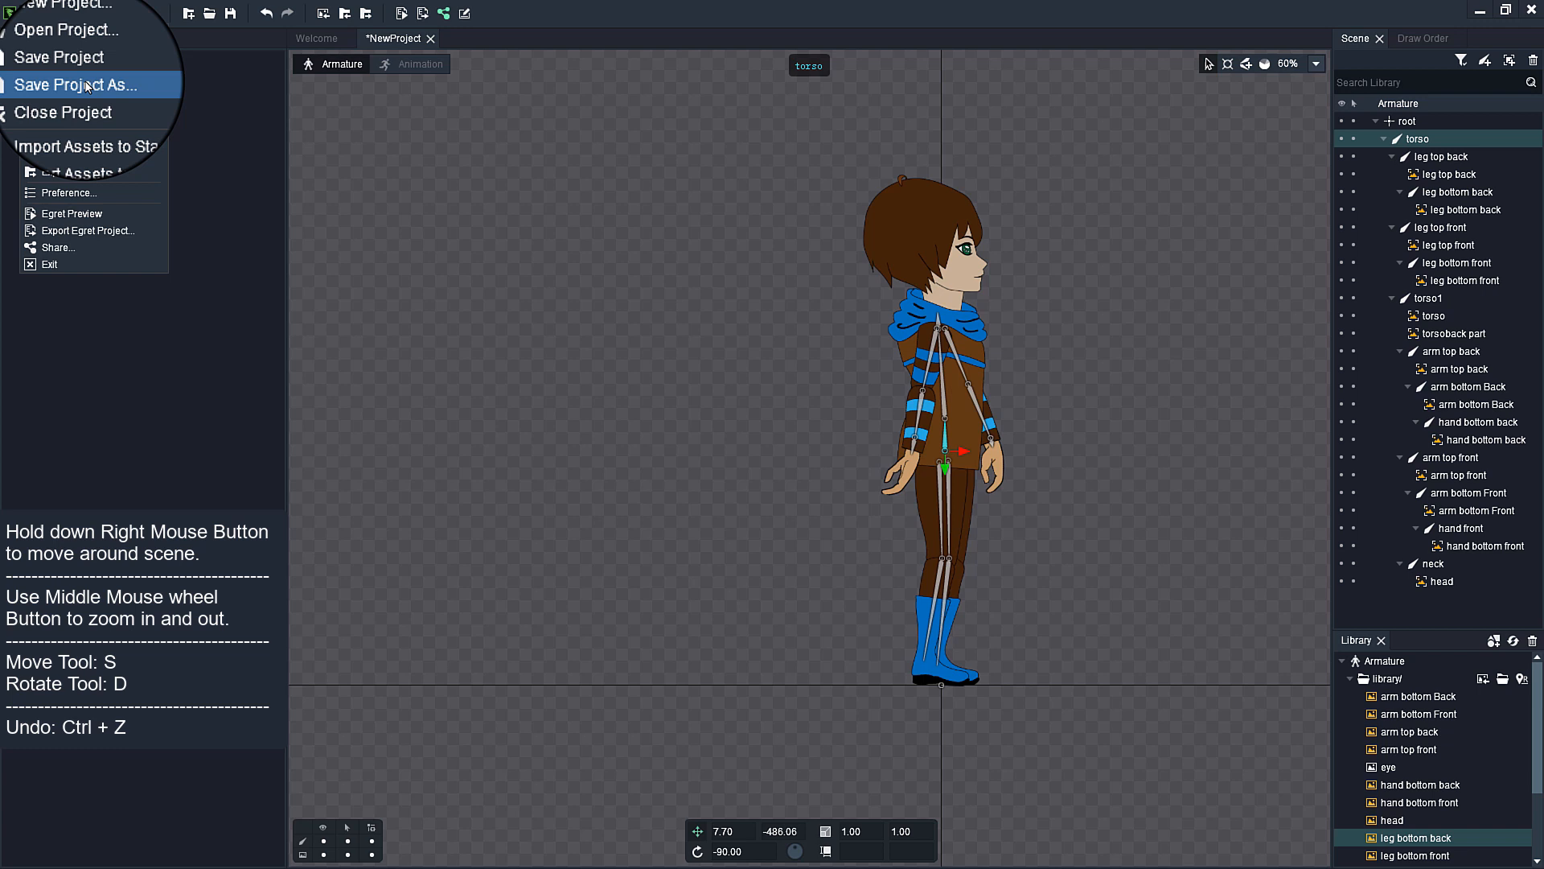
# - Save Project As with the name boywalk, browsing to its save path
pyautogui.click(71, 84)
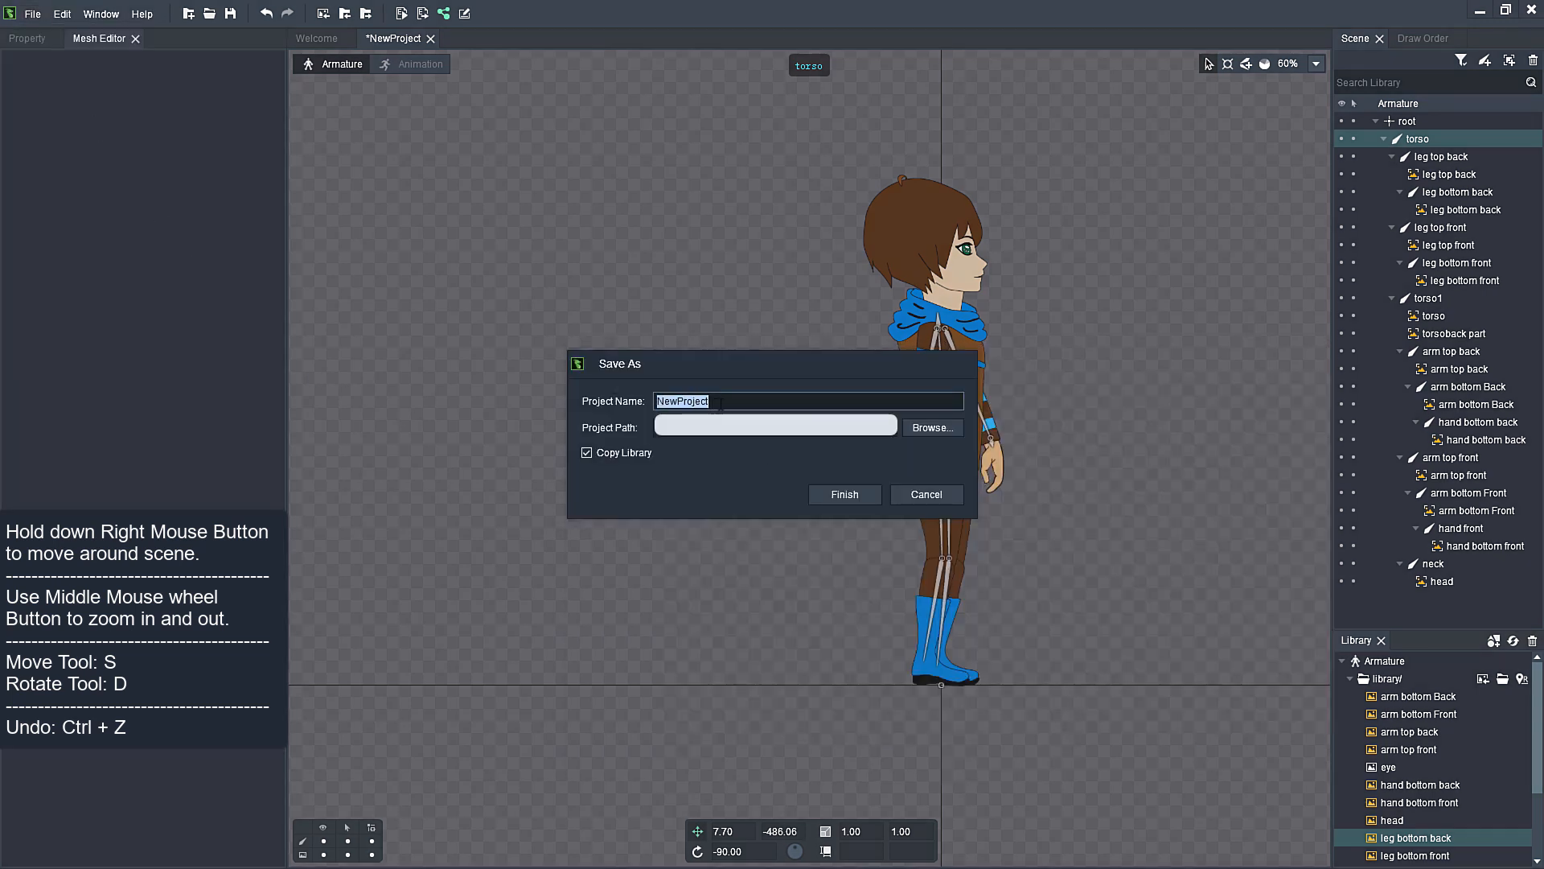
pyautogui.write('boywalk')
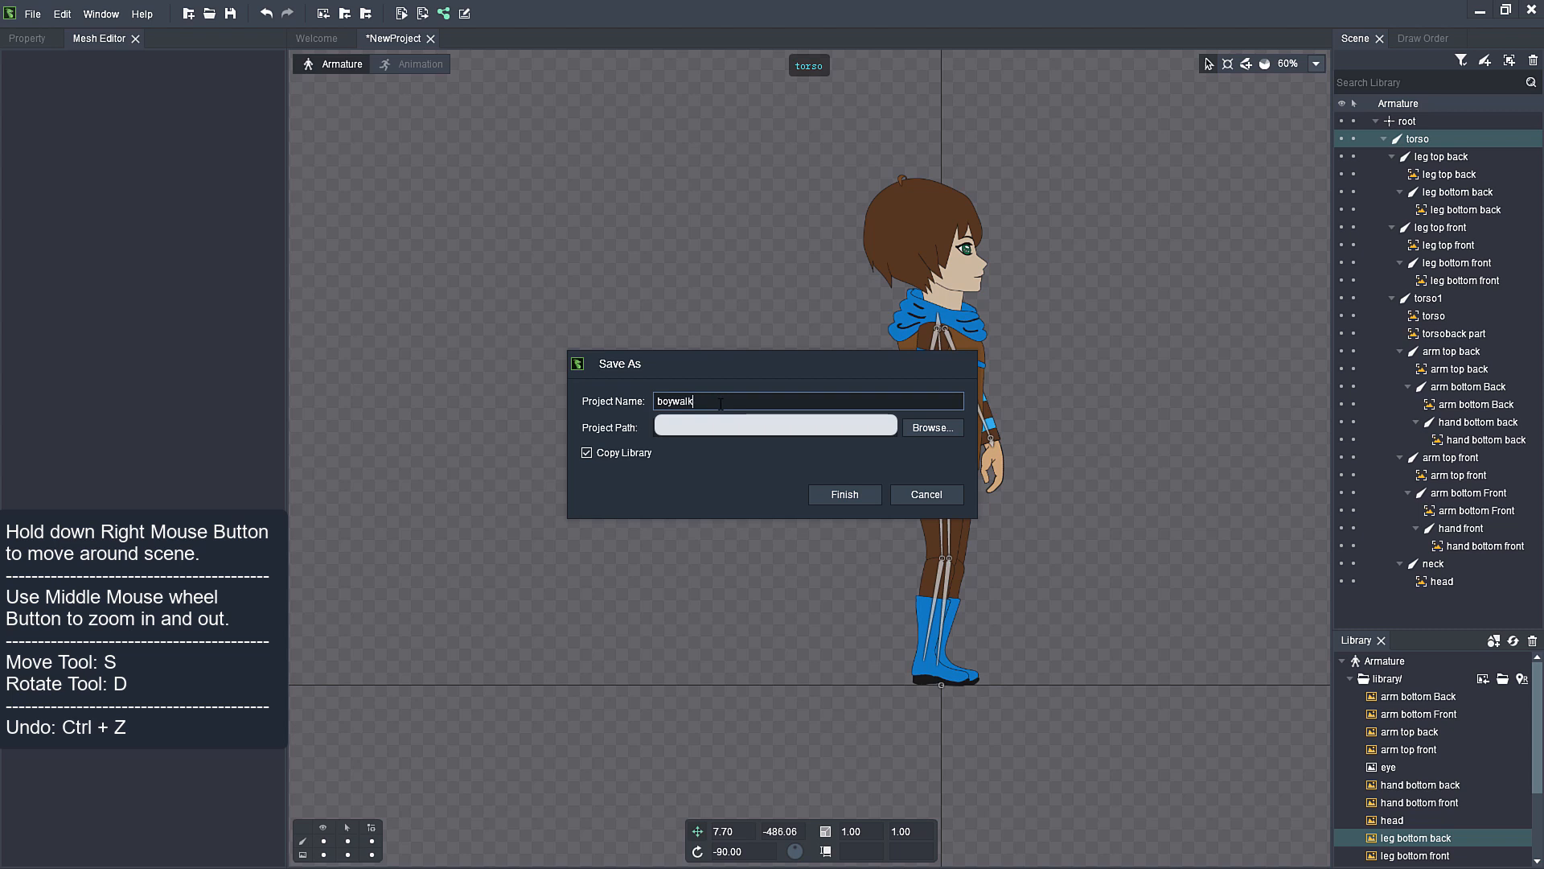
pyautogui.click(843, 494)
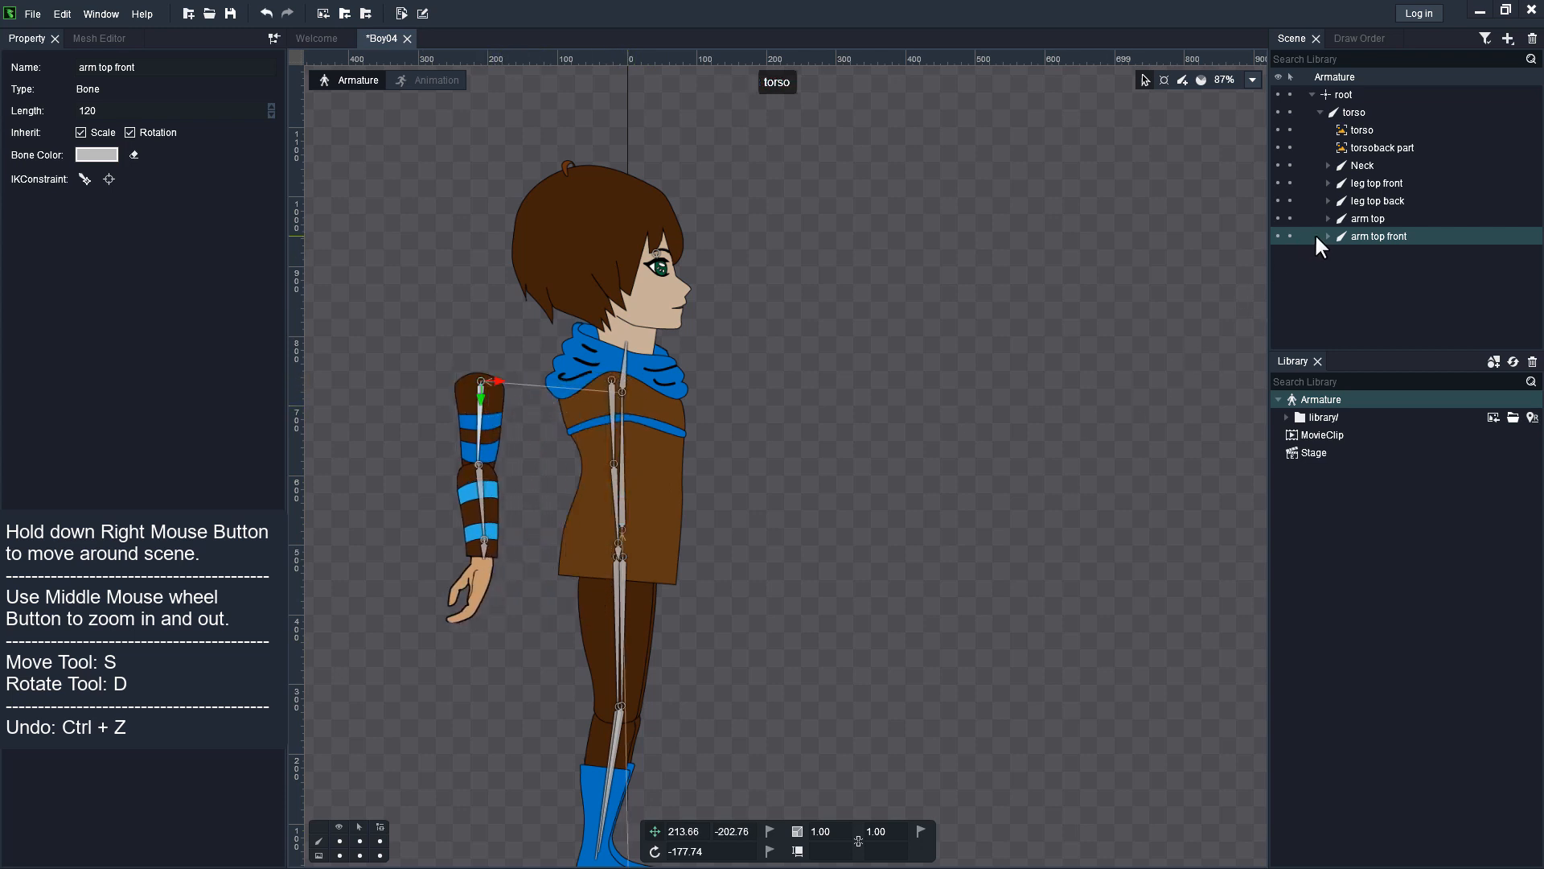
# - Add an IK constraint on the arm top and bottom front bones and select its bone_ikTarget
pyautogui.click(1329, 235)
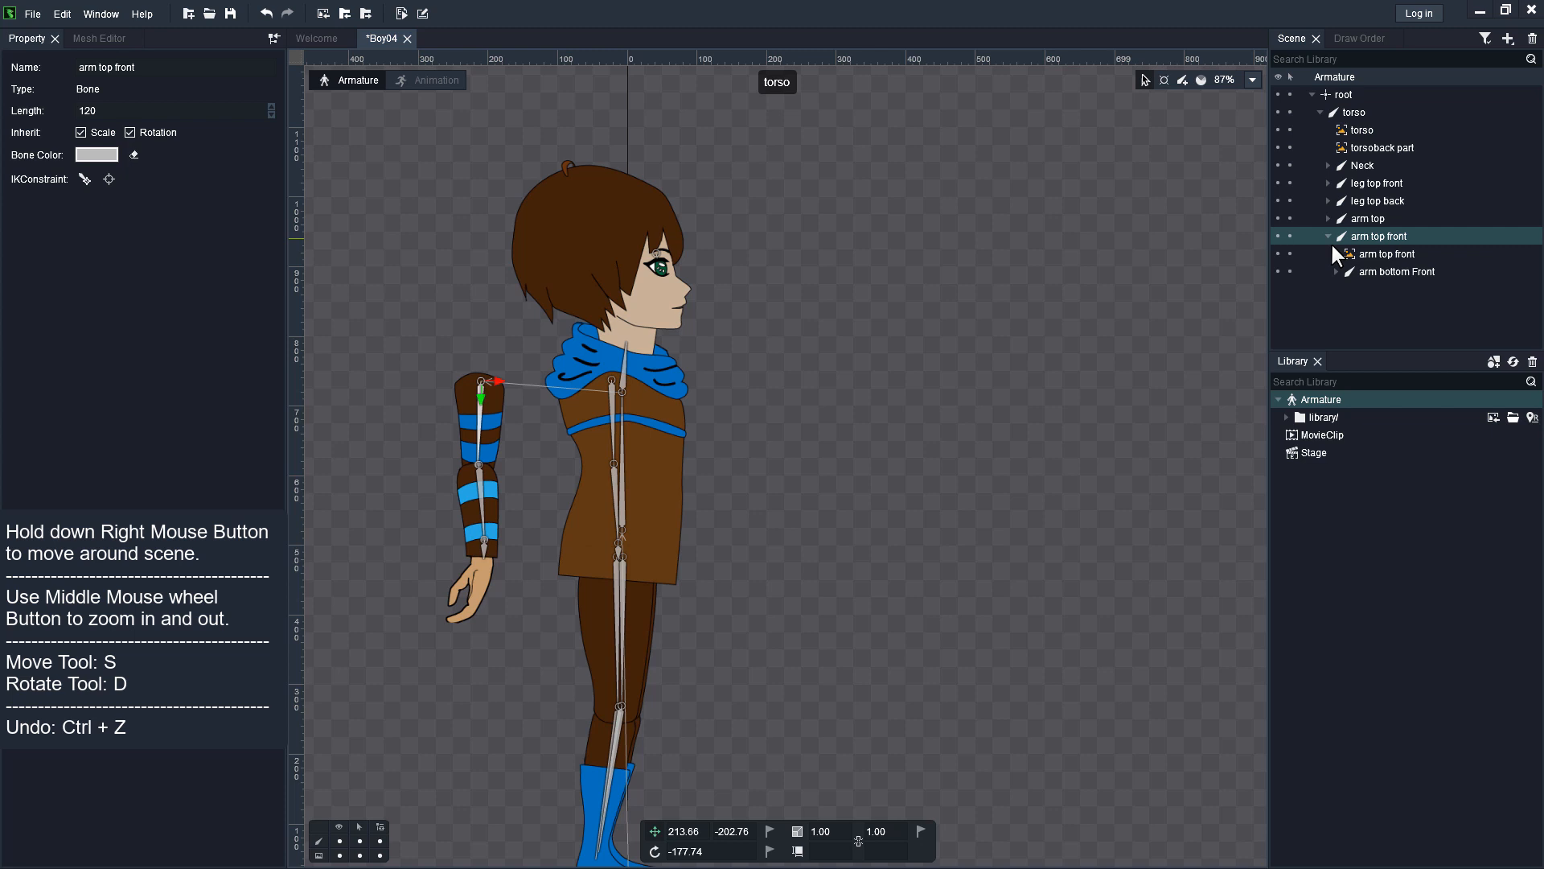
pyautogui.click(1400, 271)
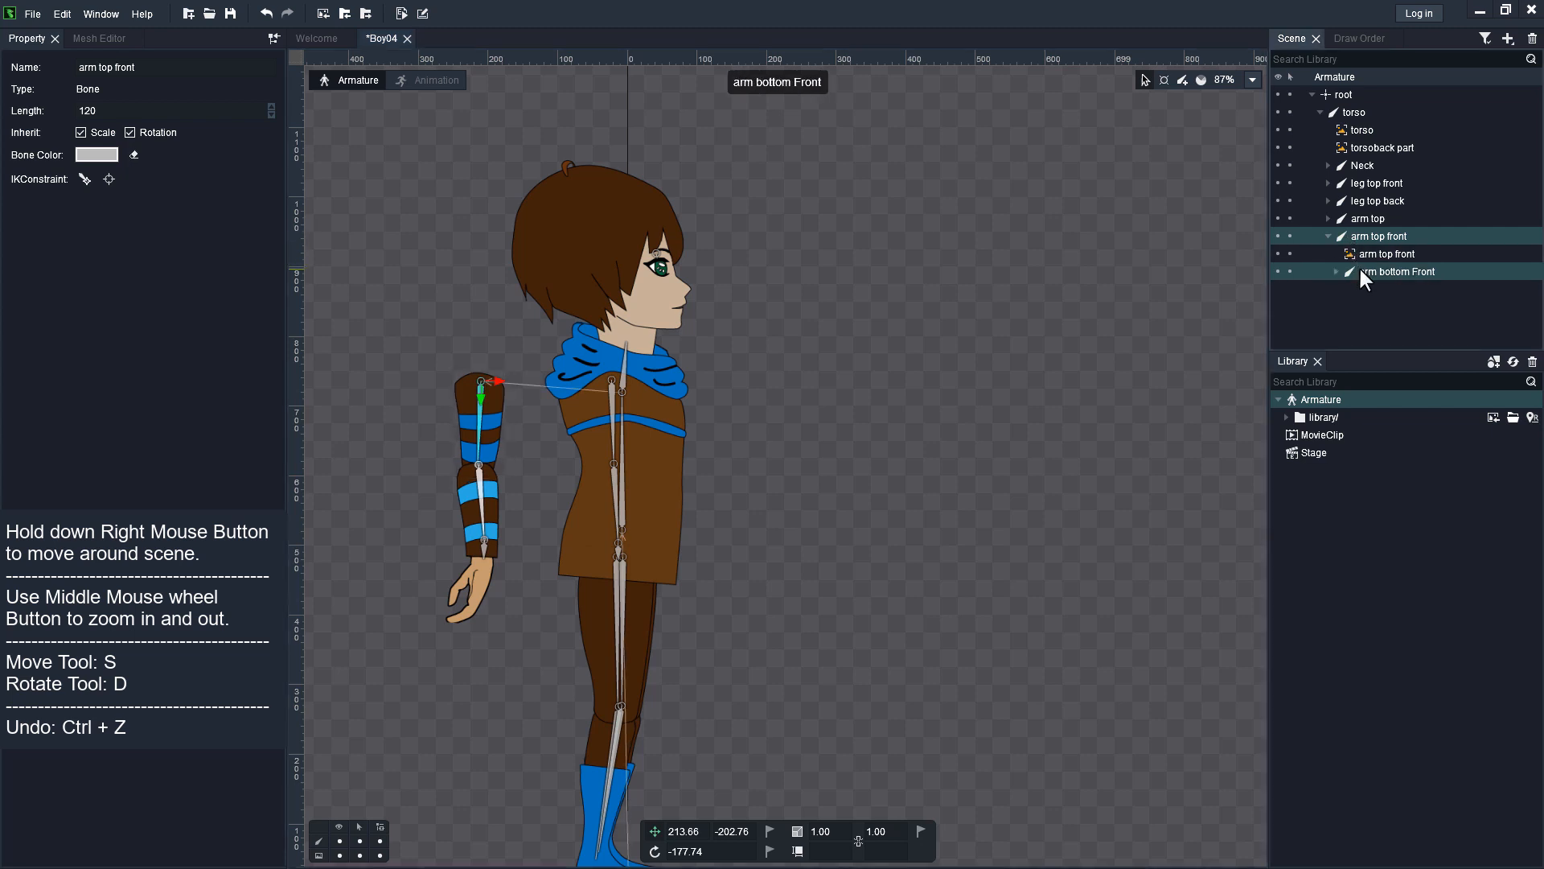
pyautogui.click(1389, 253)
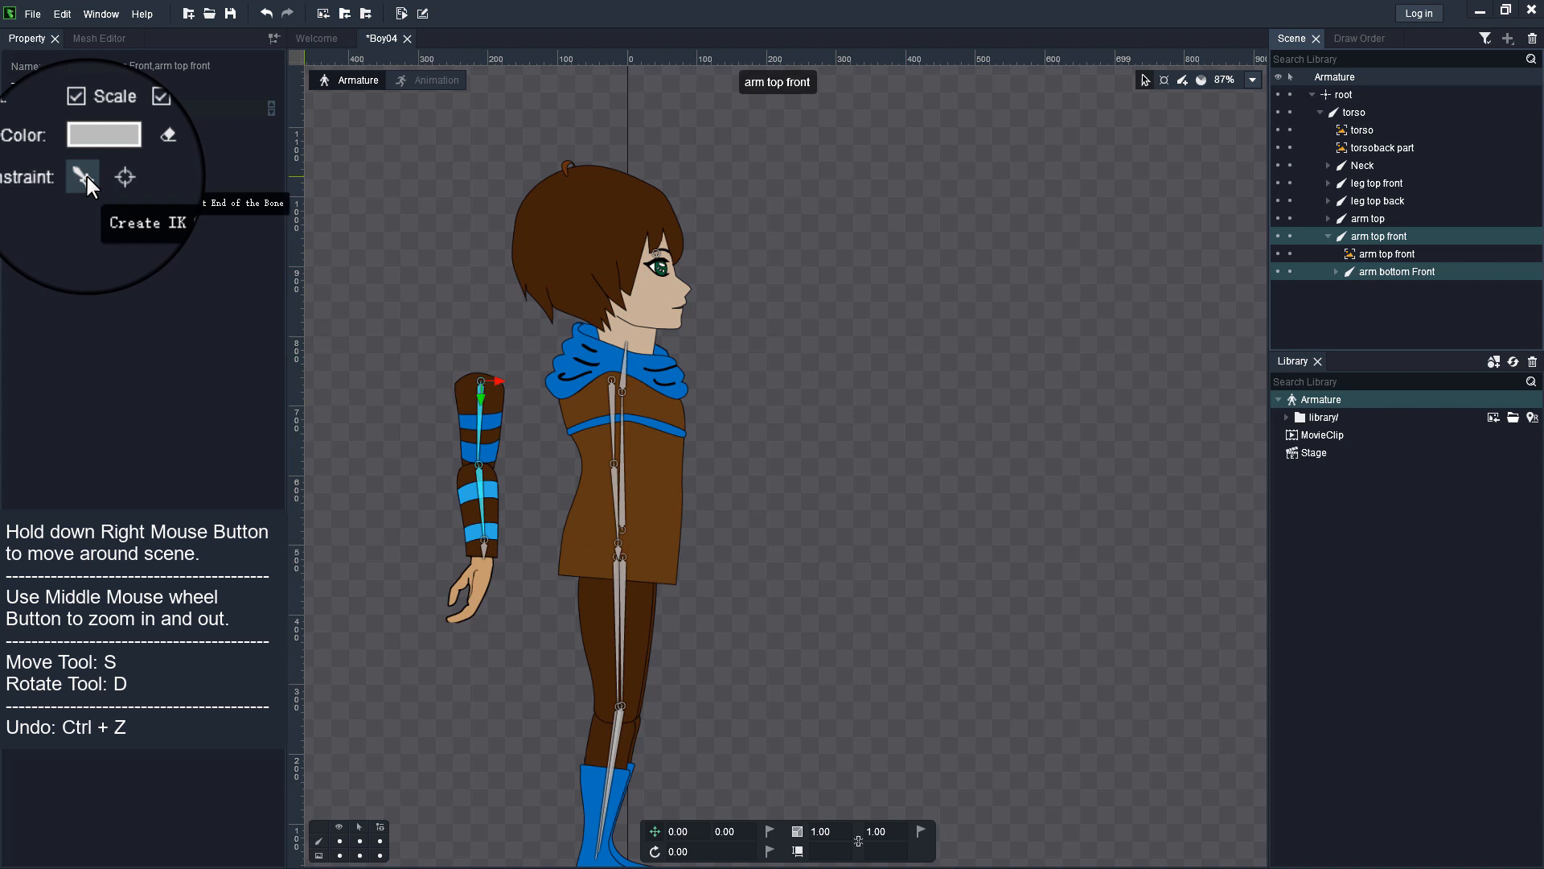
pyautogui.click(82, 177)
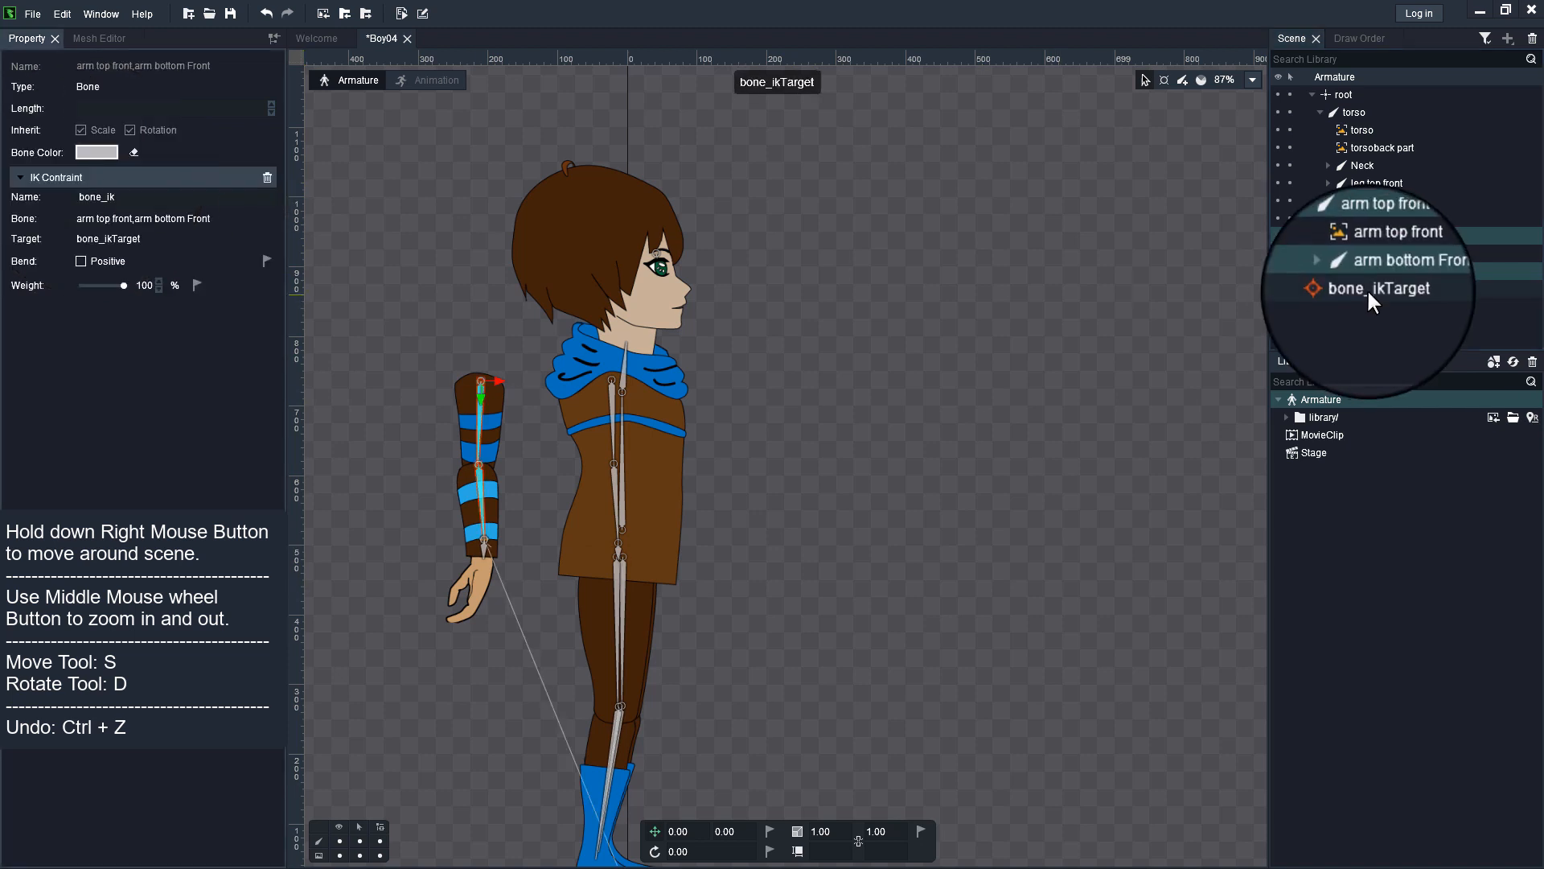
pyautogui.click(1371, 288)
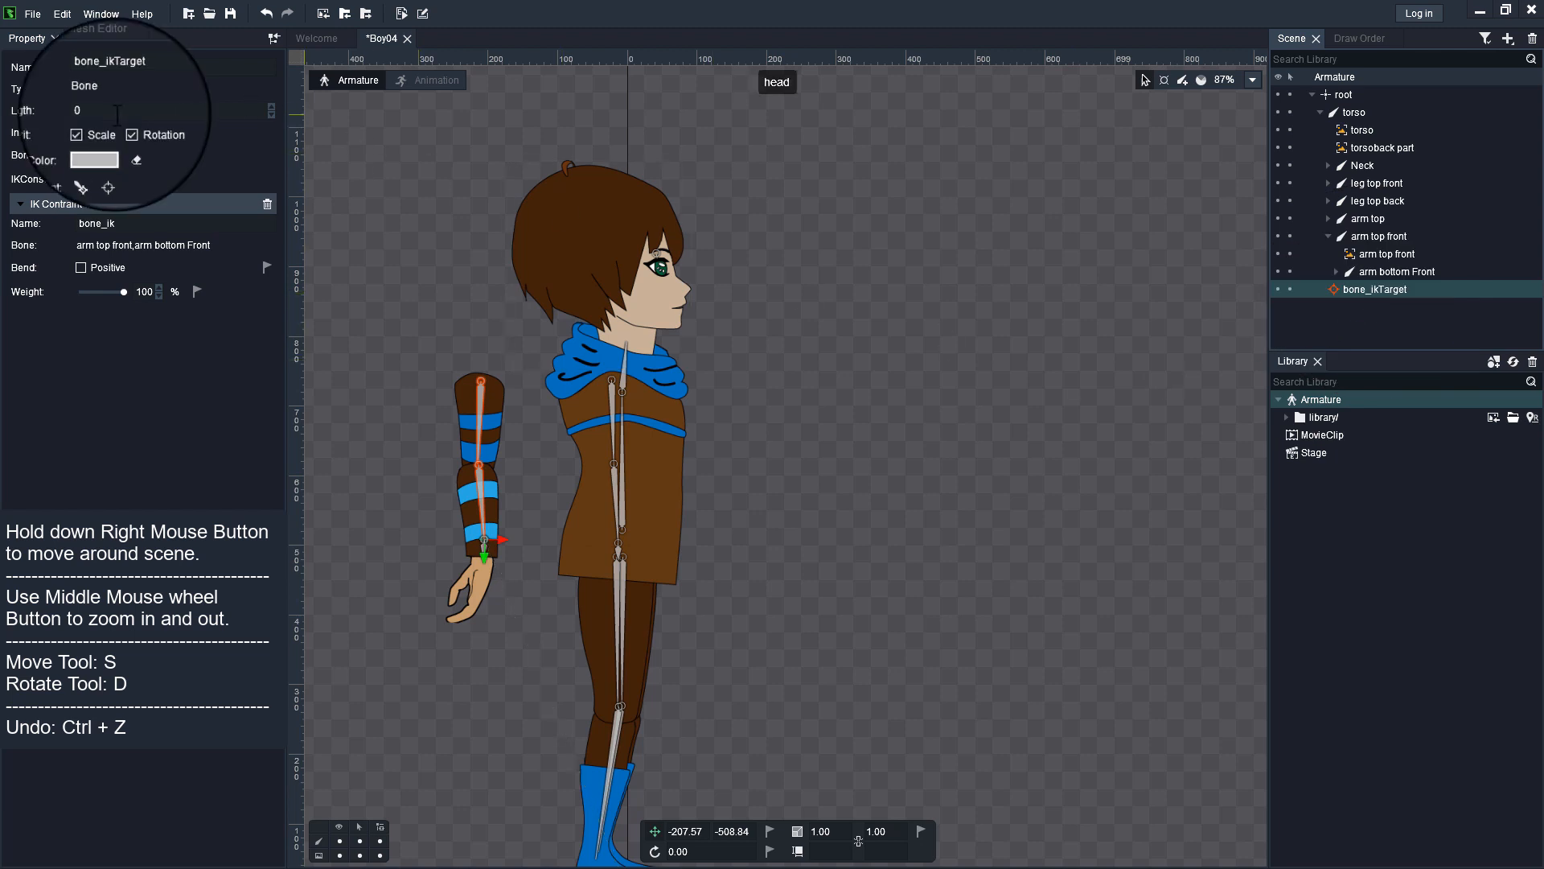
# - Set bone_ikTarget length to 50 and drag it down to the hip so the arm bends
pyautogui.click(129, 111)
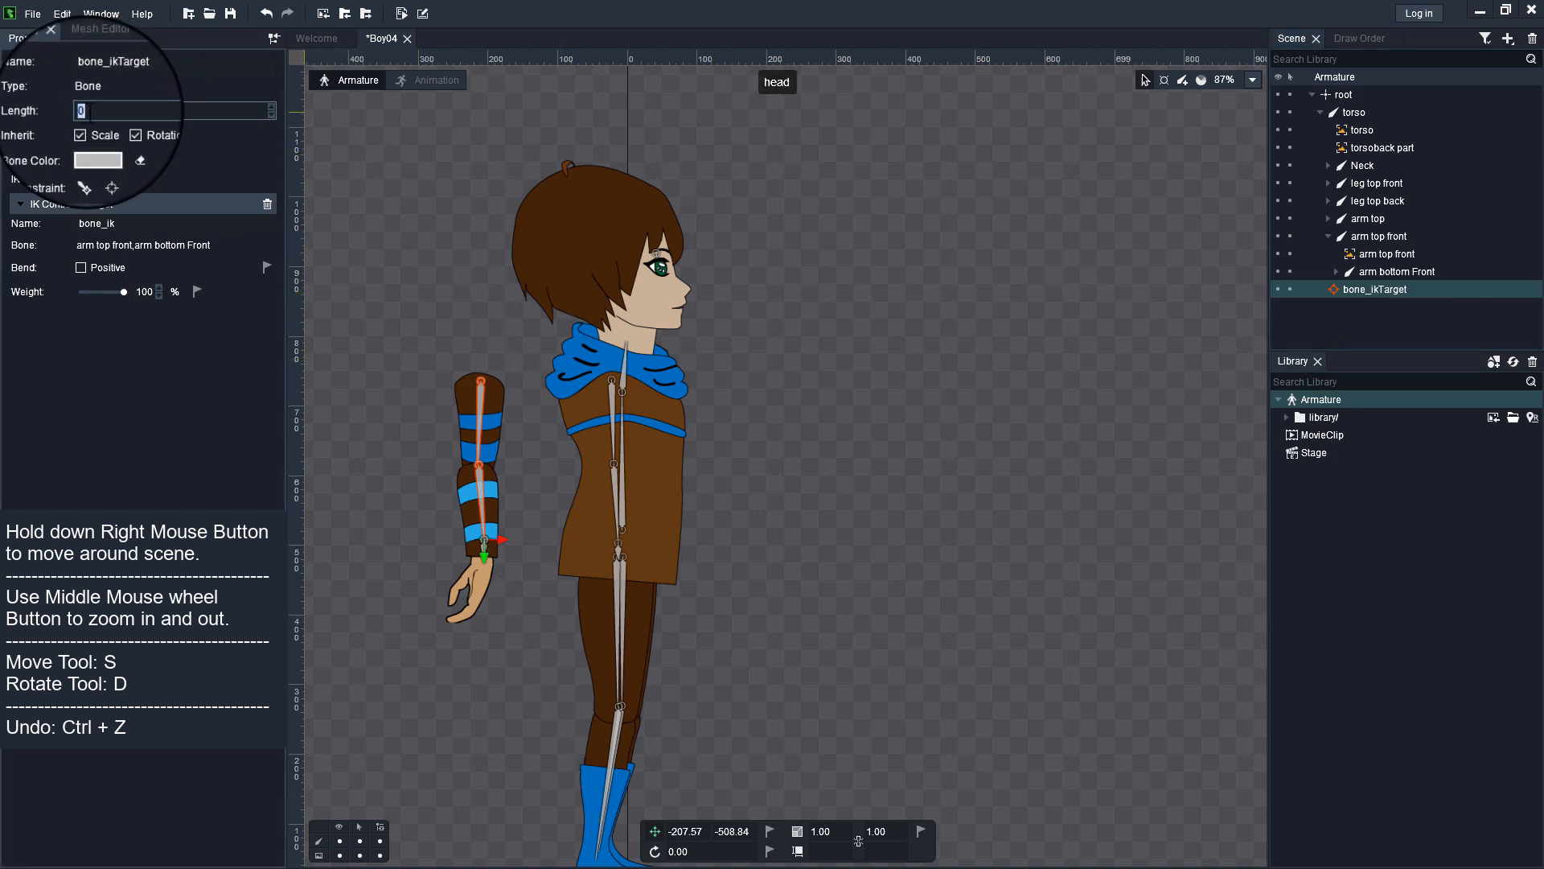
pyautogui.write('50')
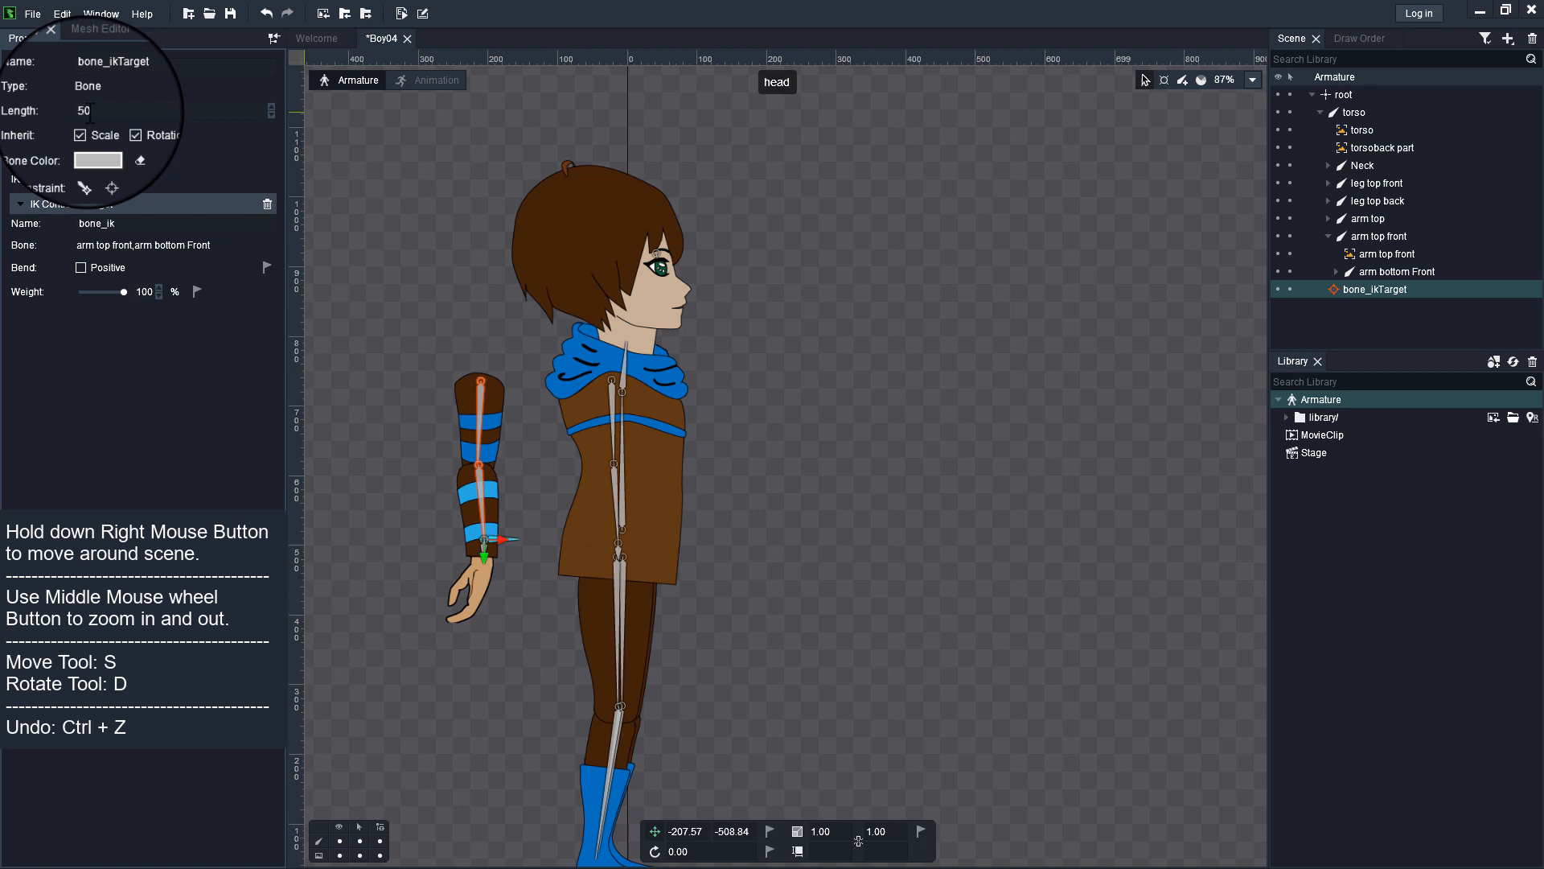
pyautogui.moveTo(486, 533); pyautogui.dragTo(502, 538)
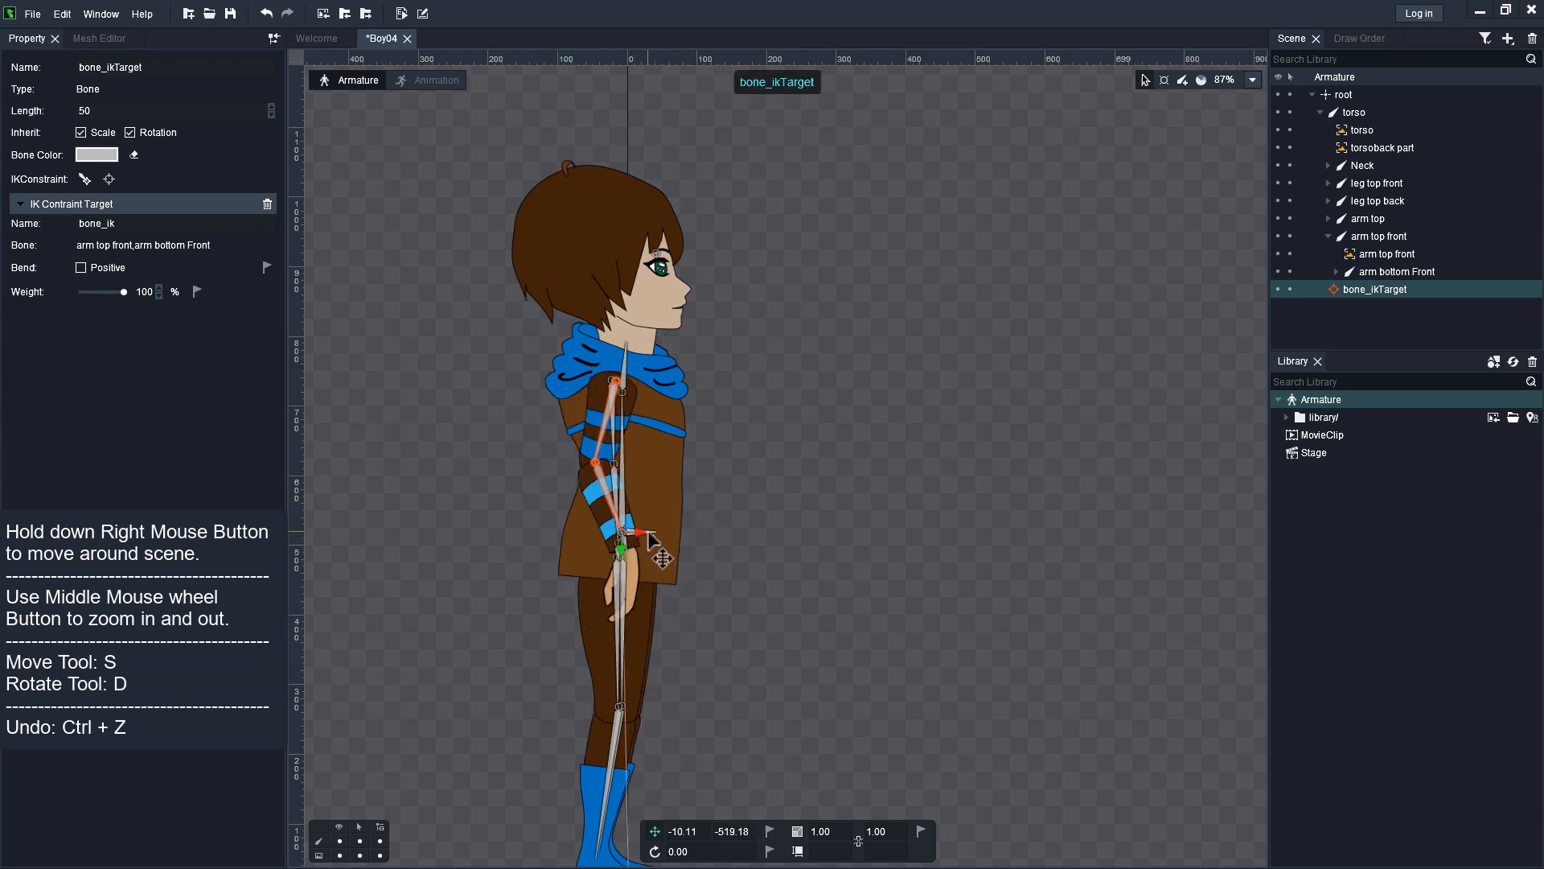
# - Create IK targets for the back arm's and back leg's upper and lower bone pairs
pyautogui.click(1391, 218)
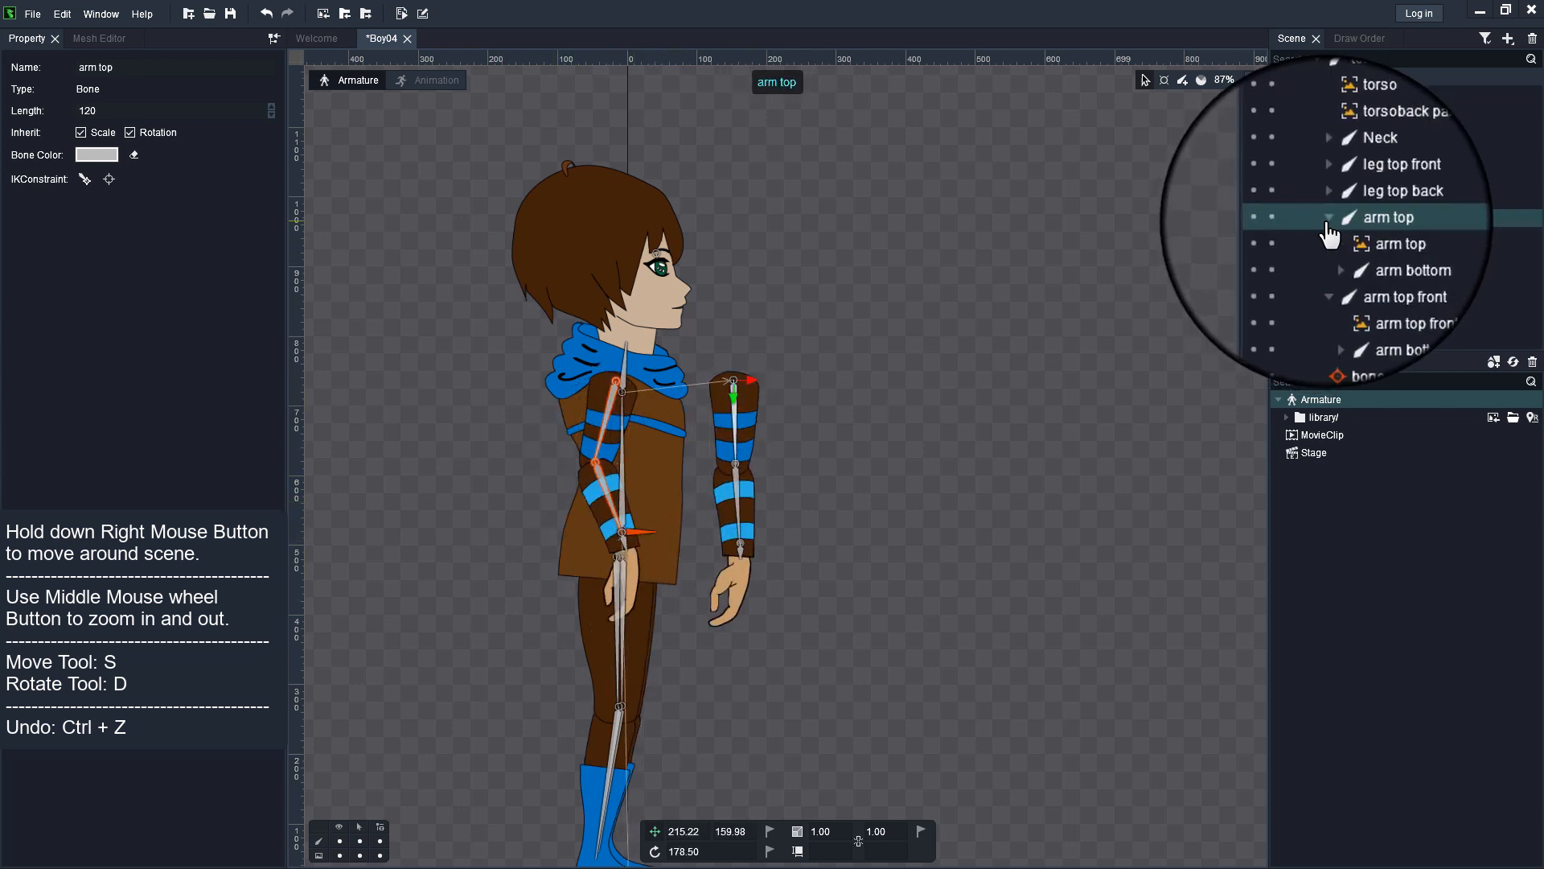
pyautogui.click(1408, 253)
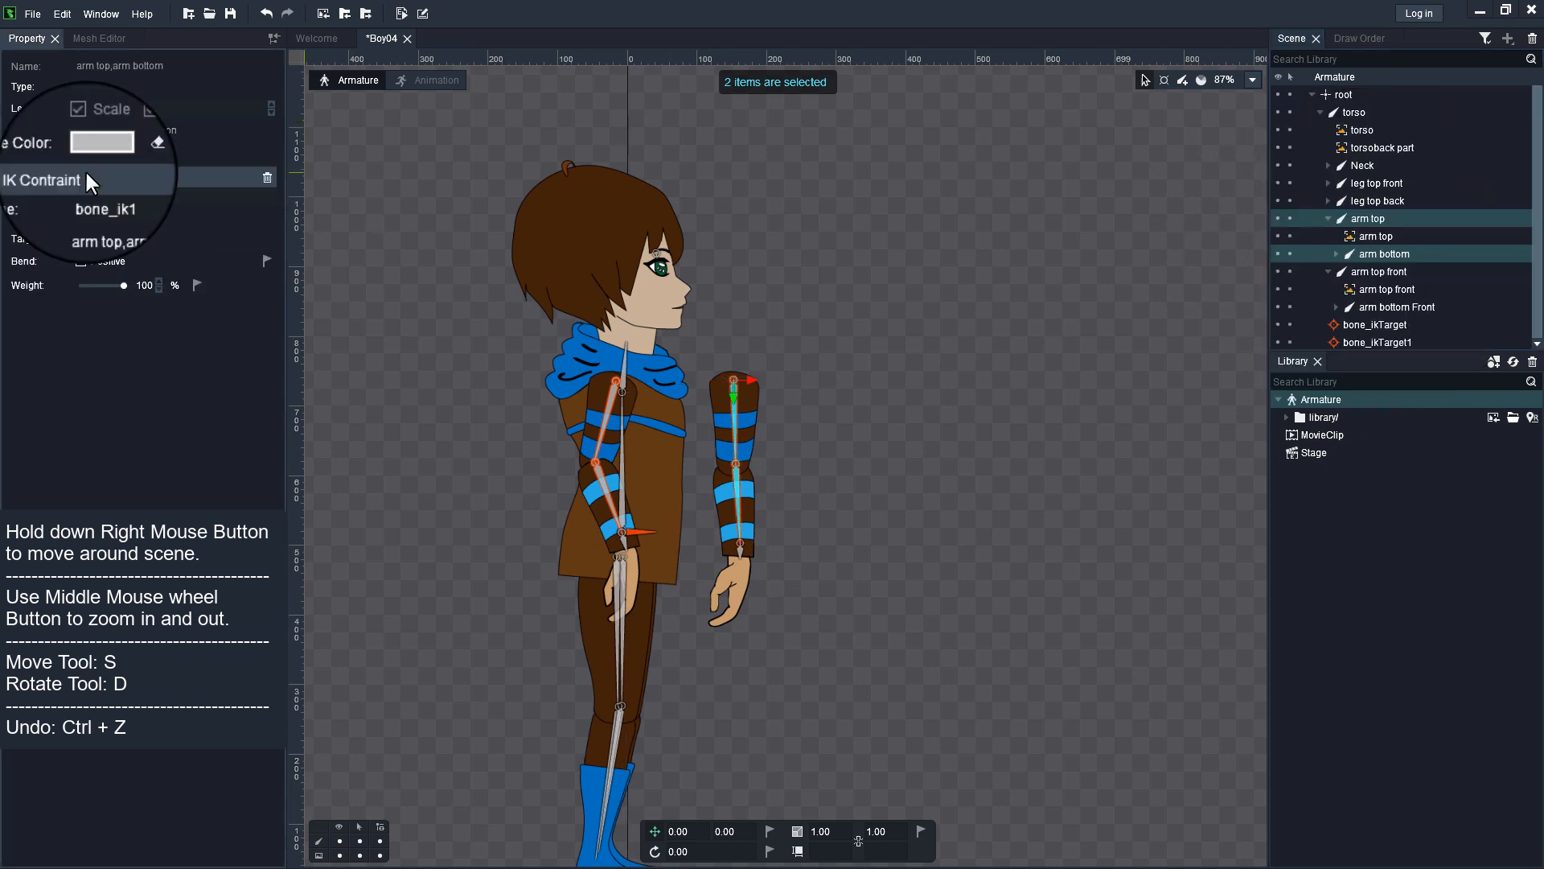
pyautogui.click(1378, 338)
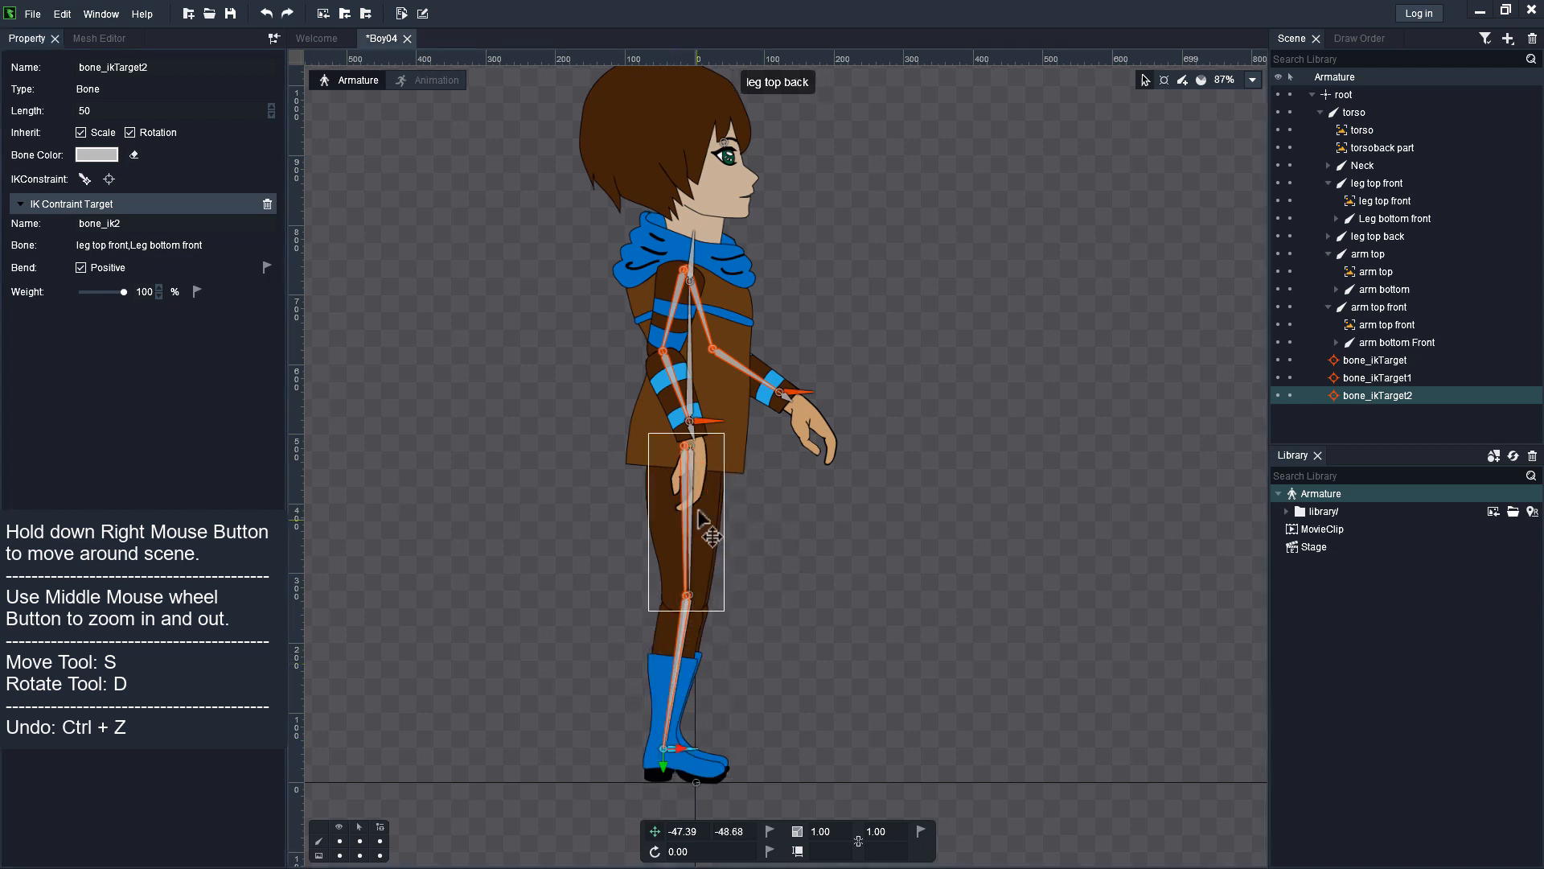
pyautogui.click(1388, 235)
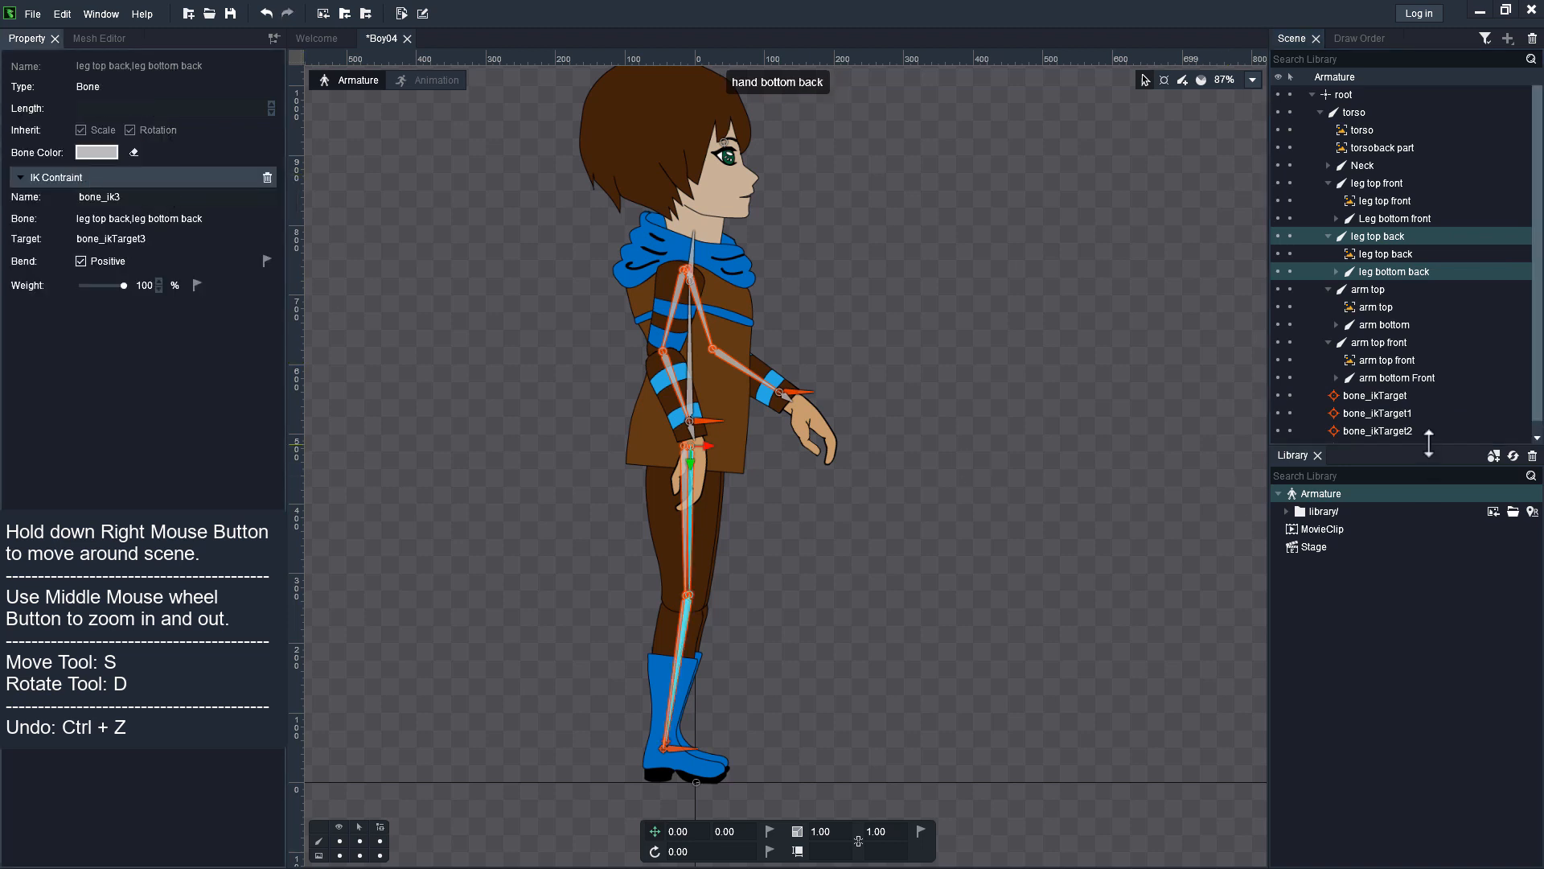
pyautogui.click(1373, 444)
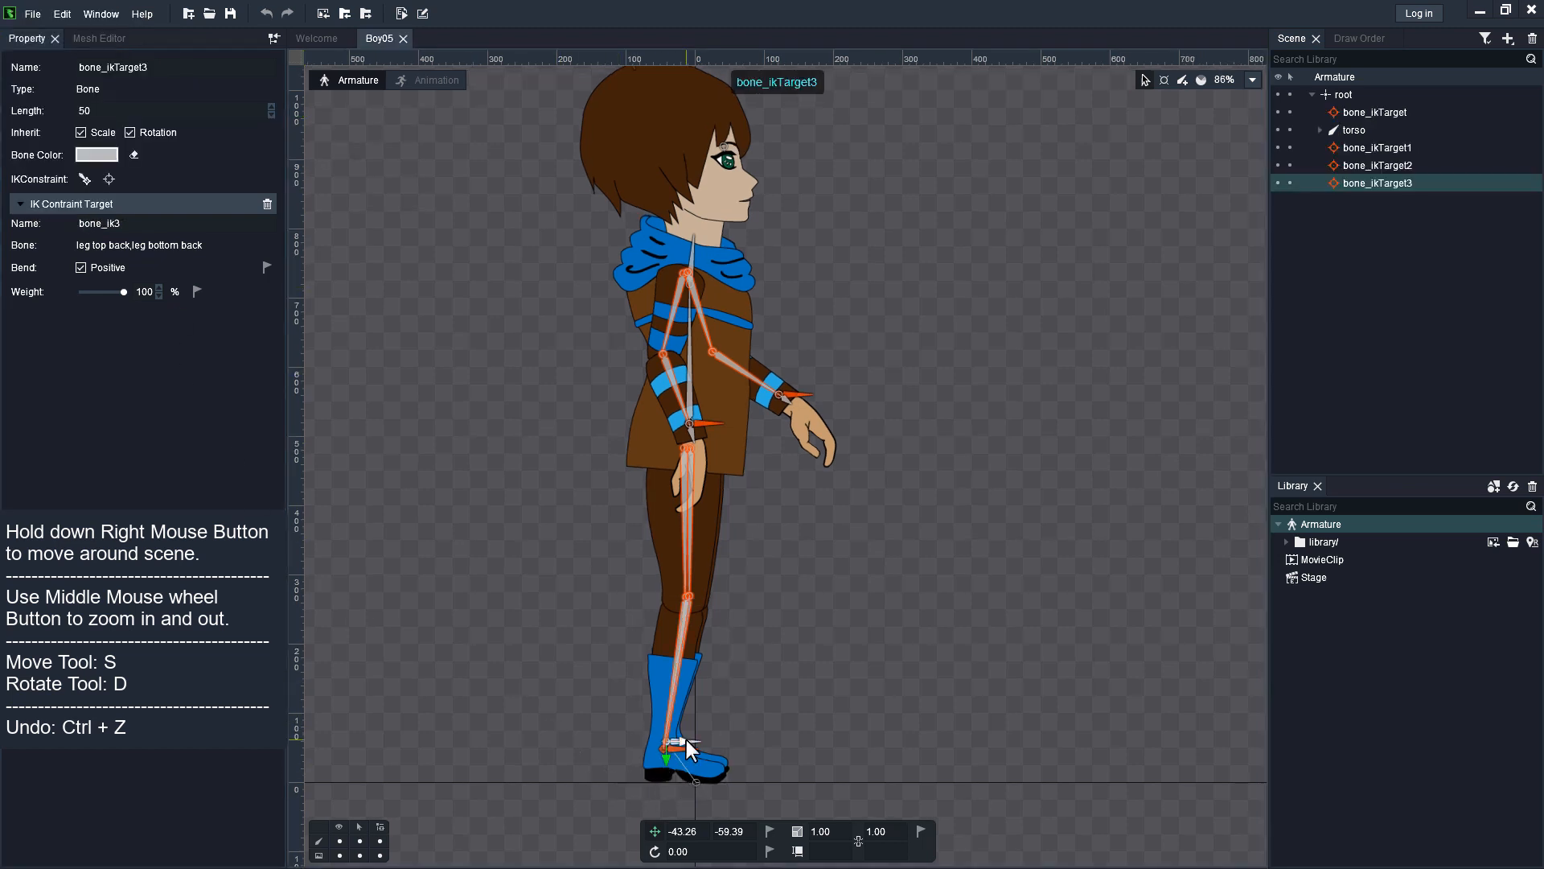
# - Lift the back foot via bone_ikTarget3 to bend the knee, then set it back on the ground
pyautogui.moveTo(679, 745); pyautogui.dragTo(738, 740)
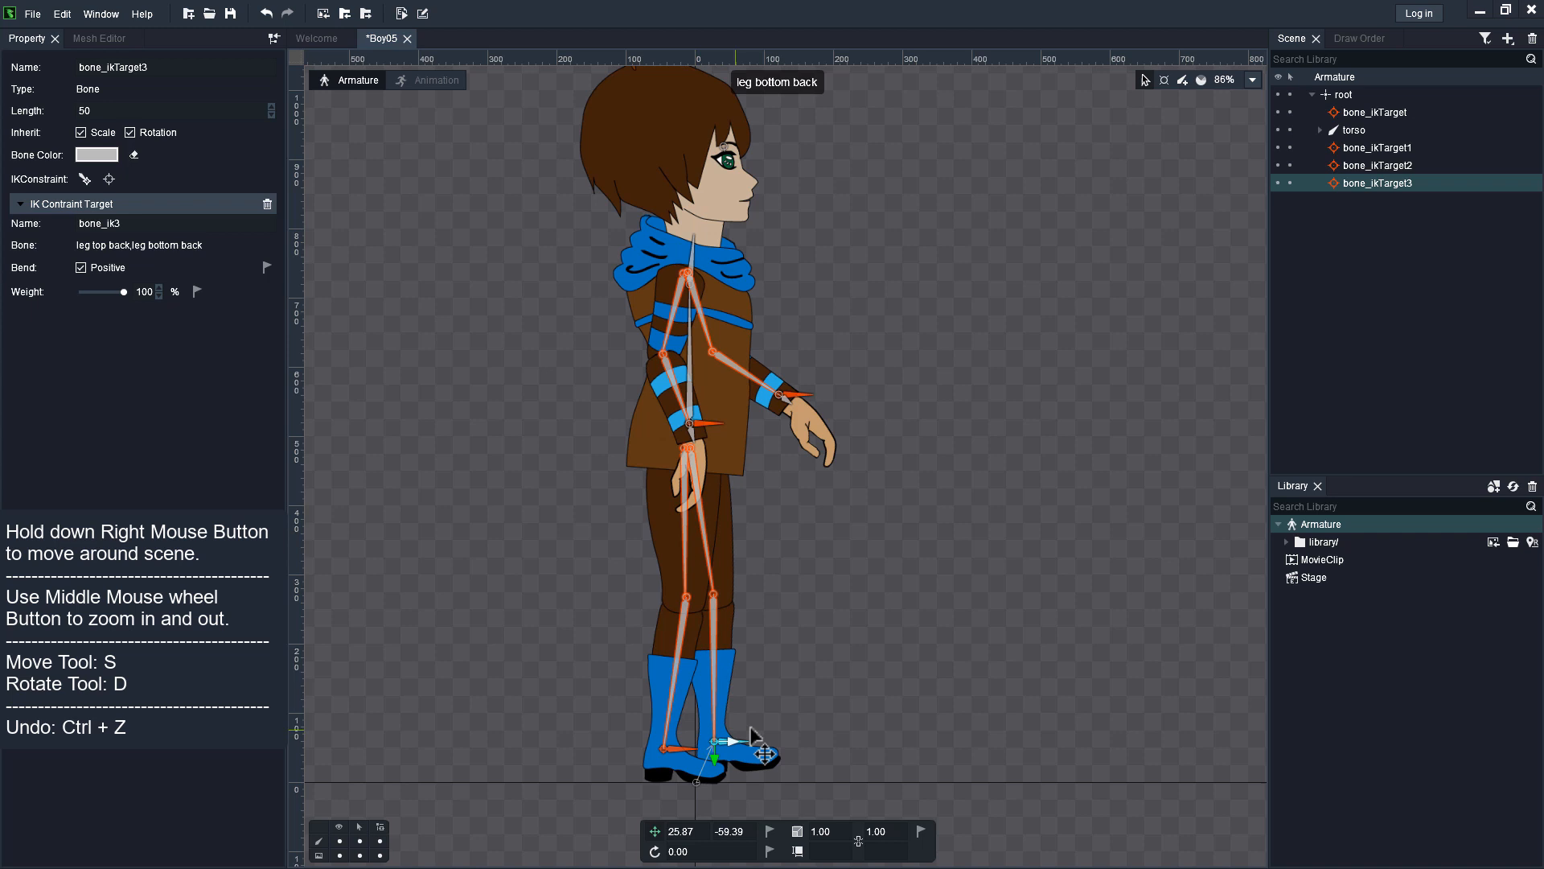
pyautogui.moveTo(743, 744); pyautogui.dragTo(788, 763)
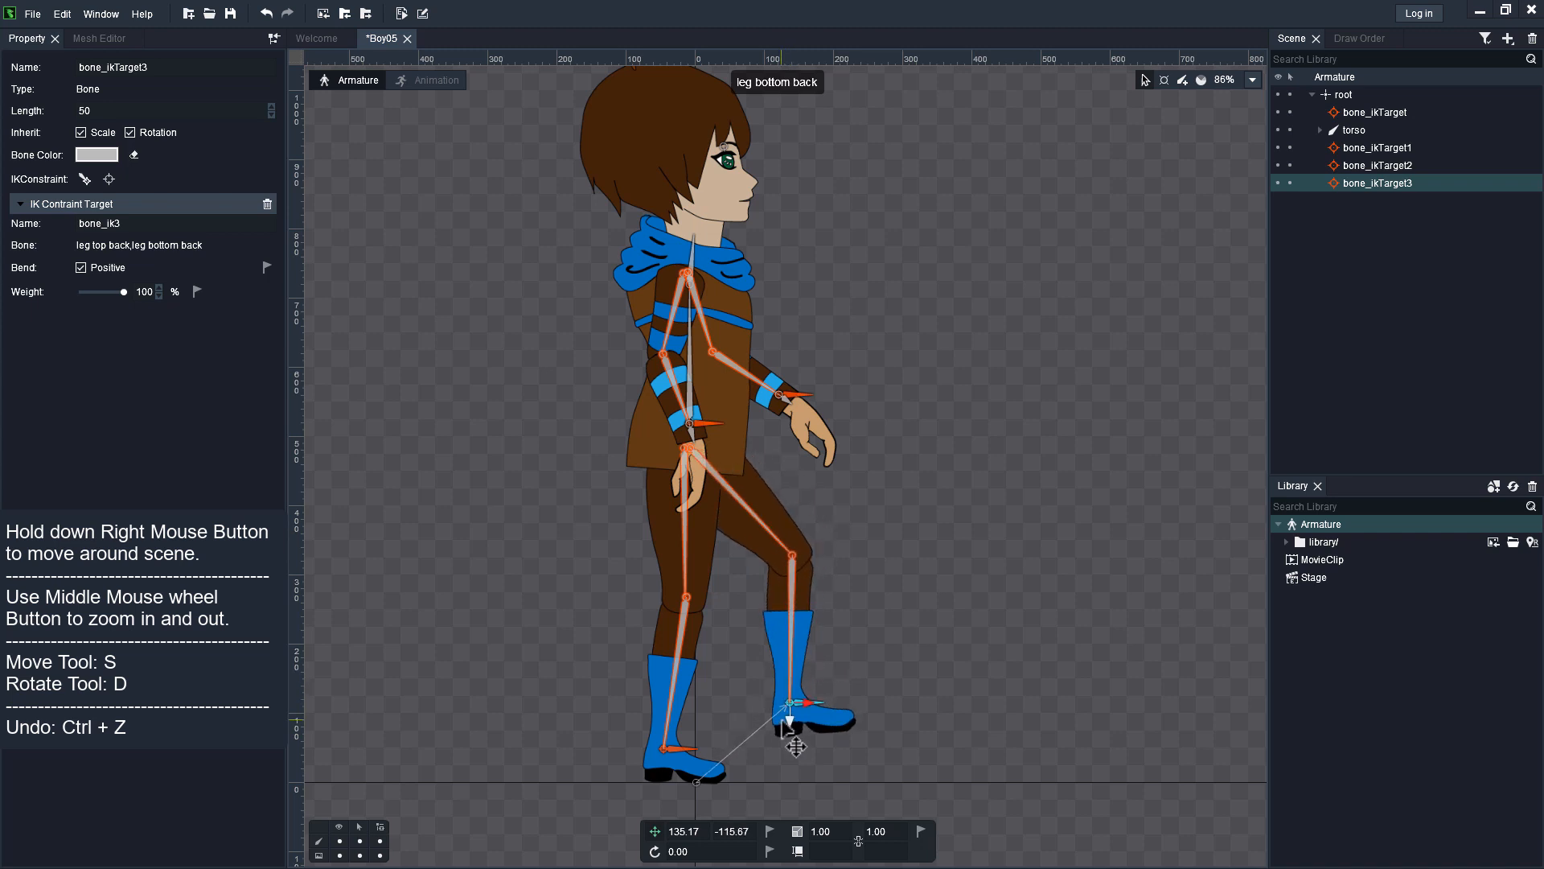
pyautogui.moveTo(794, 734); pyautogui.dragTo(791, 674)
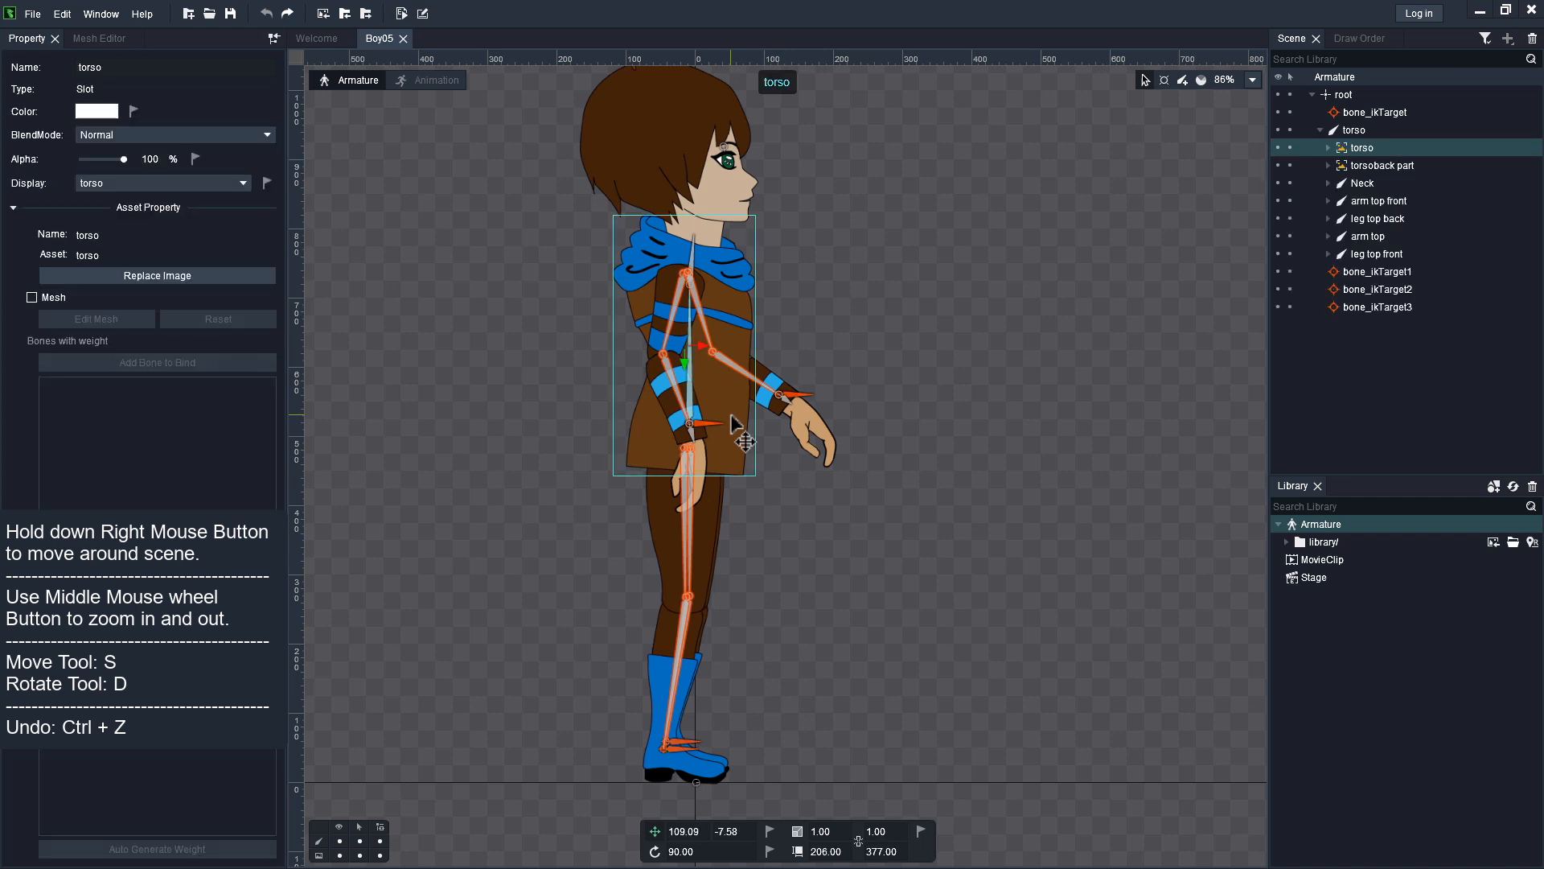
pyautogui.moveTo(61, 280)
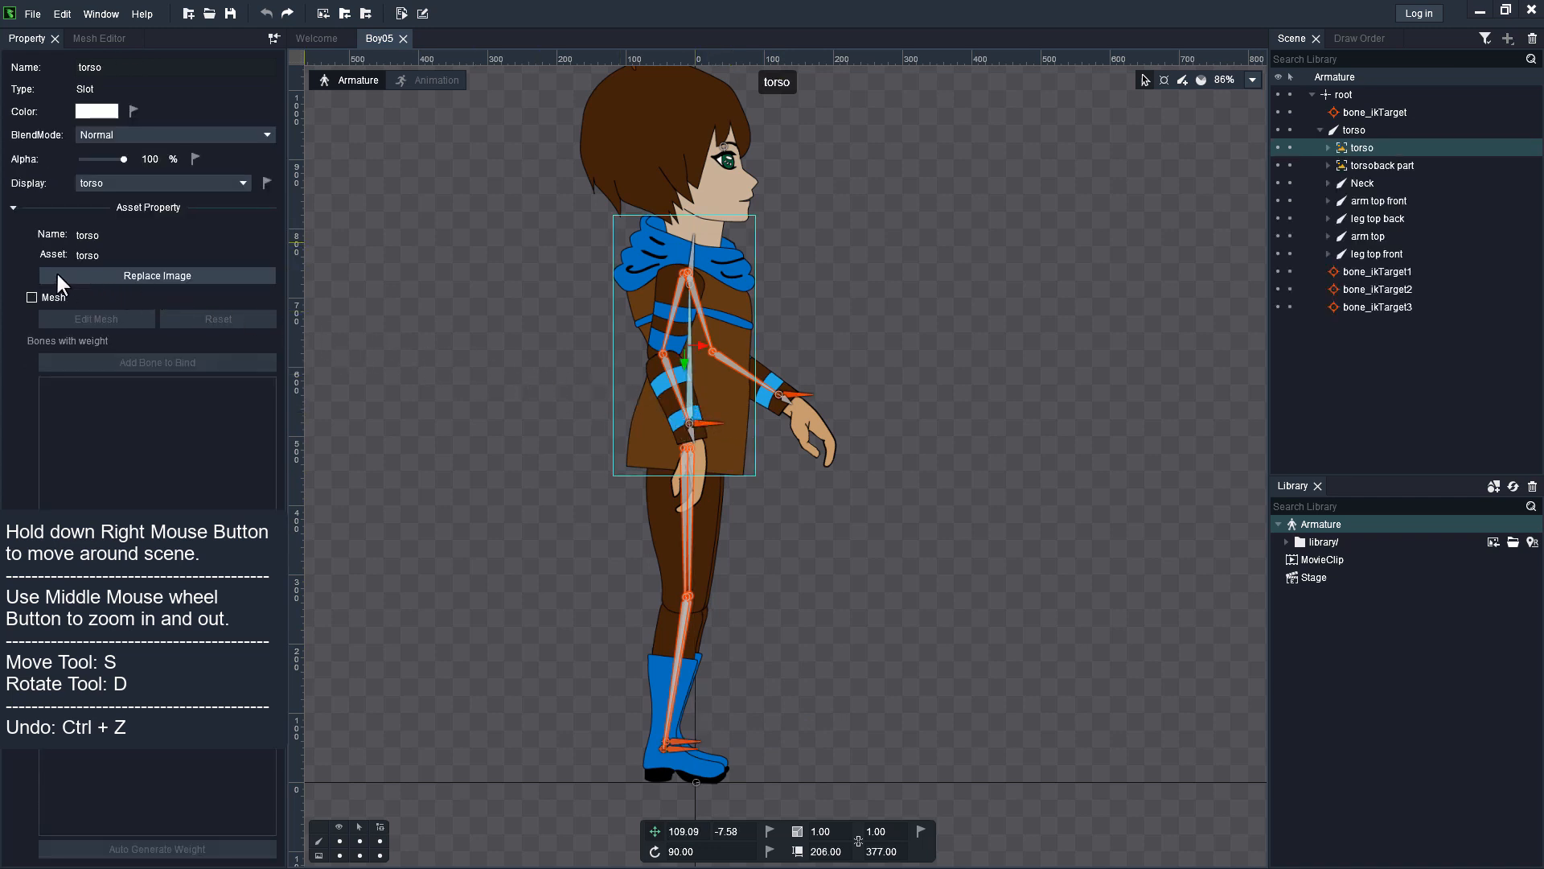
# - Make the torso image a mesh bound to torso, leg top front and leg top back
pyautogui.click(32, 296)
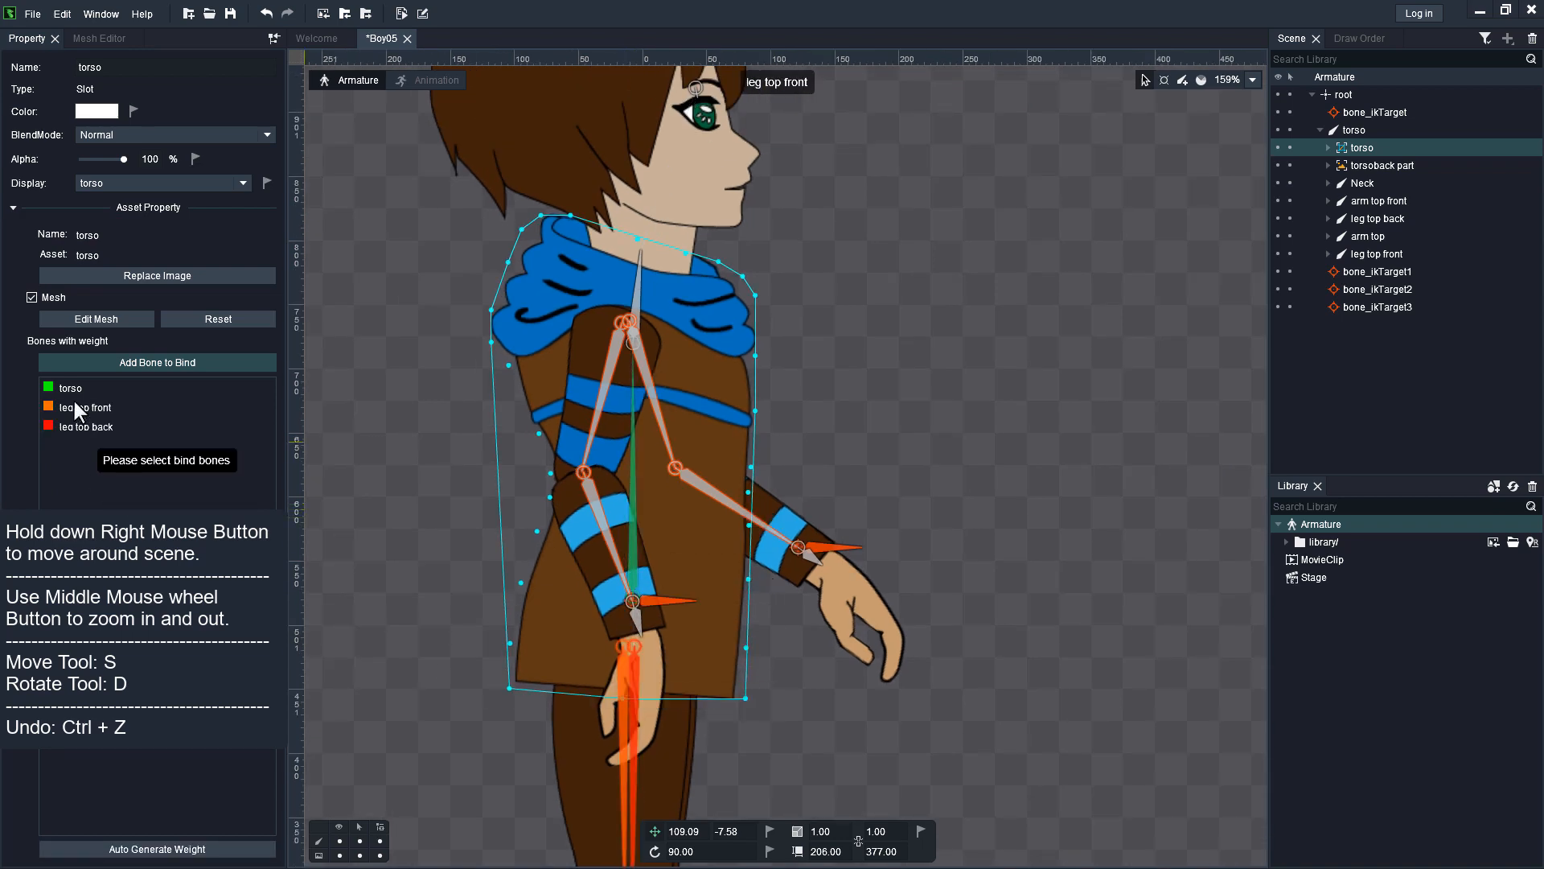
# - Auto-generate the torso mesh weights and rebalance a first hip vertex
pyautogui.click(1368, 164)
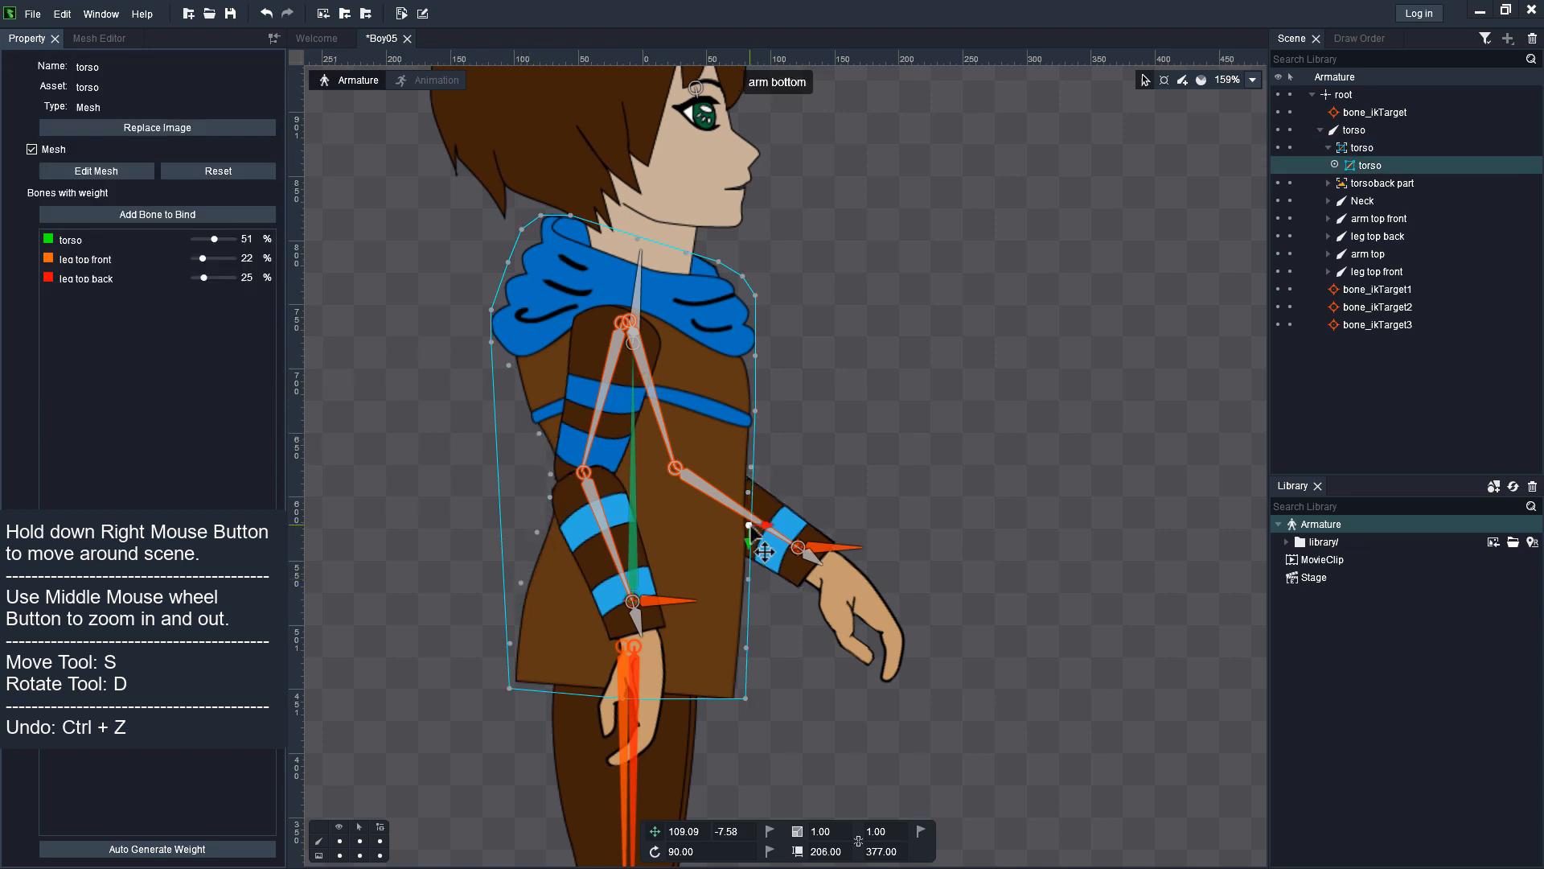
pyautogui.scroll(-3)
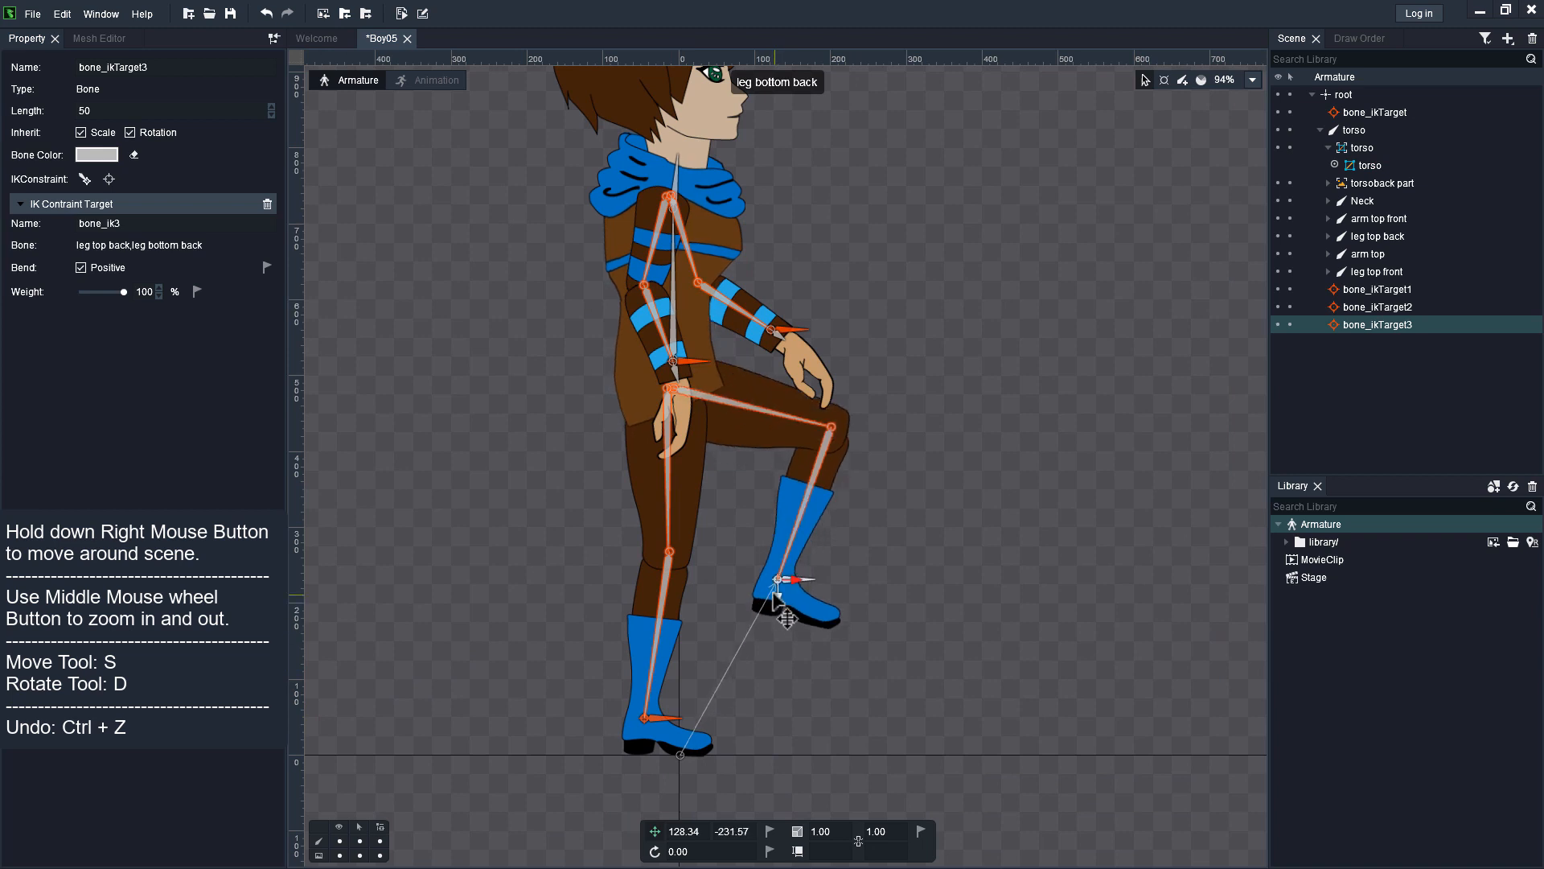
pyautogui.click(1369, 164)
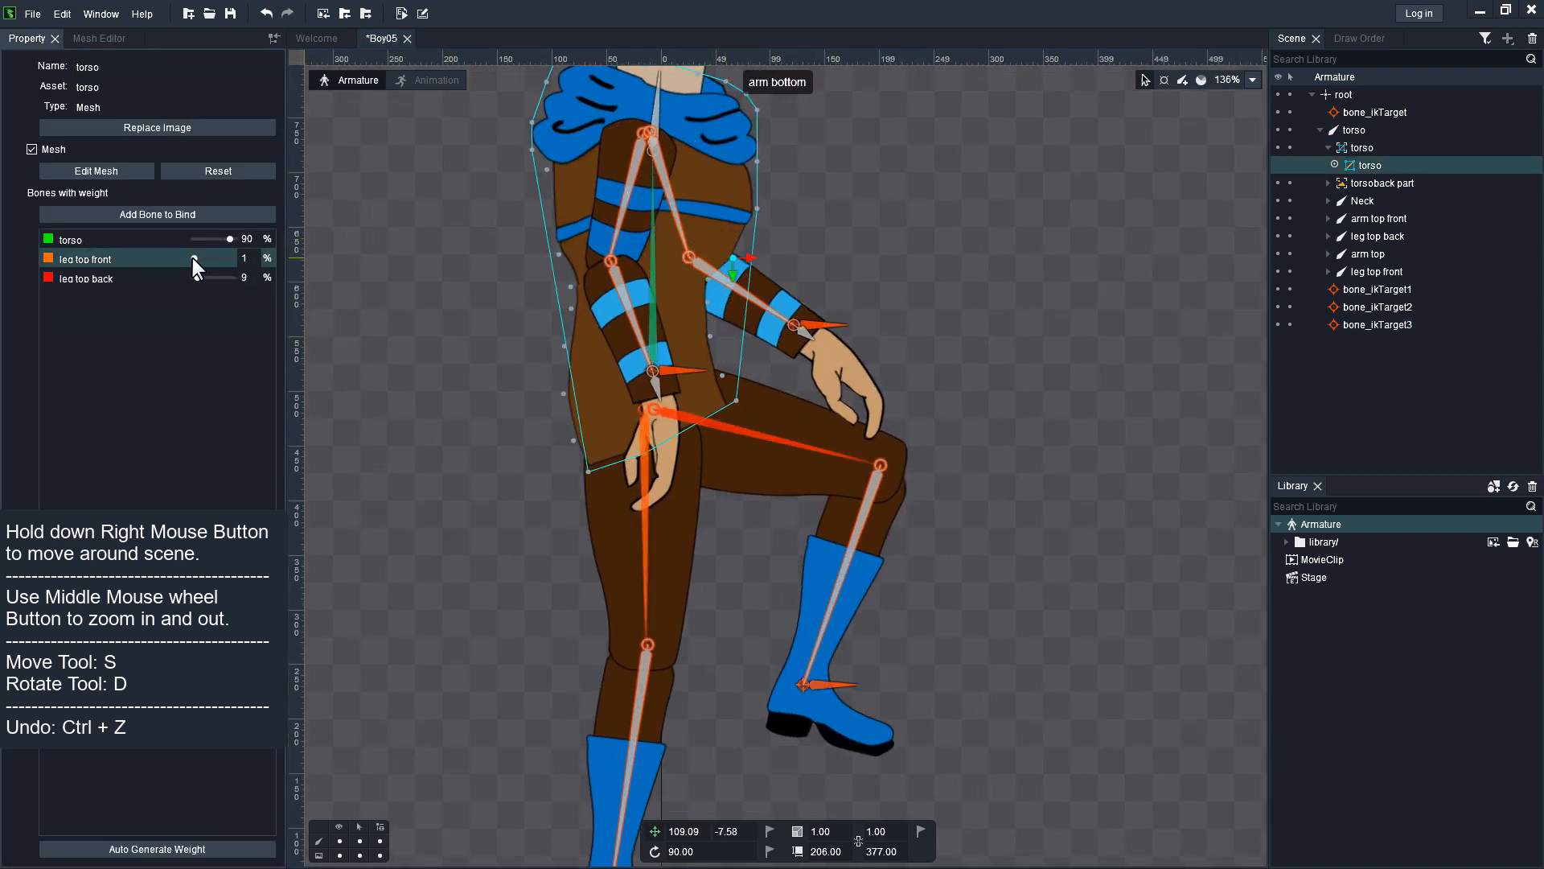
pyautogui.moveTo(230, 238); pyautogui.dragTo(208, 238)
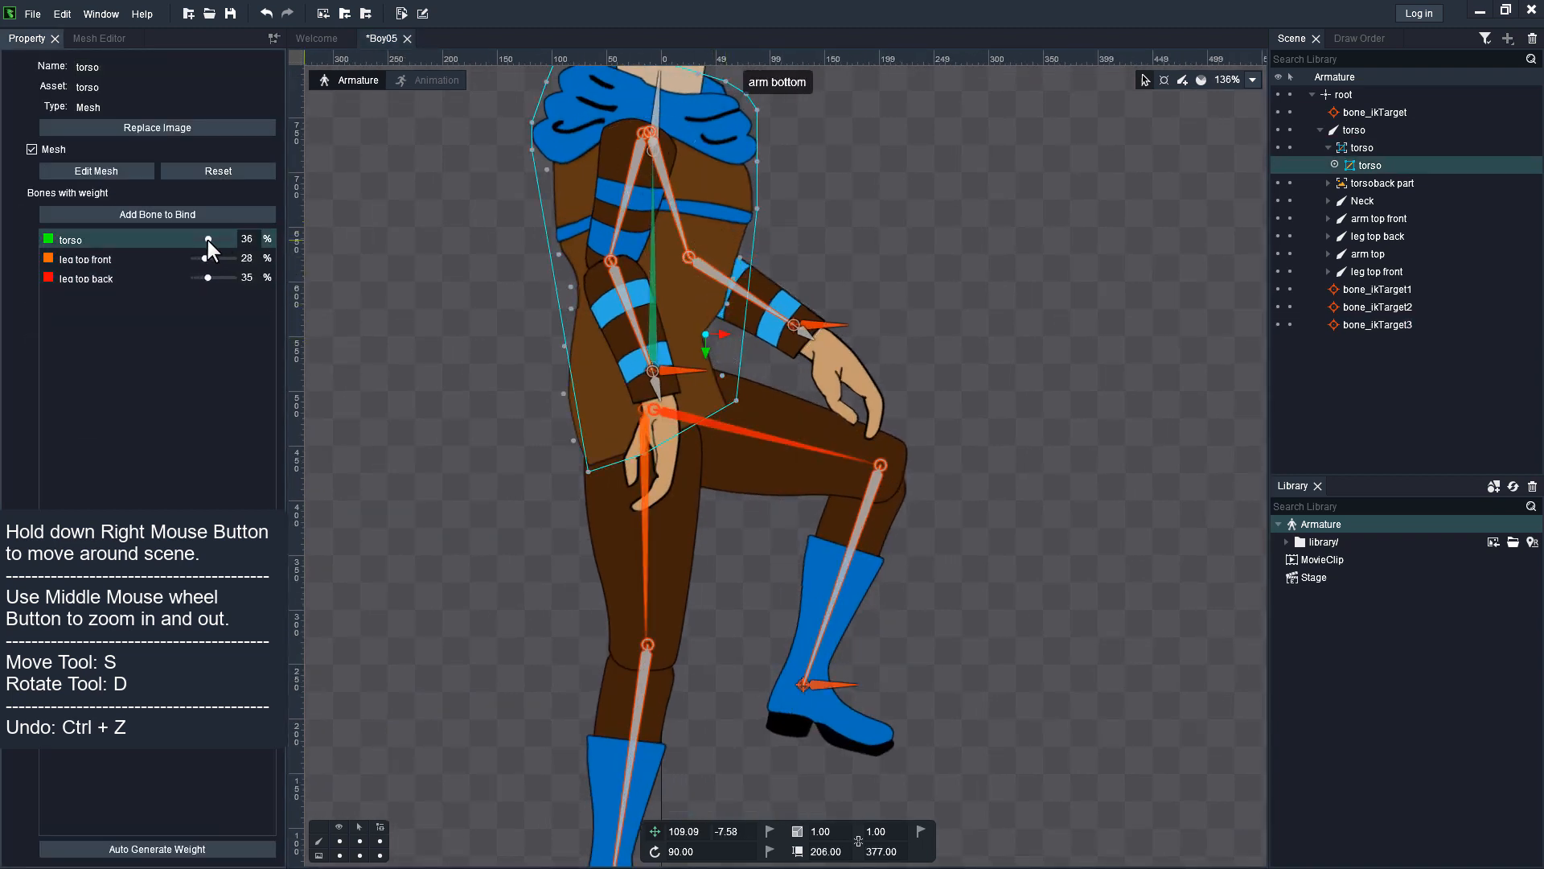
# - Shift the lower hip edge vertices toward the leg bones and select bone_ikTarget3 for testing
pyautogui.moveTo(208, 239); pyautogui.dragTo(204, 240)
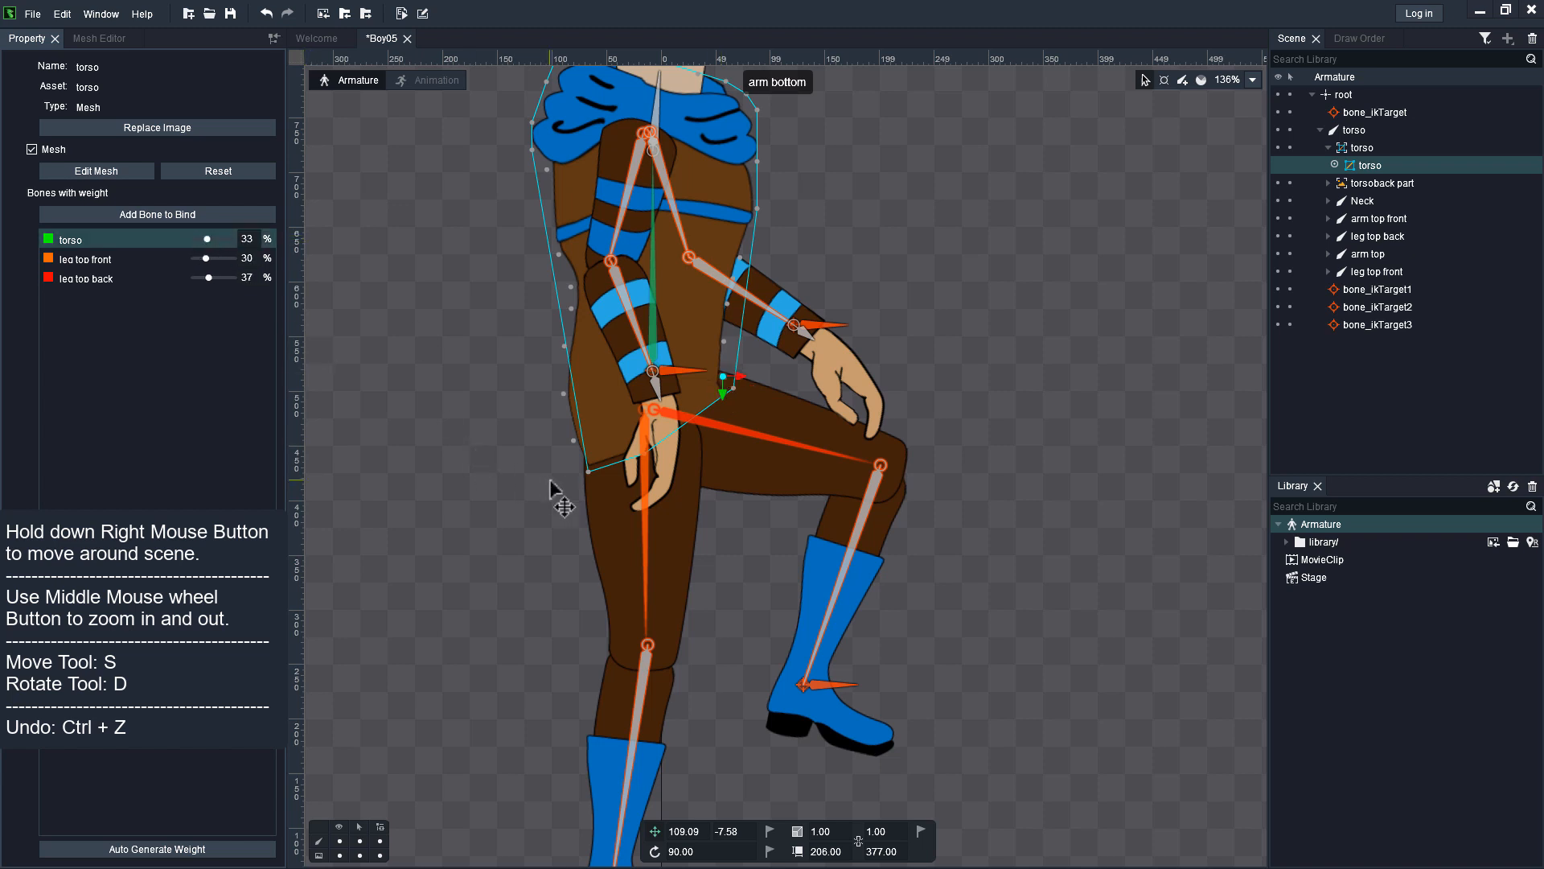
pyautogui.moveTo(207, 238); pyautogui.dragTo(203, 238)
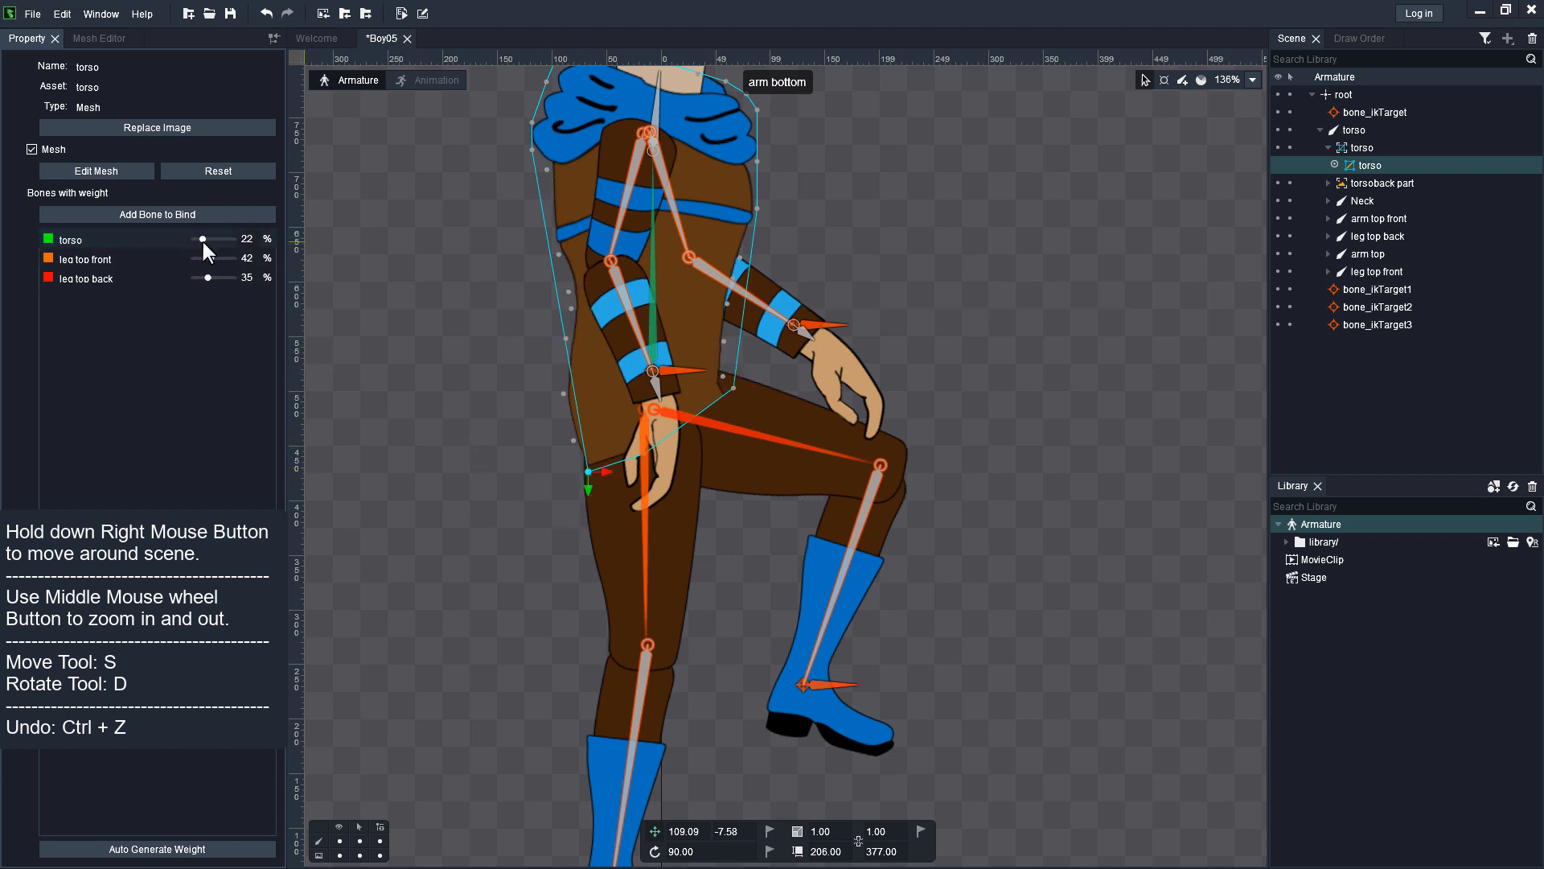
pyautogui.moveTo(204, 239); pyautogui.dragTo(209, 239)
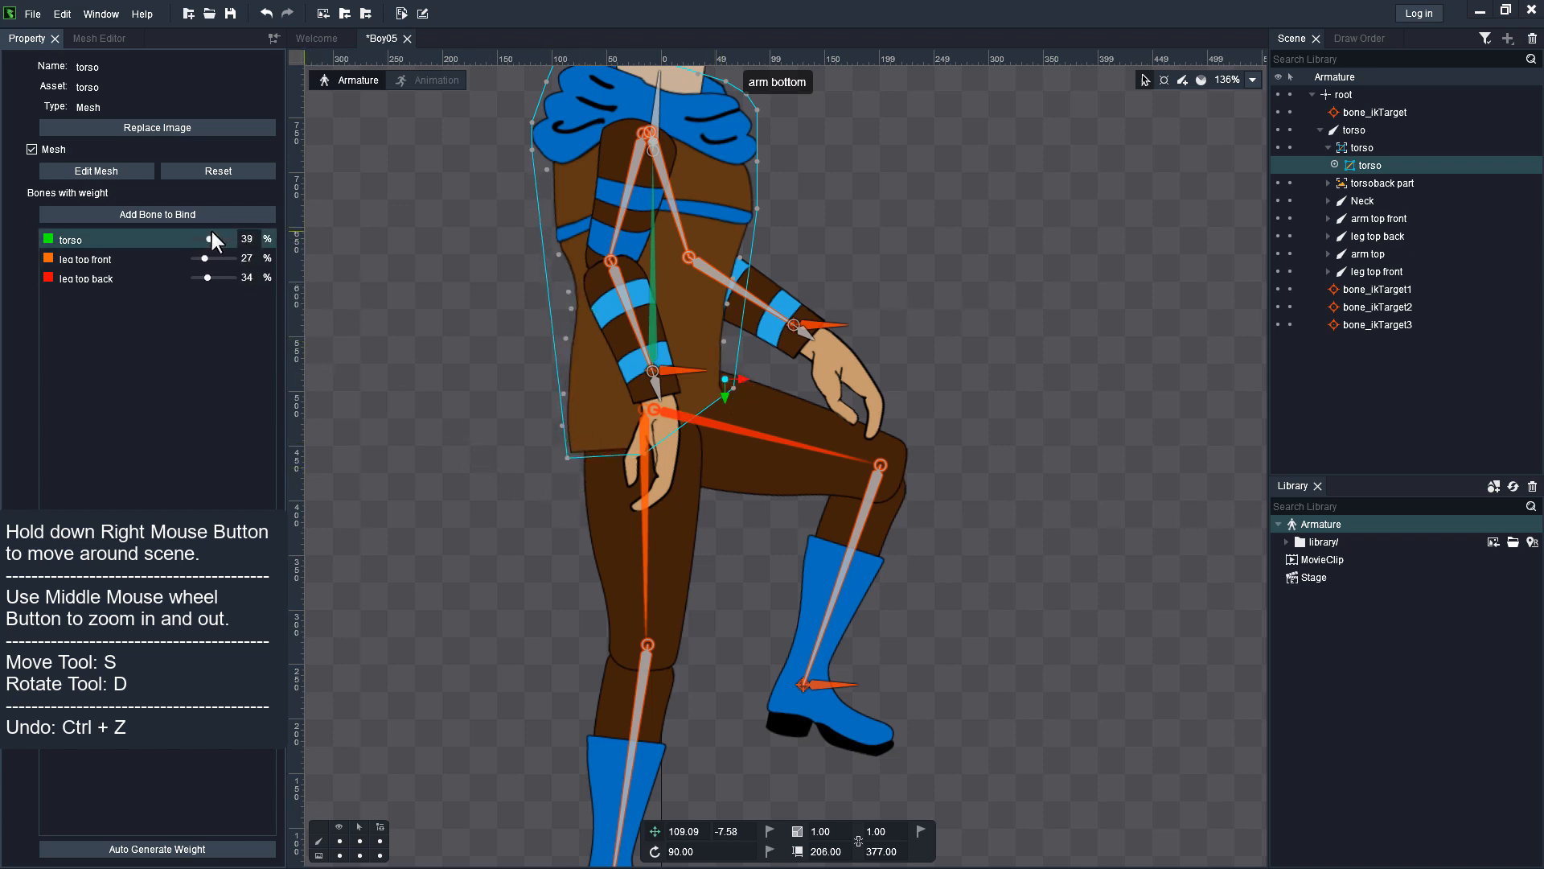
pyautogui.click(1375, 323)
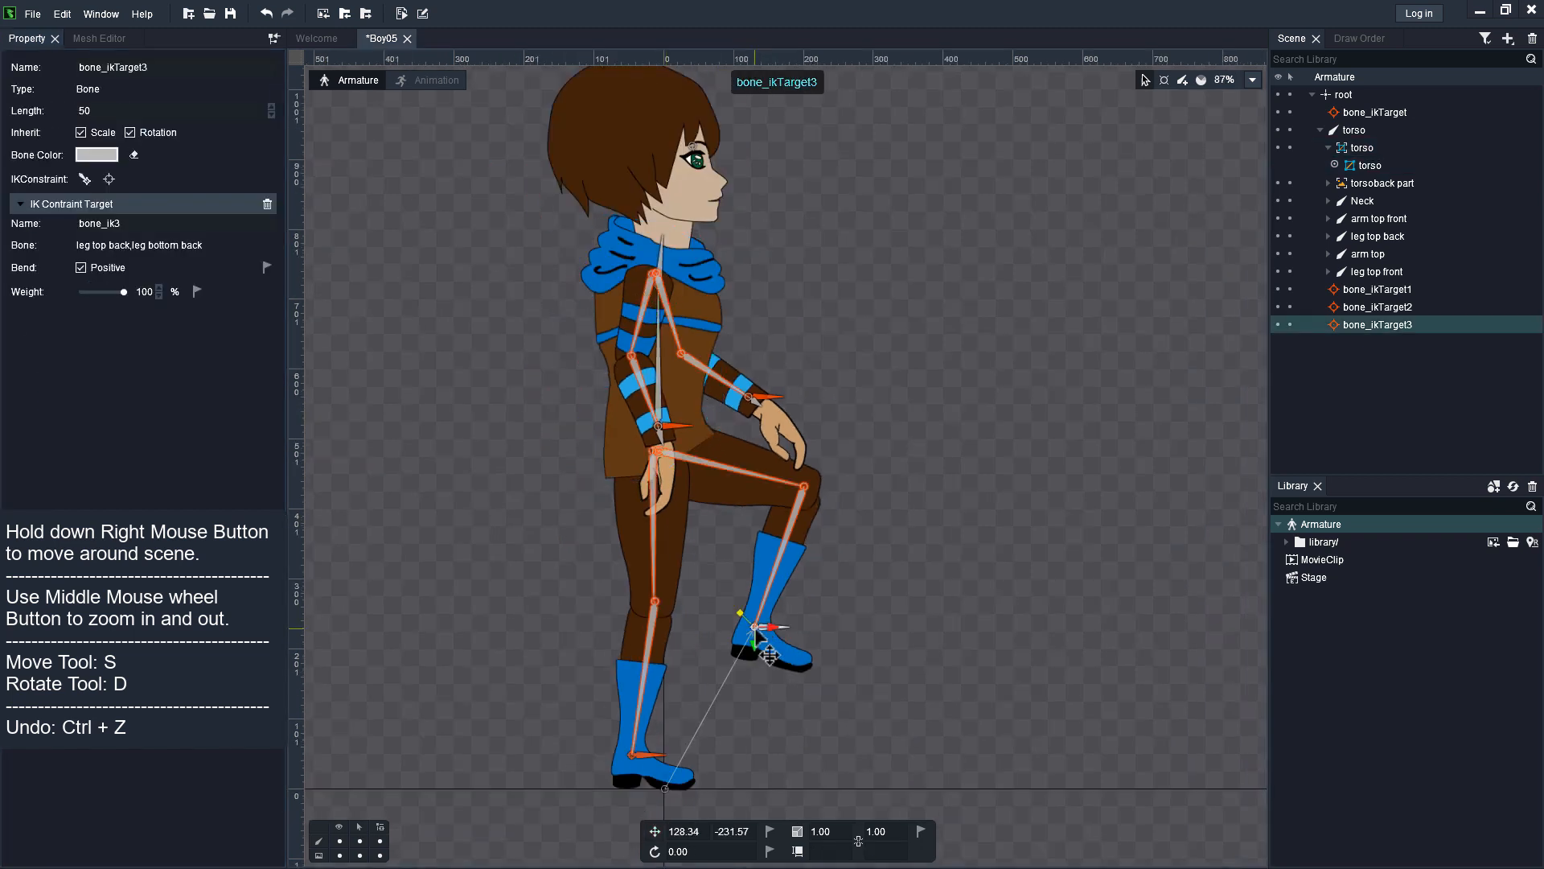
# - Lower the back foot and raise the torso bone's weight on a hip vertex
pyautogui.moveTo(763, 631); pyautogui.dragTo(700, 678)
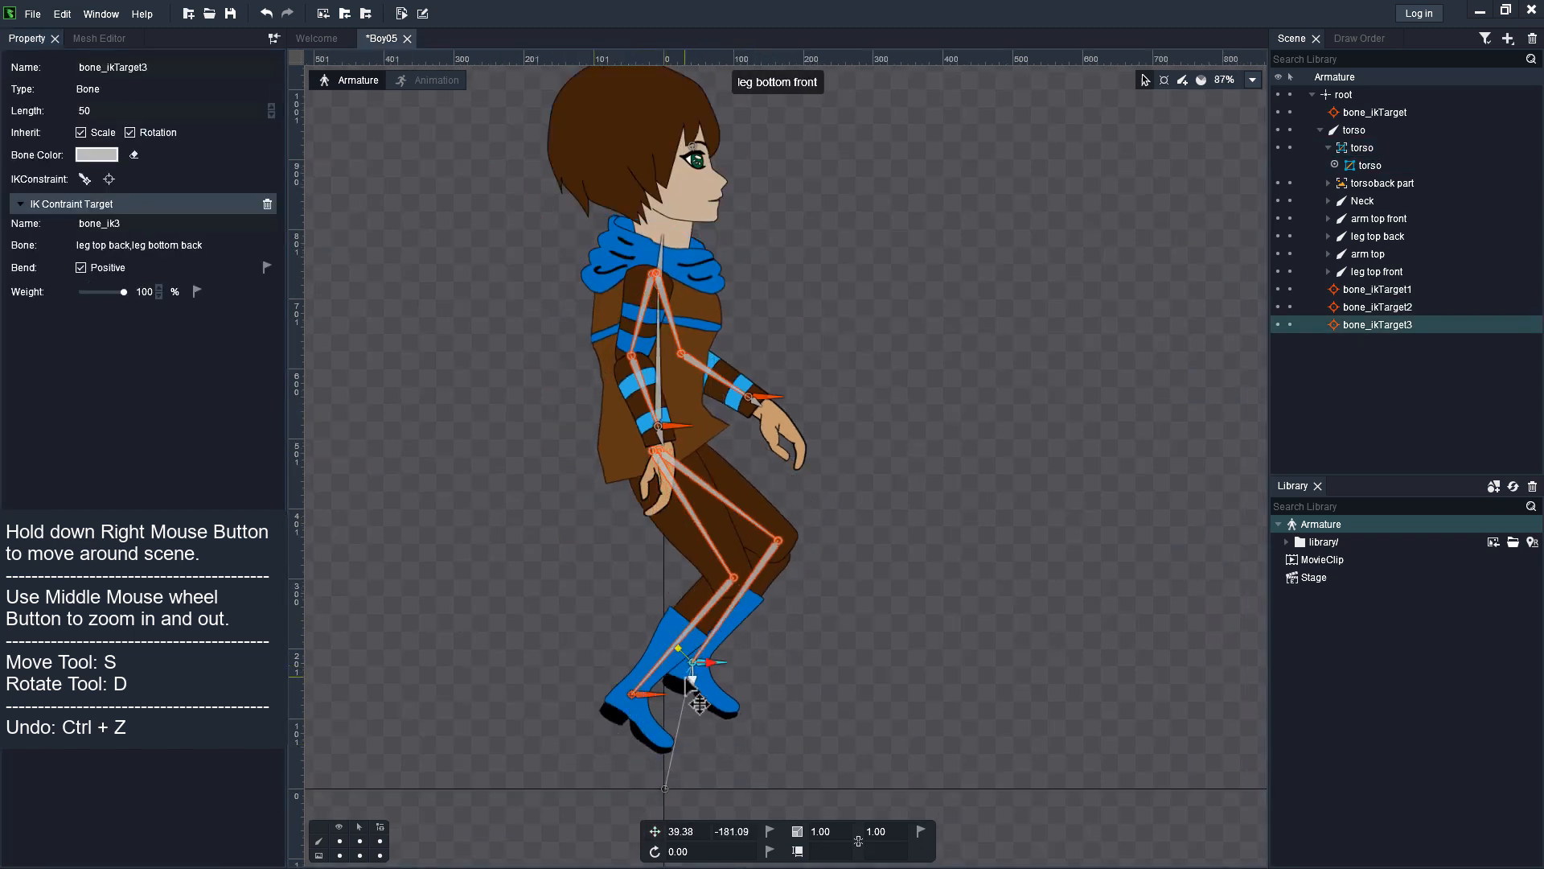
pyautogui.click(1367, 164)
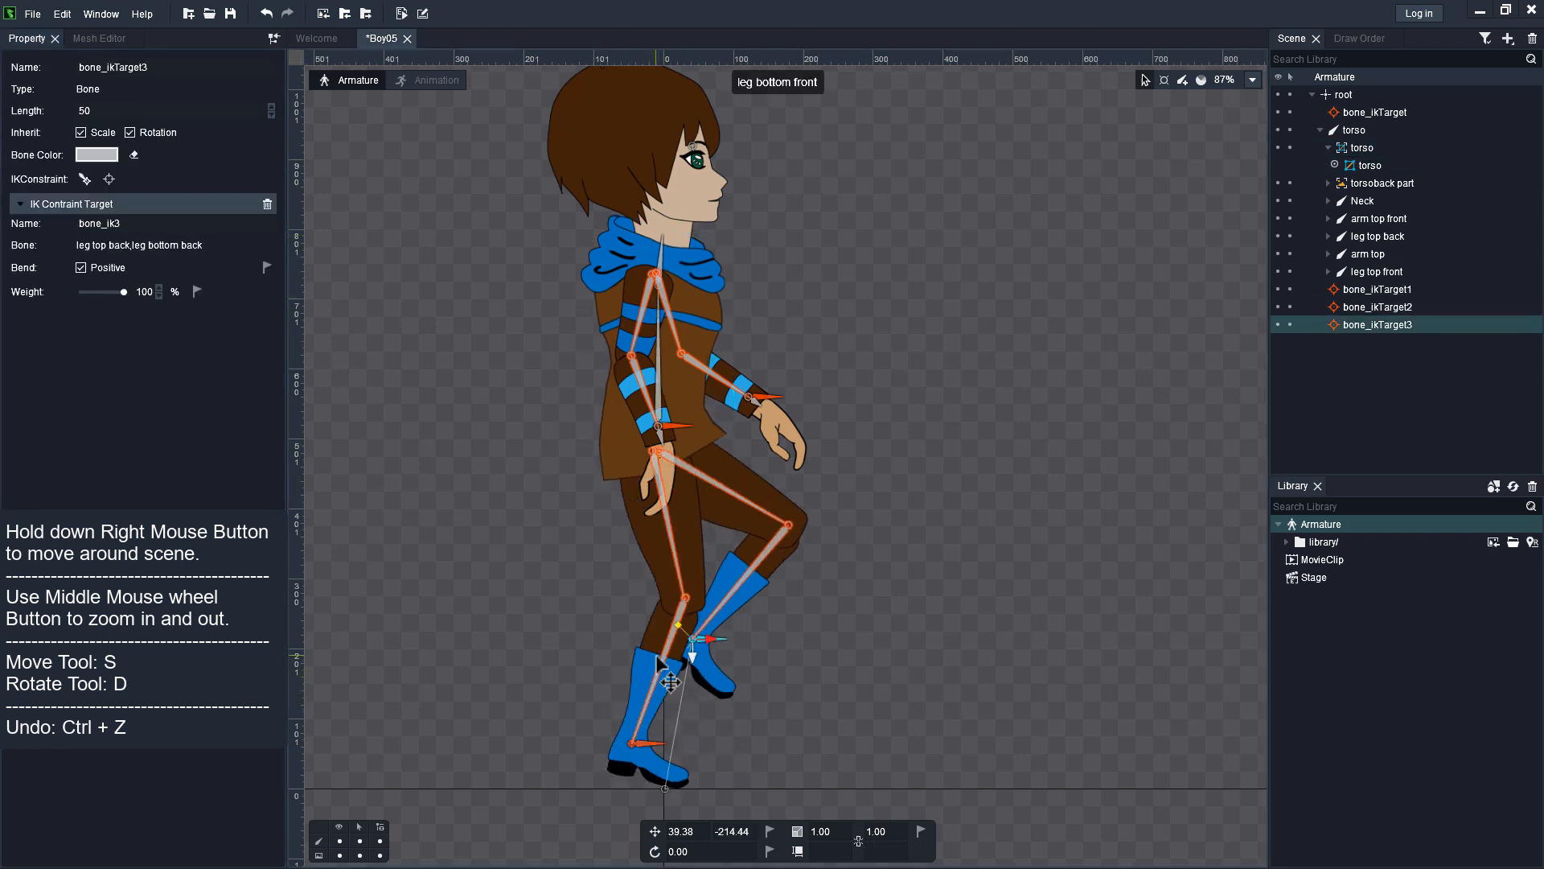
pyautogui.click(1369, 165)
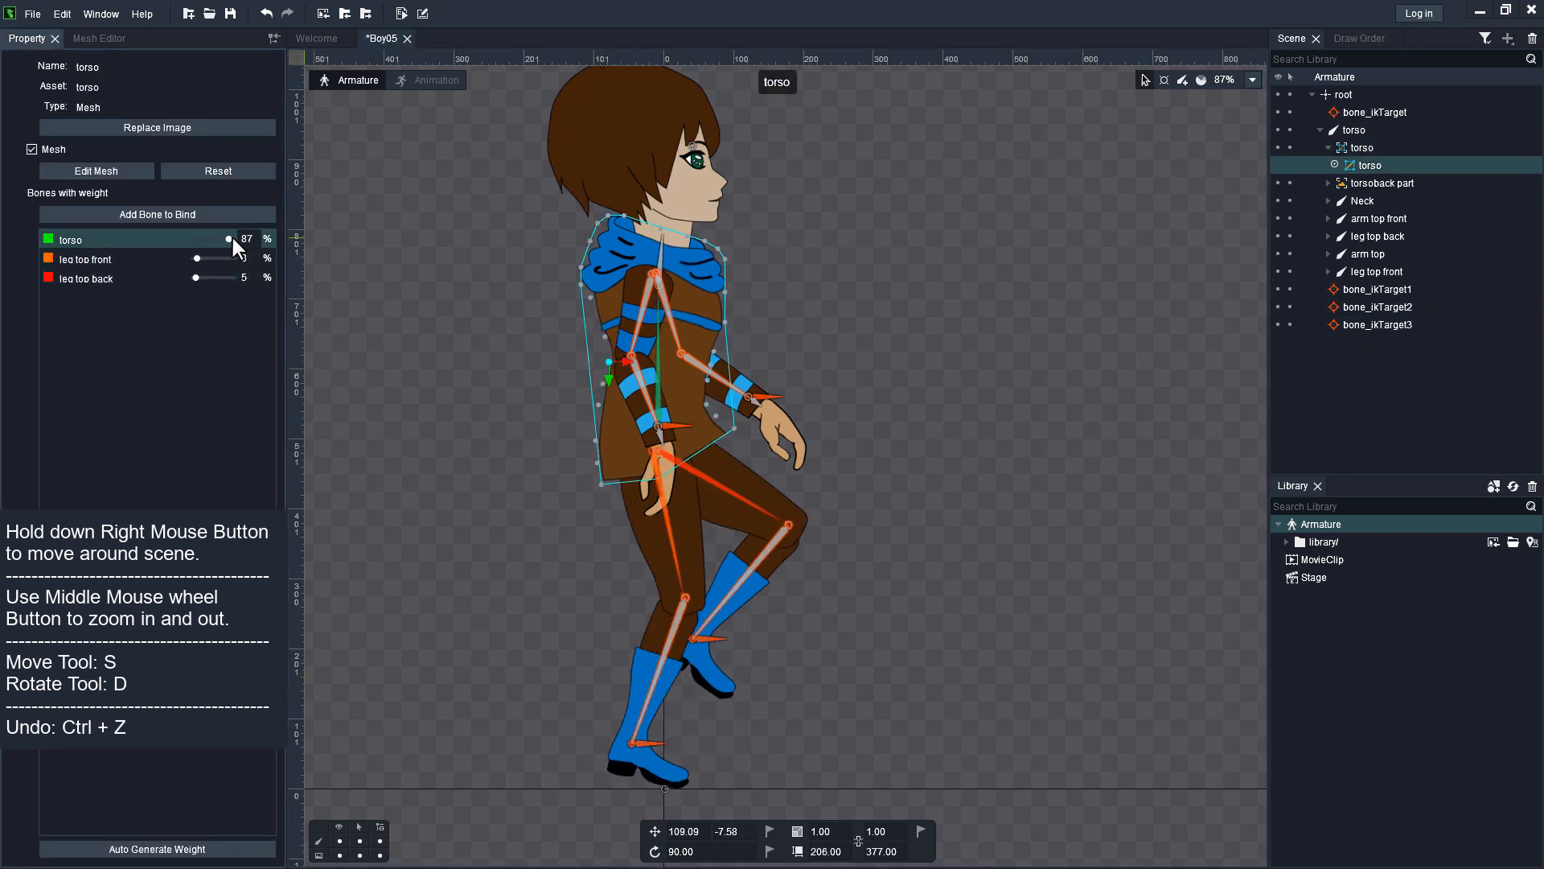
pyautogui.moveTo(196, 279); pyautogui.dragTo(208, 278)
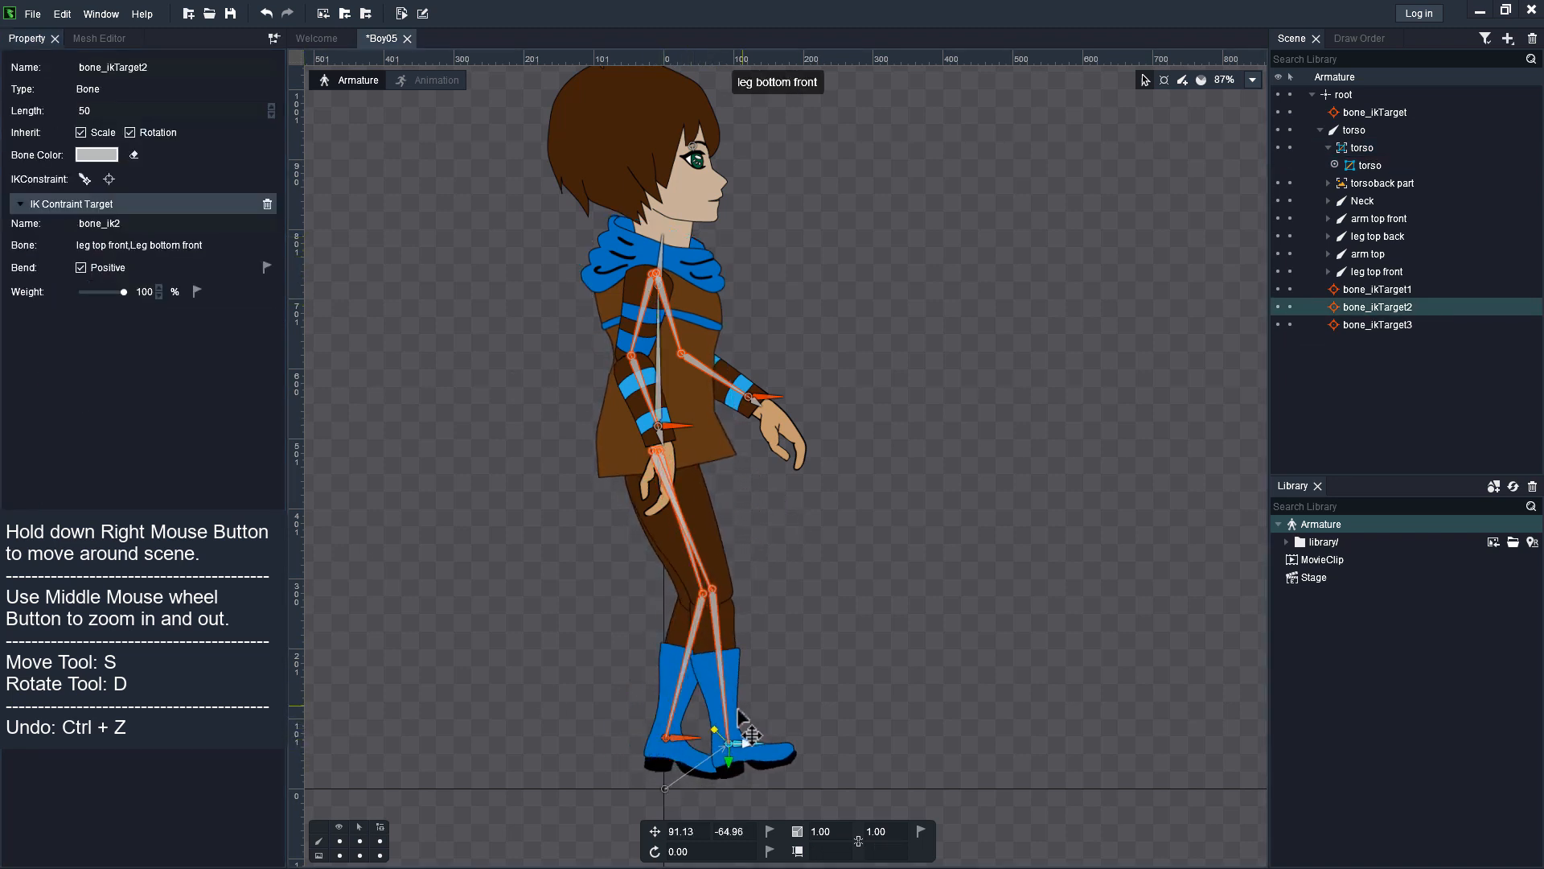
# - Check a waist vertex and the front leg IK target, then return to the torso mesh
pyautogui.click(1361, 146)
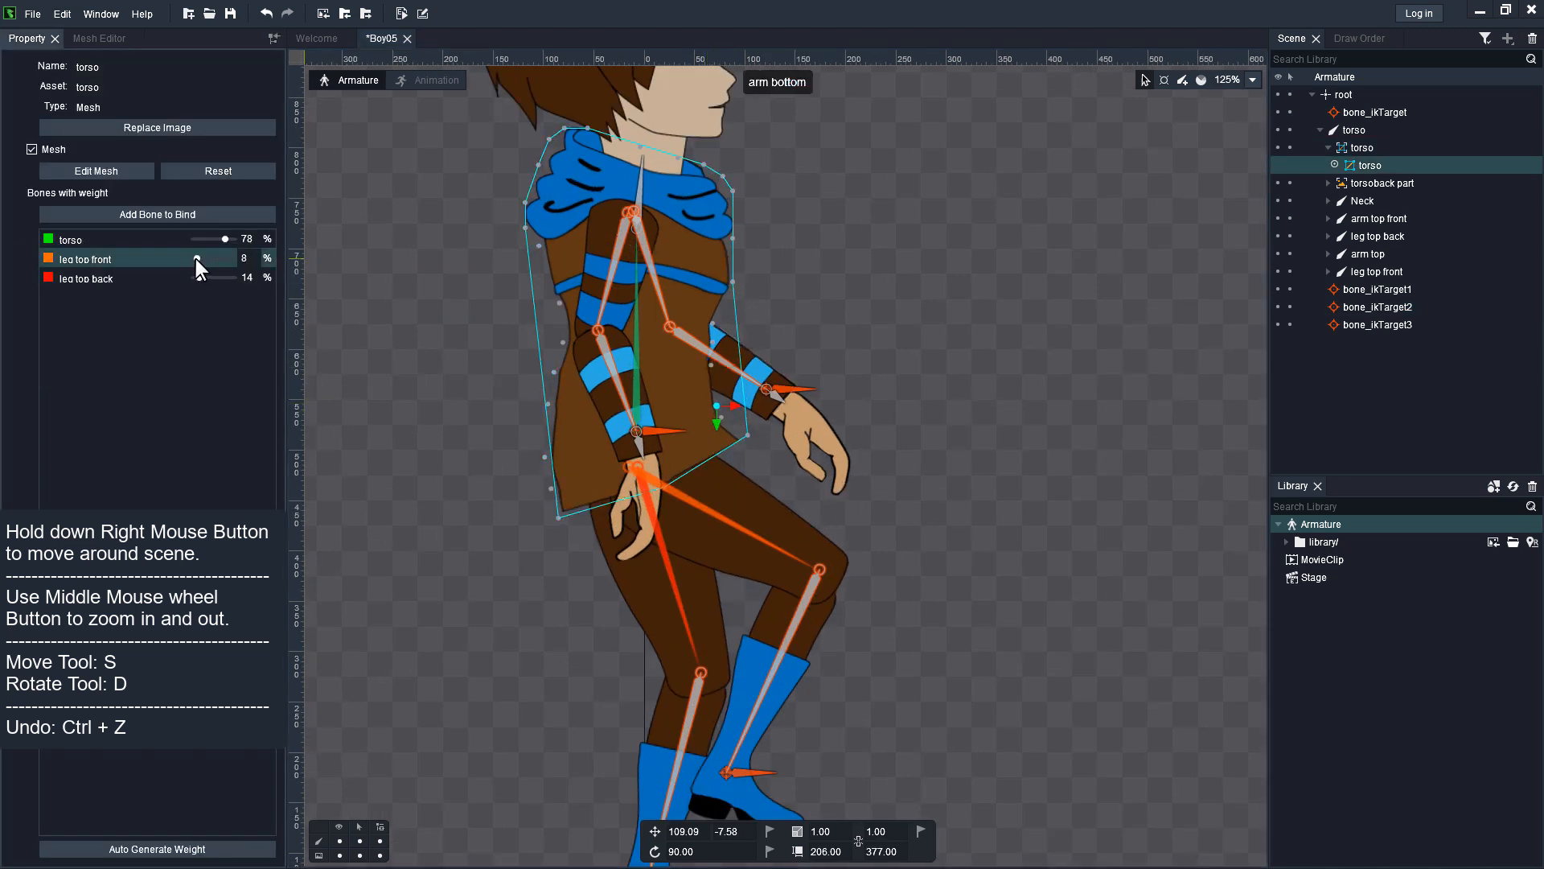
pyautogui.click(1380, 395)
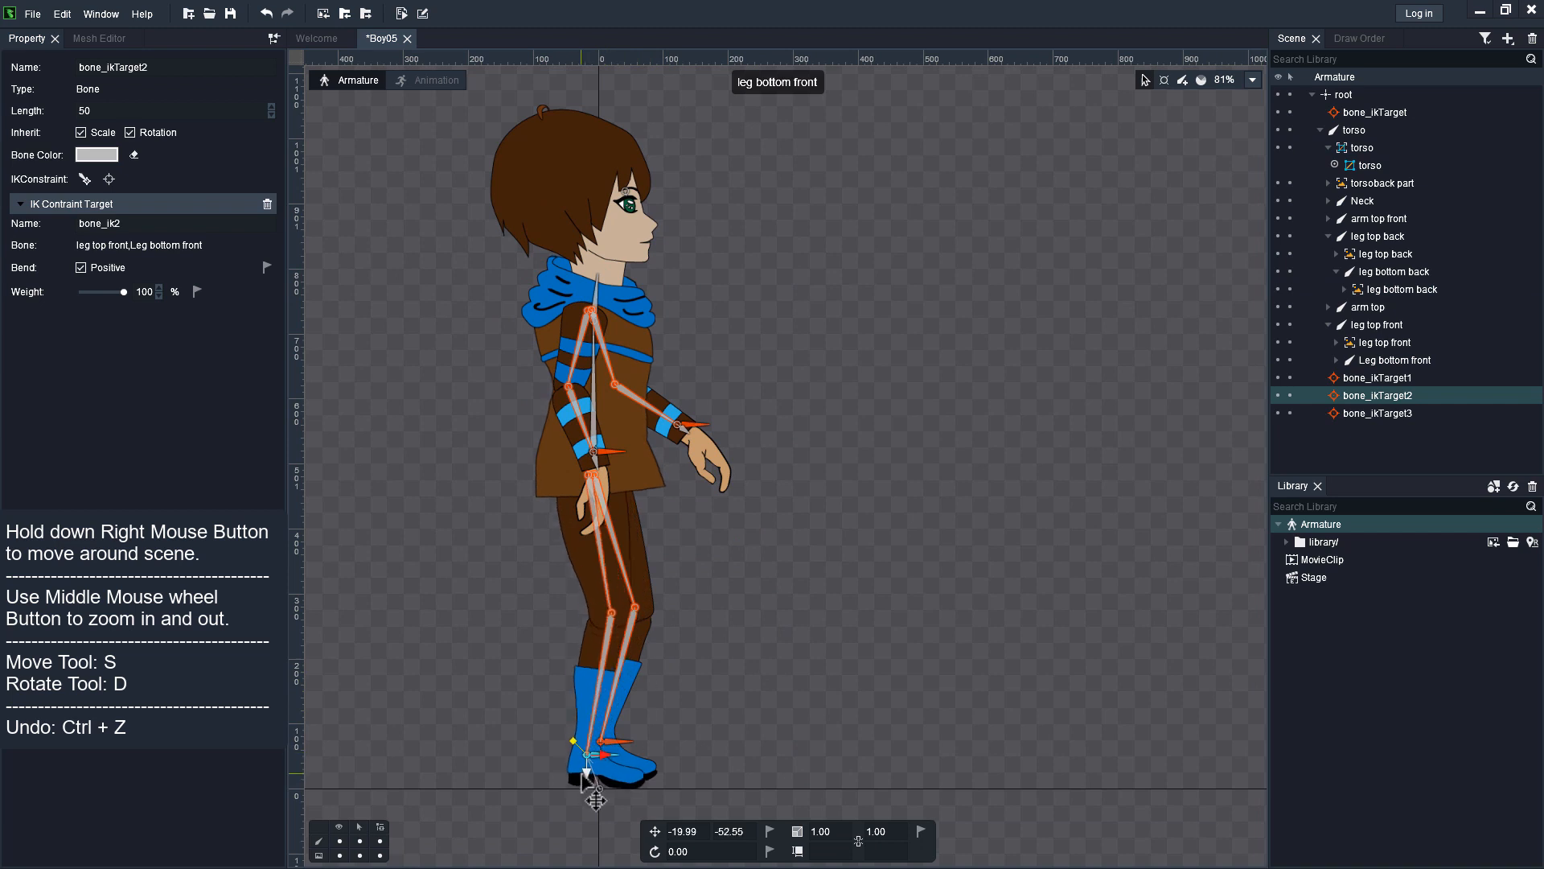
pyautogui.click(1362, 147)
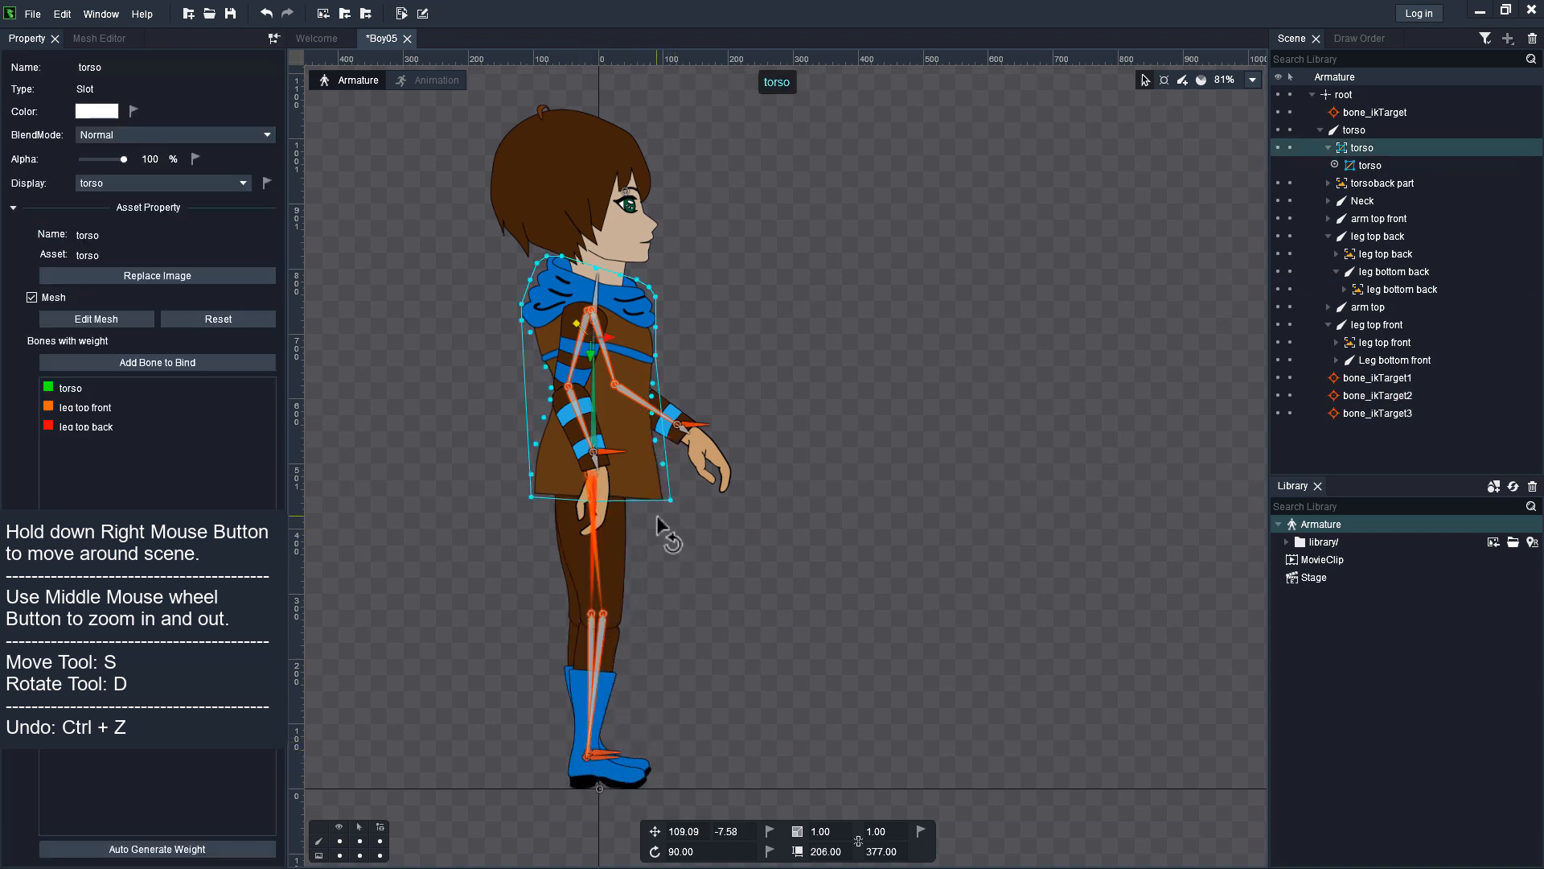